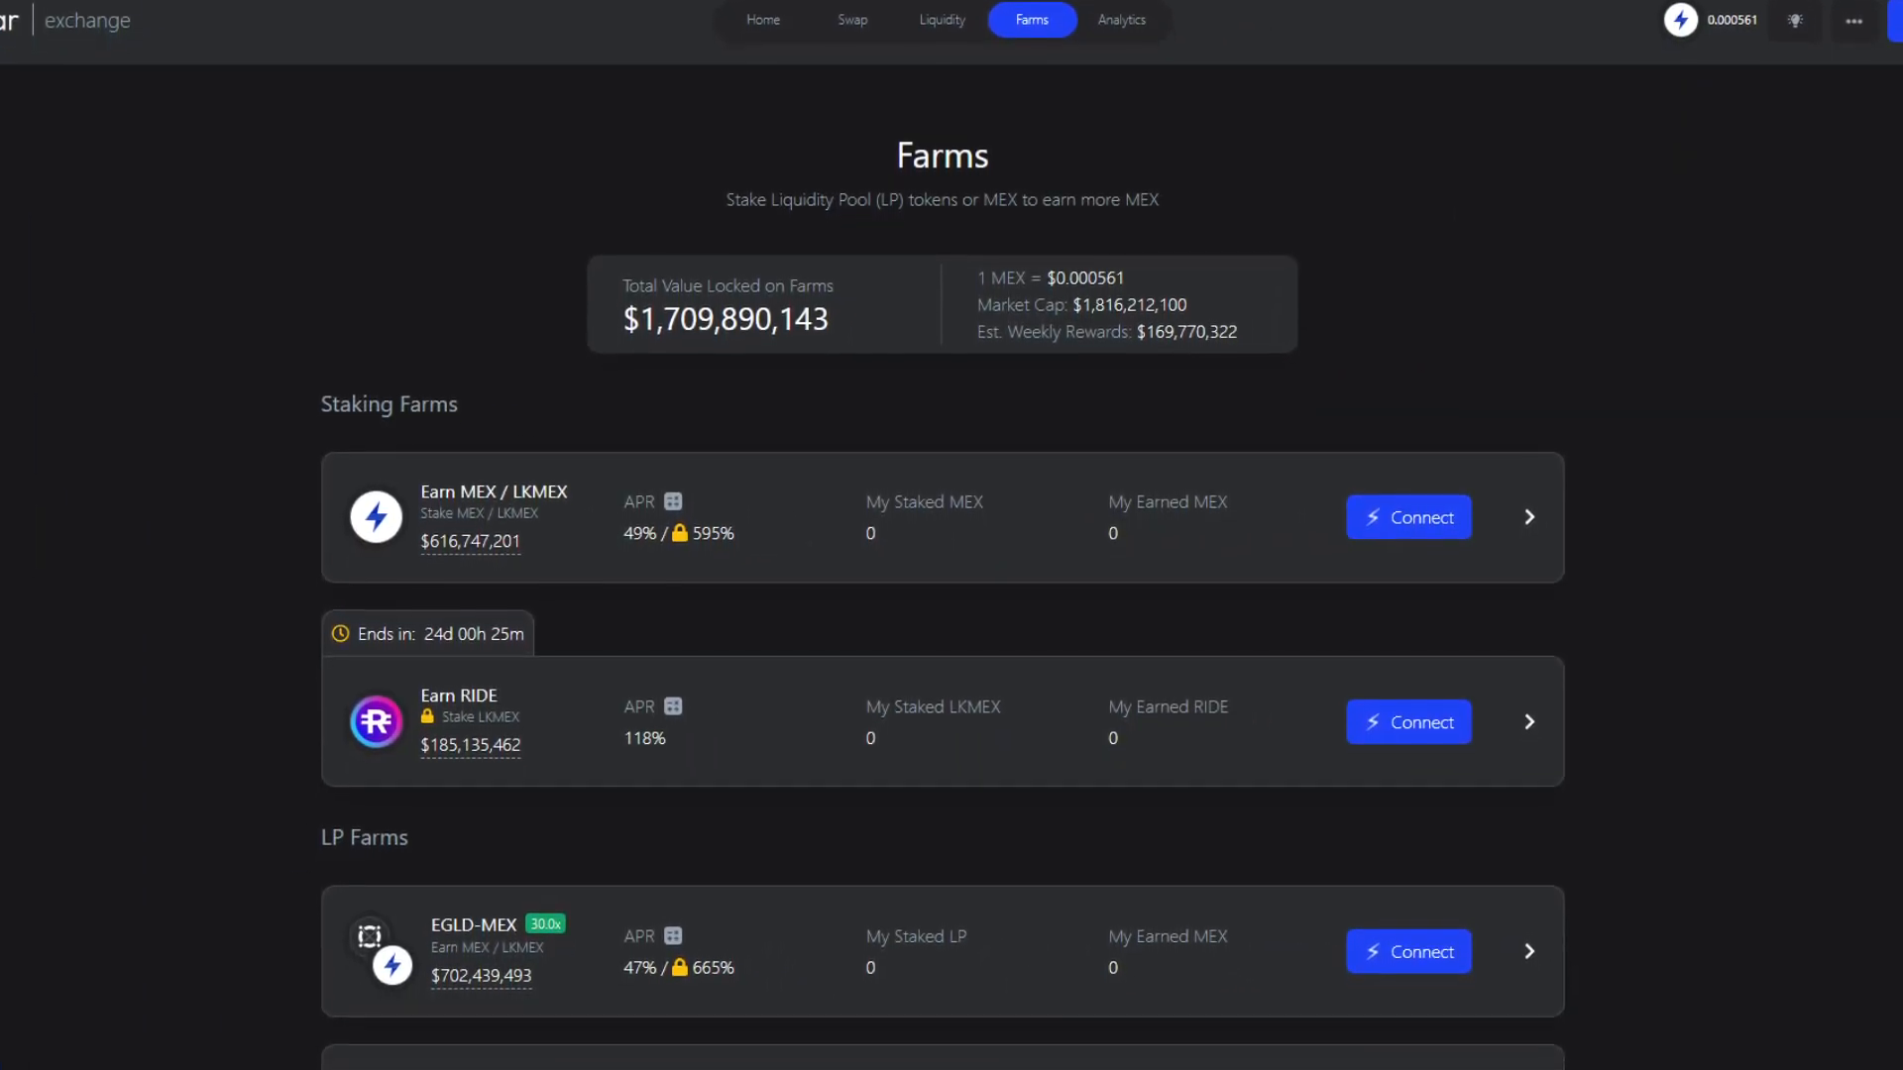
# Scroll through the Farms listing of staking and LP farms without a wallet connected
pyautogui.scroll(-3)
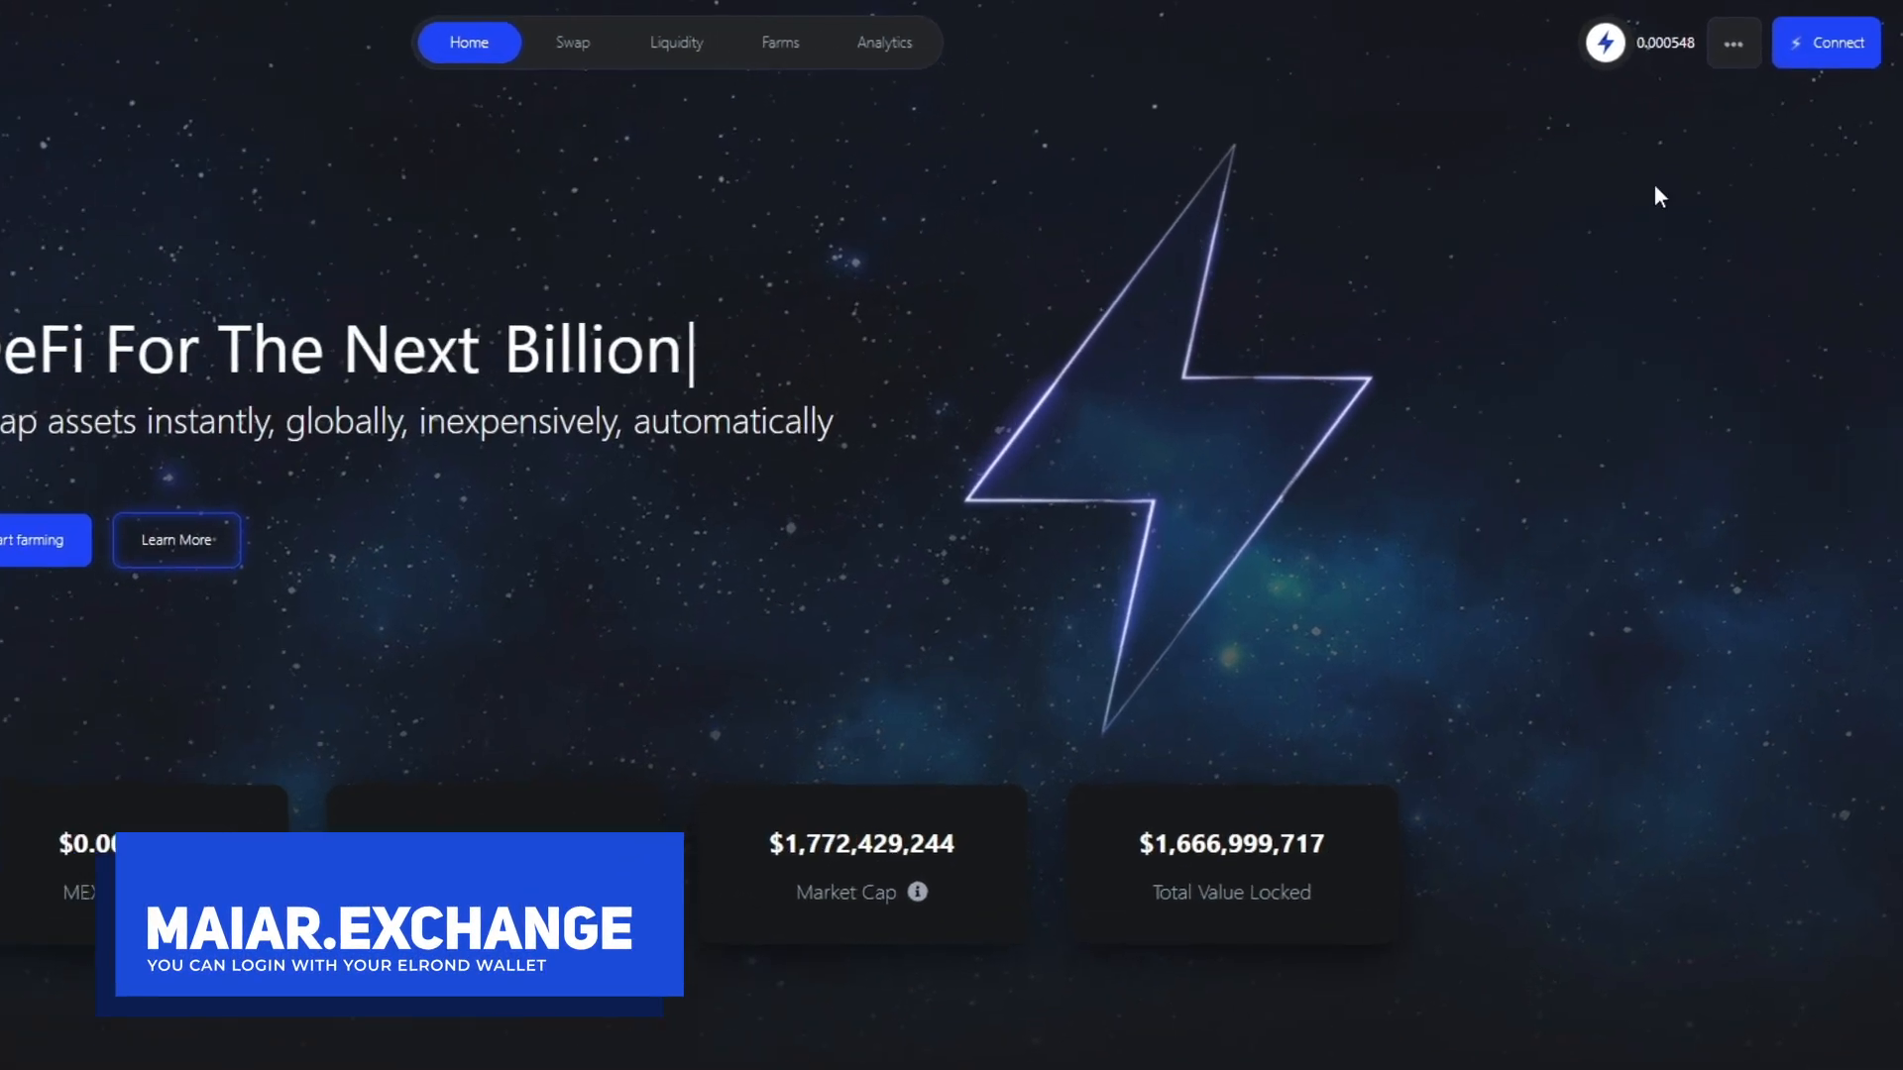
# Connect the Elrond Web Wallet to Maiar Exchange using the keystore password
pyautogui.click(1826, 42)
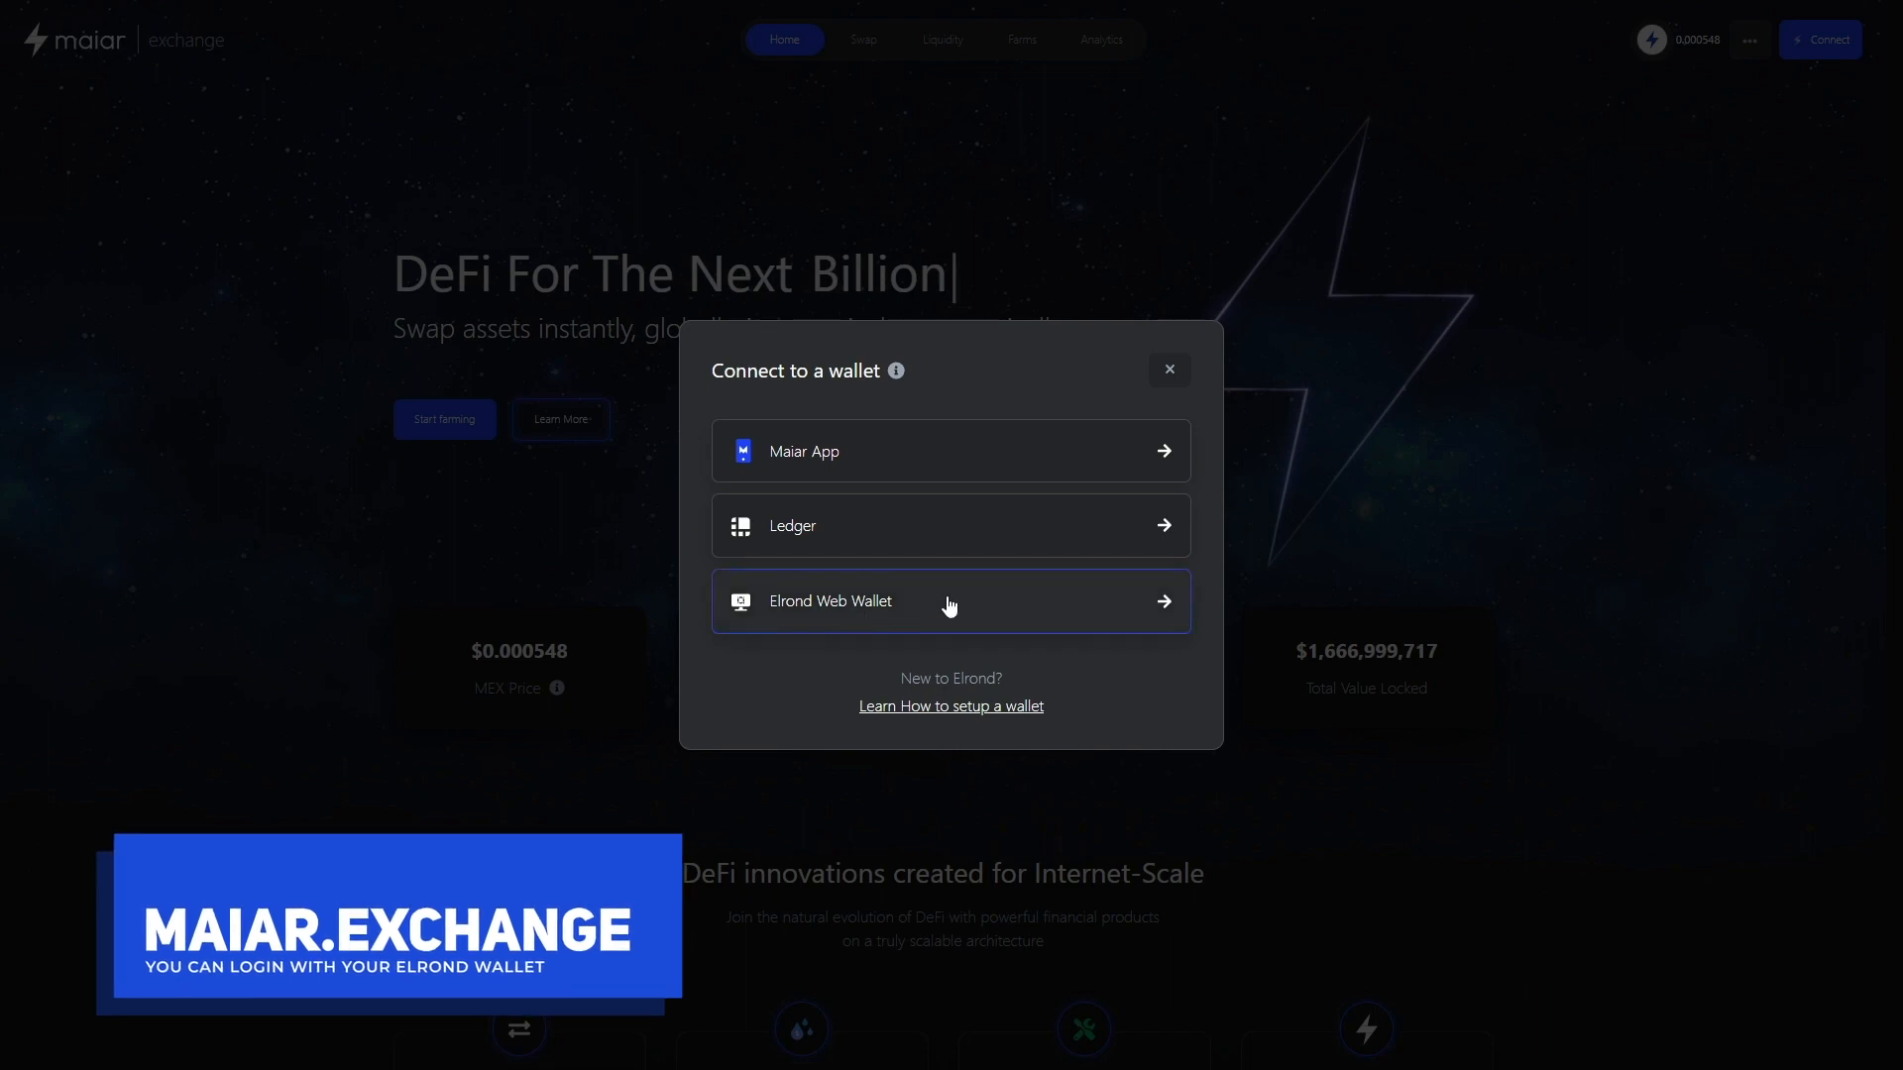
pyautogui.click(951, 601)
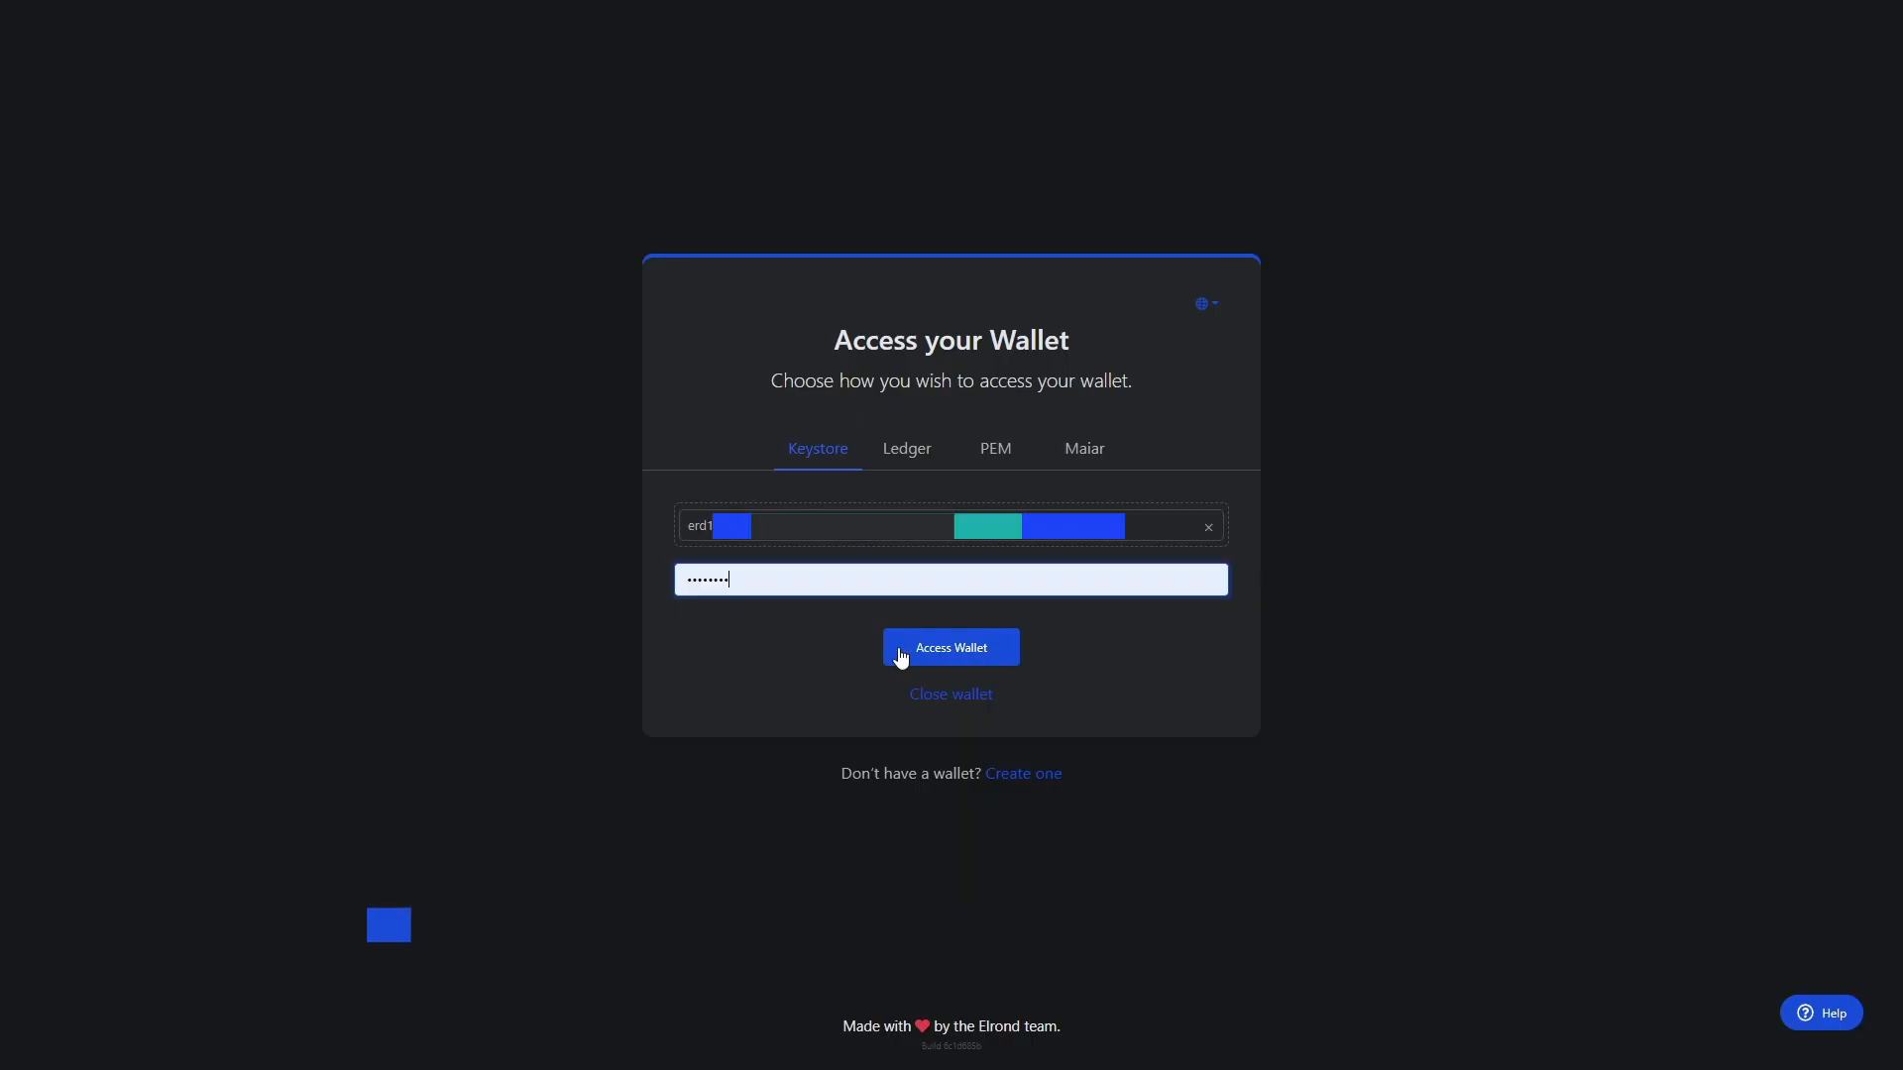
pyautogui.click(950, 647)
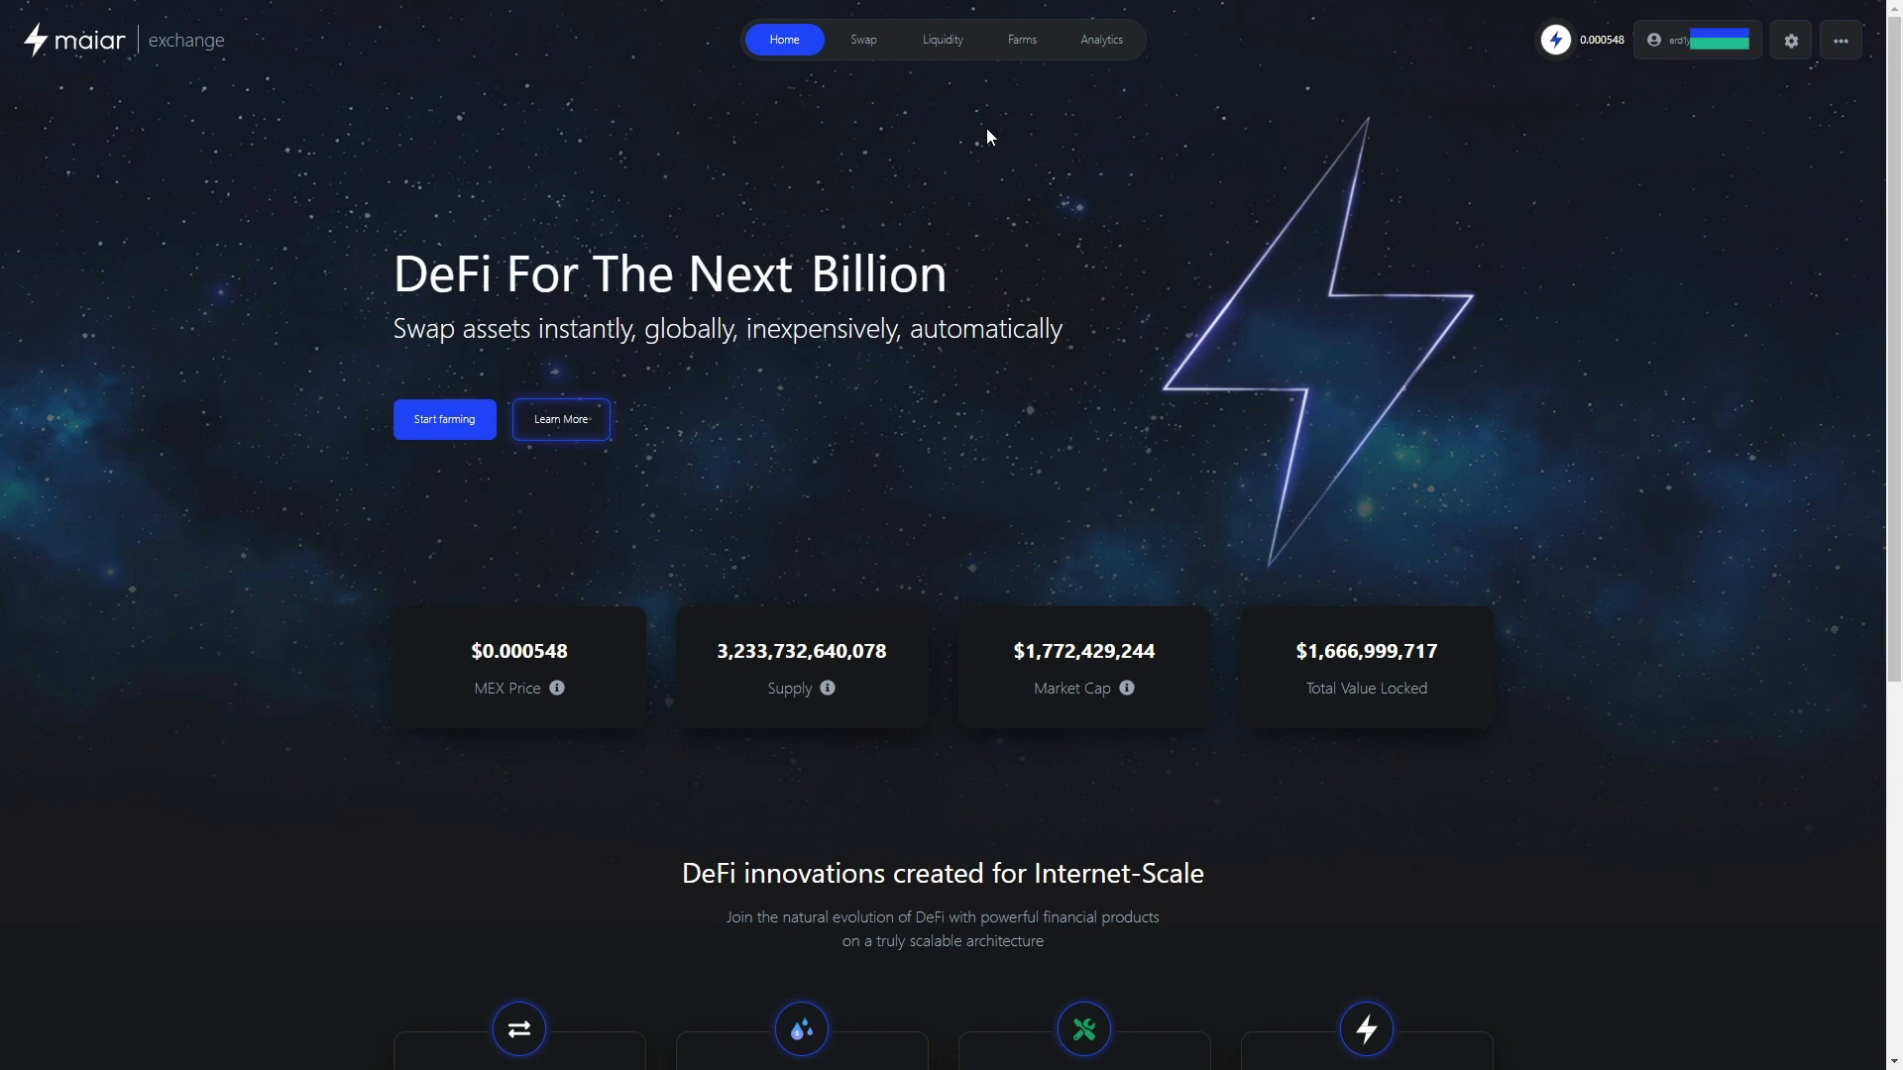
pyautogui.moveTo(1022, 39)
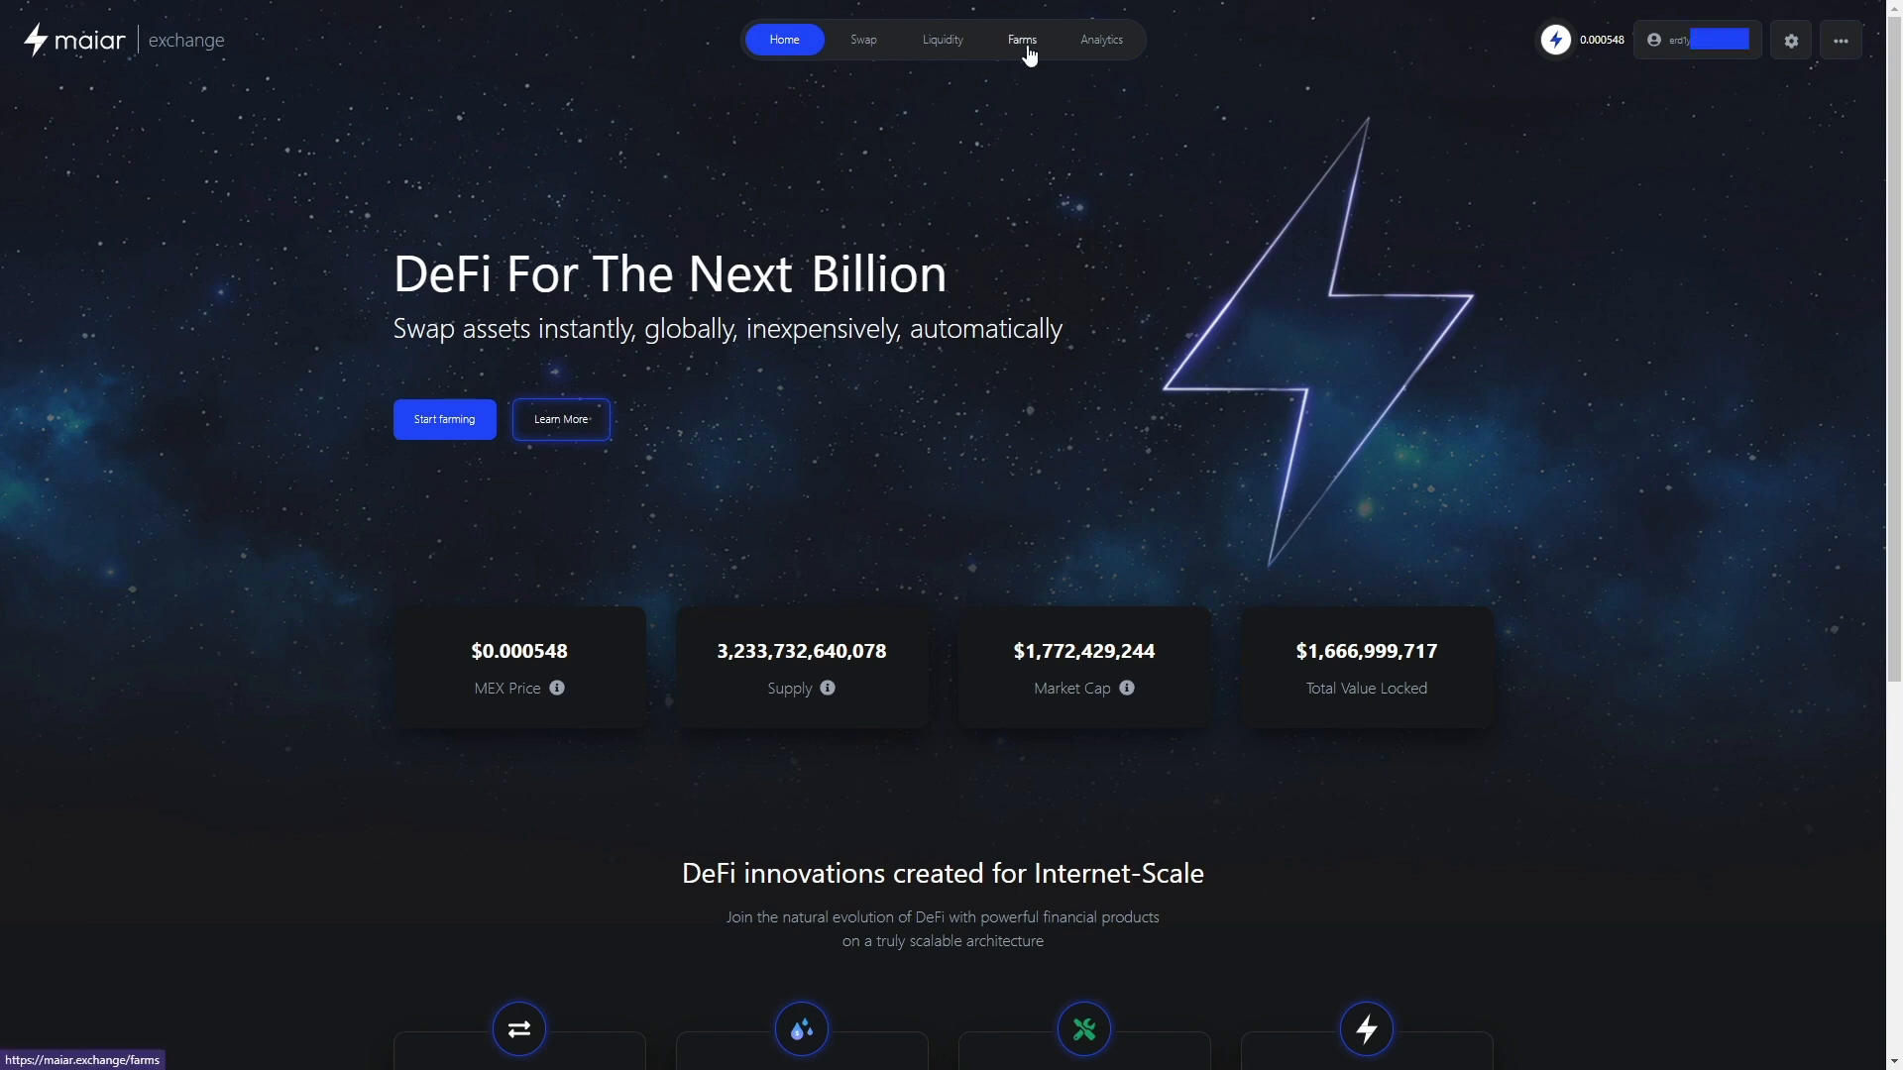
# Expand the Earn MEX / LKMEX farm on the Farms page and open its Withdraw form
pyautogui.click(1021, 38)
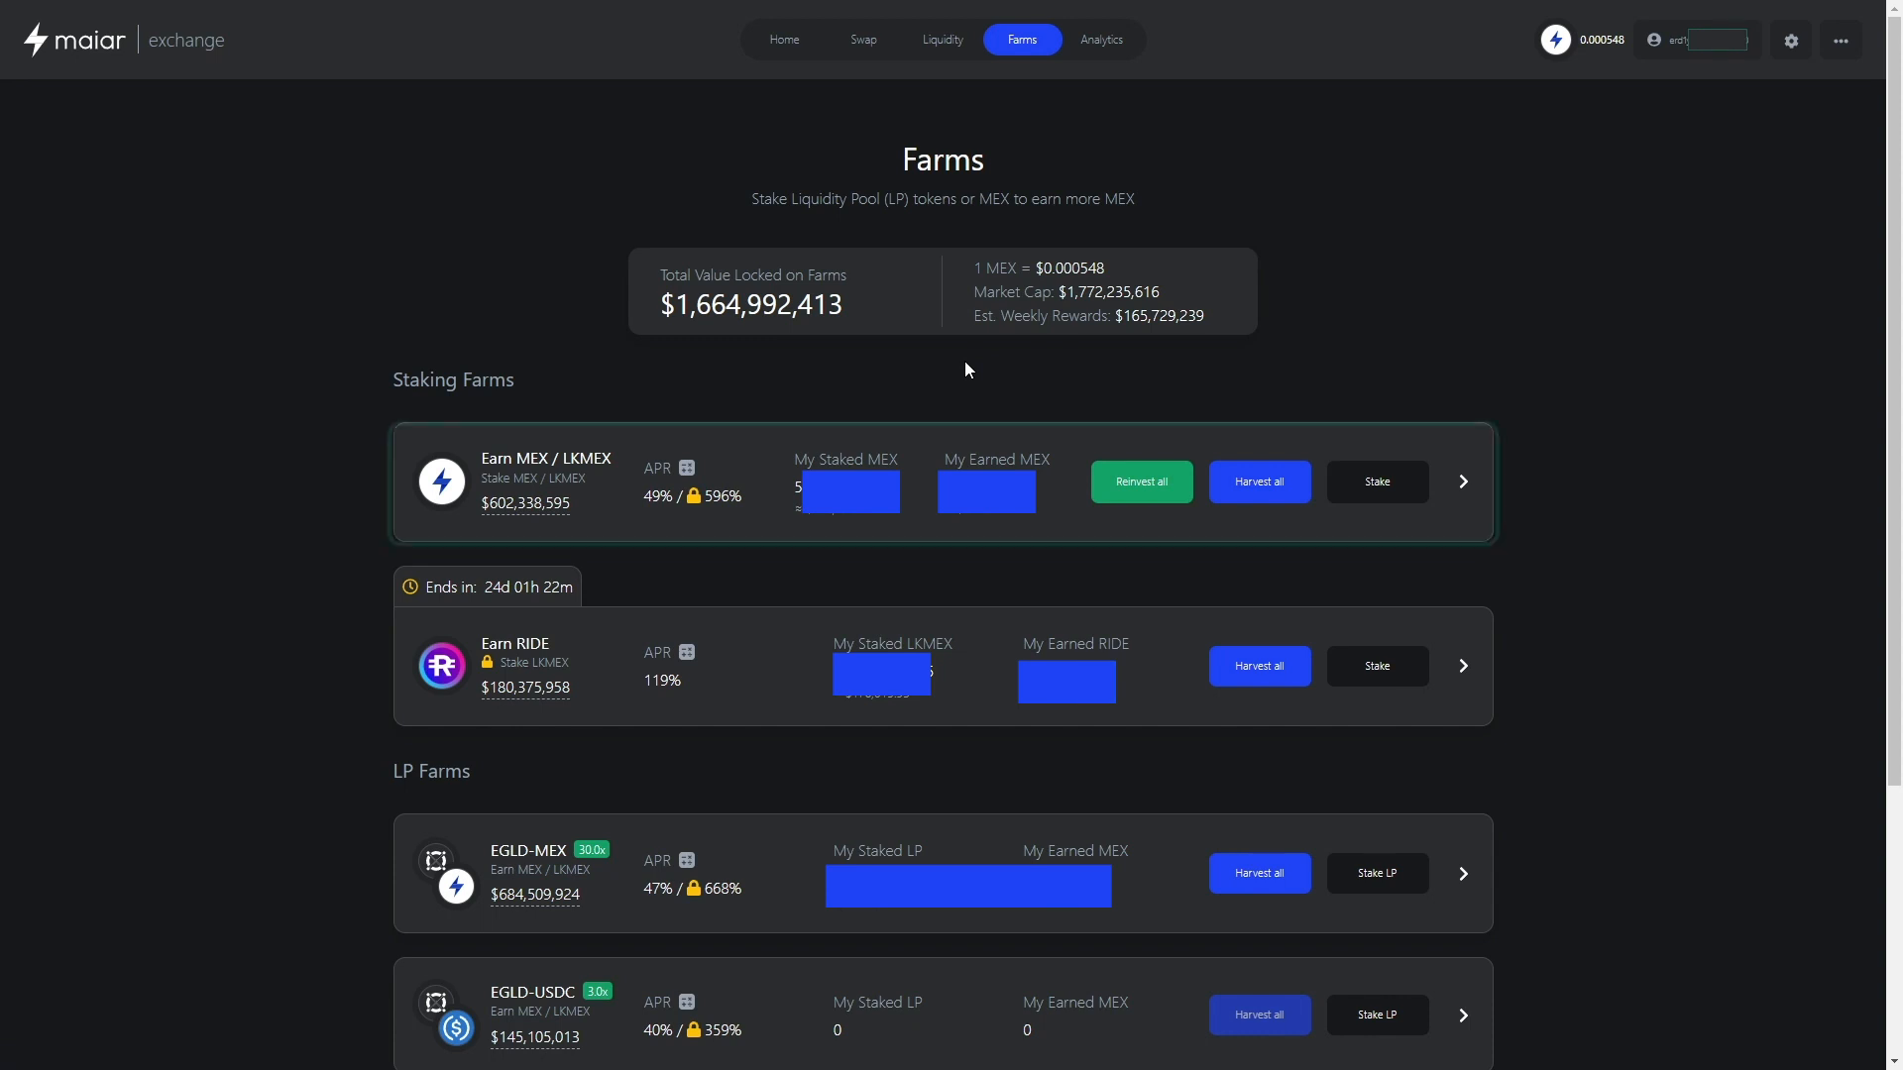
pyautogui.click(1461, 481)
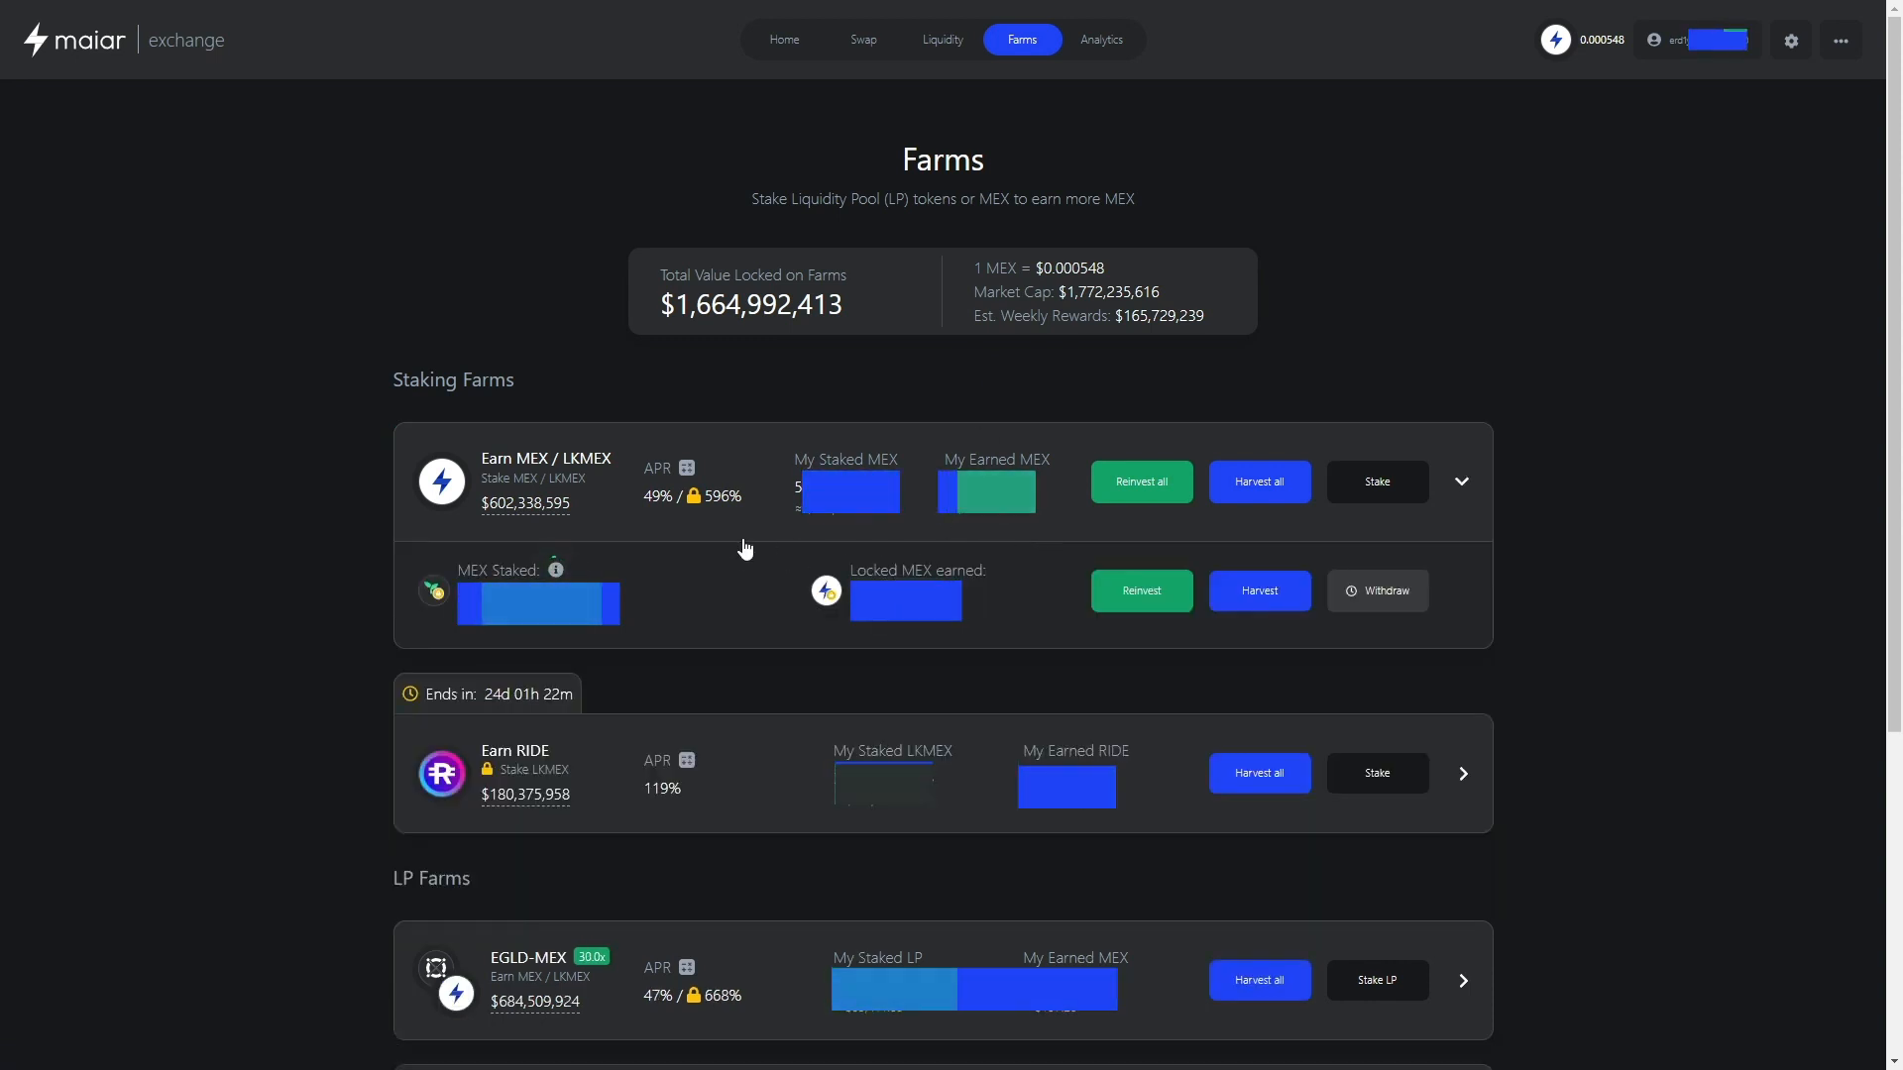
pyautogui.moveTo(555, 571)
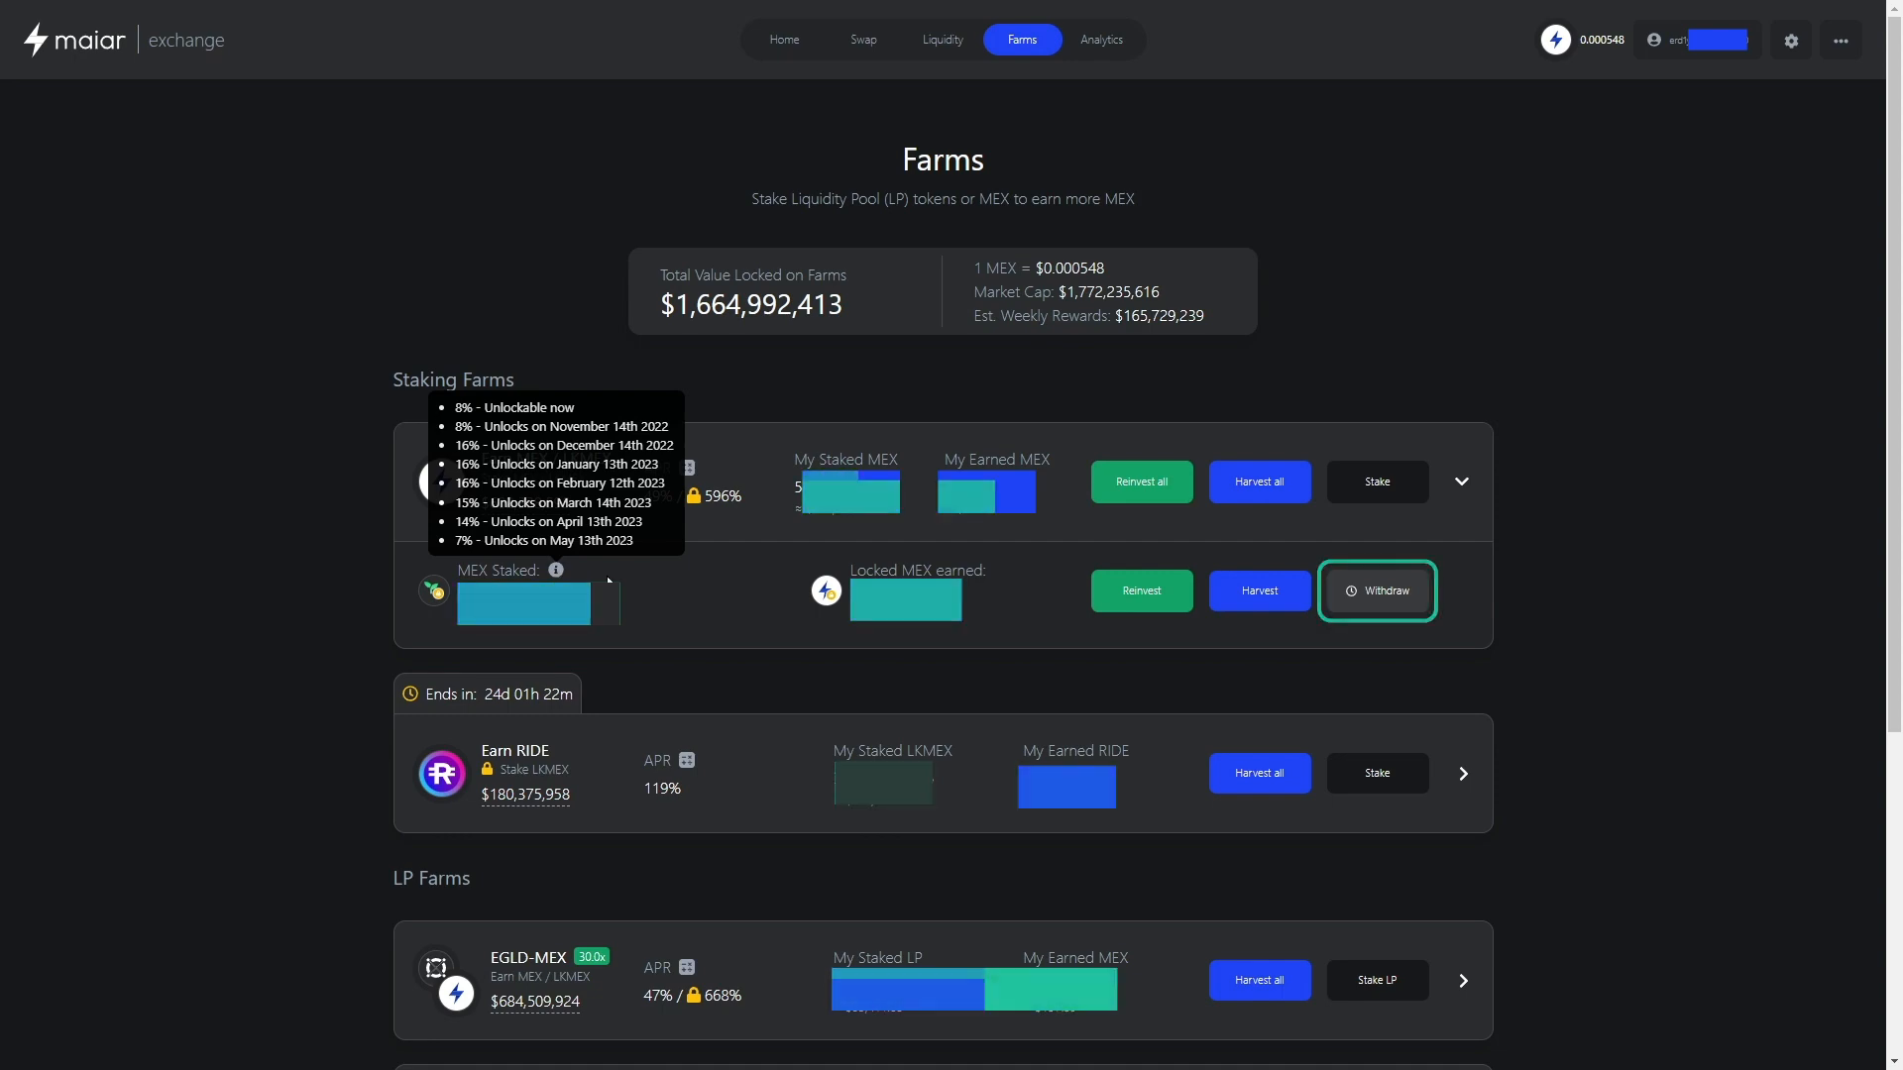
pyautogui.moveTo(1377, 591)
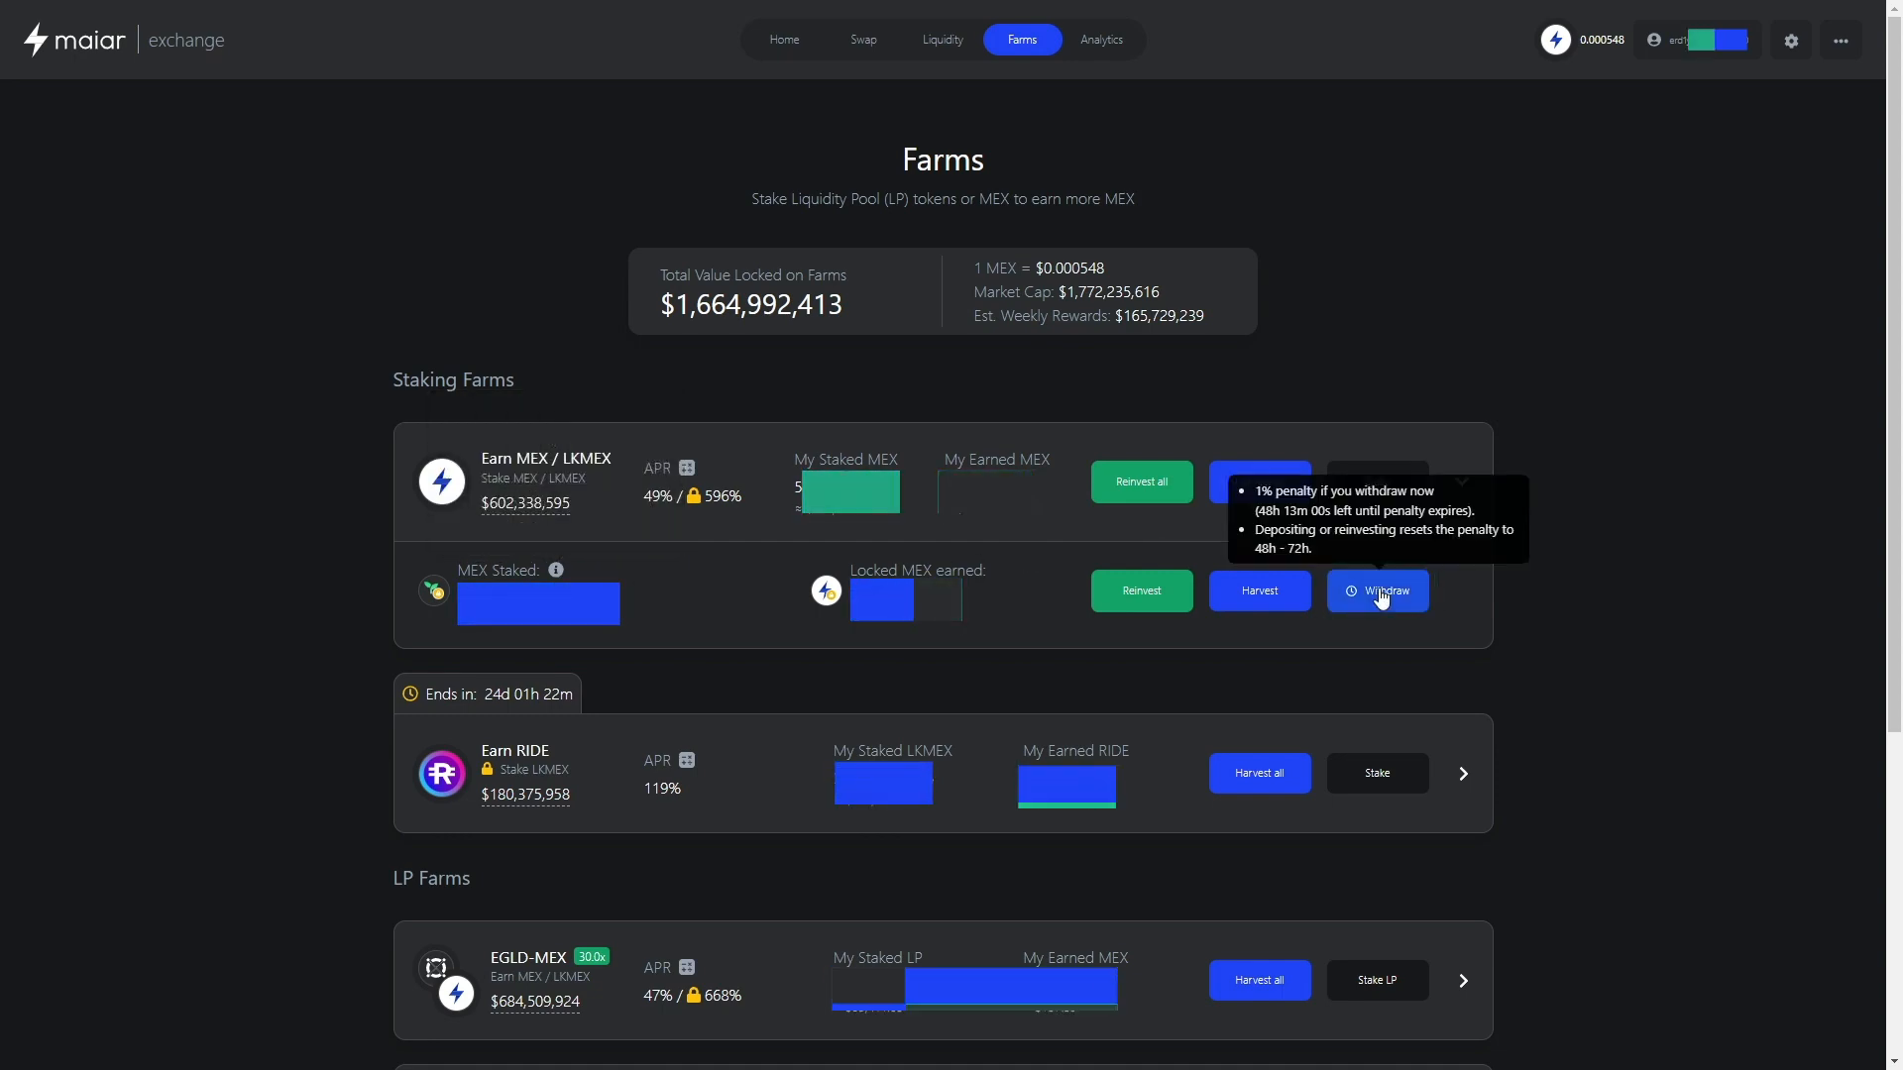
pyautogui.click(1377, 591)
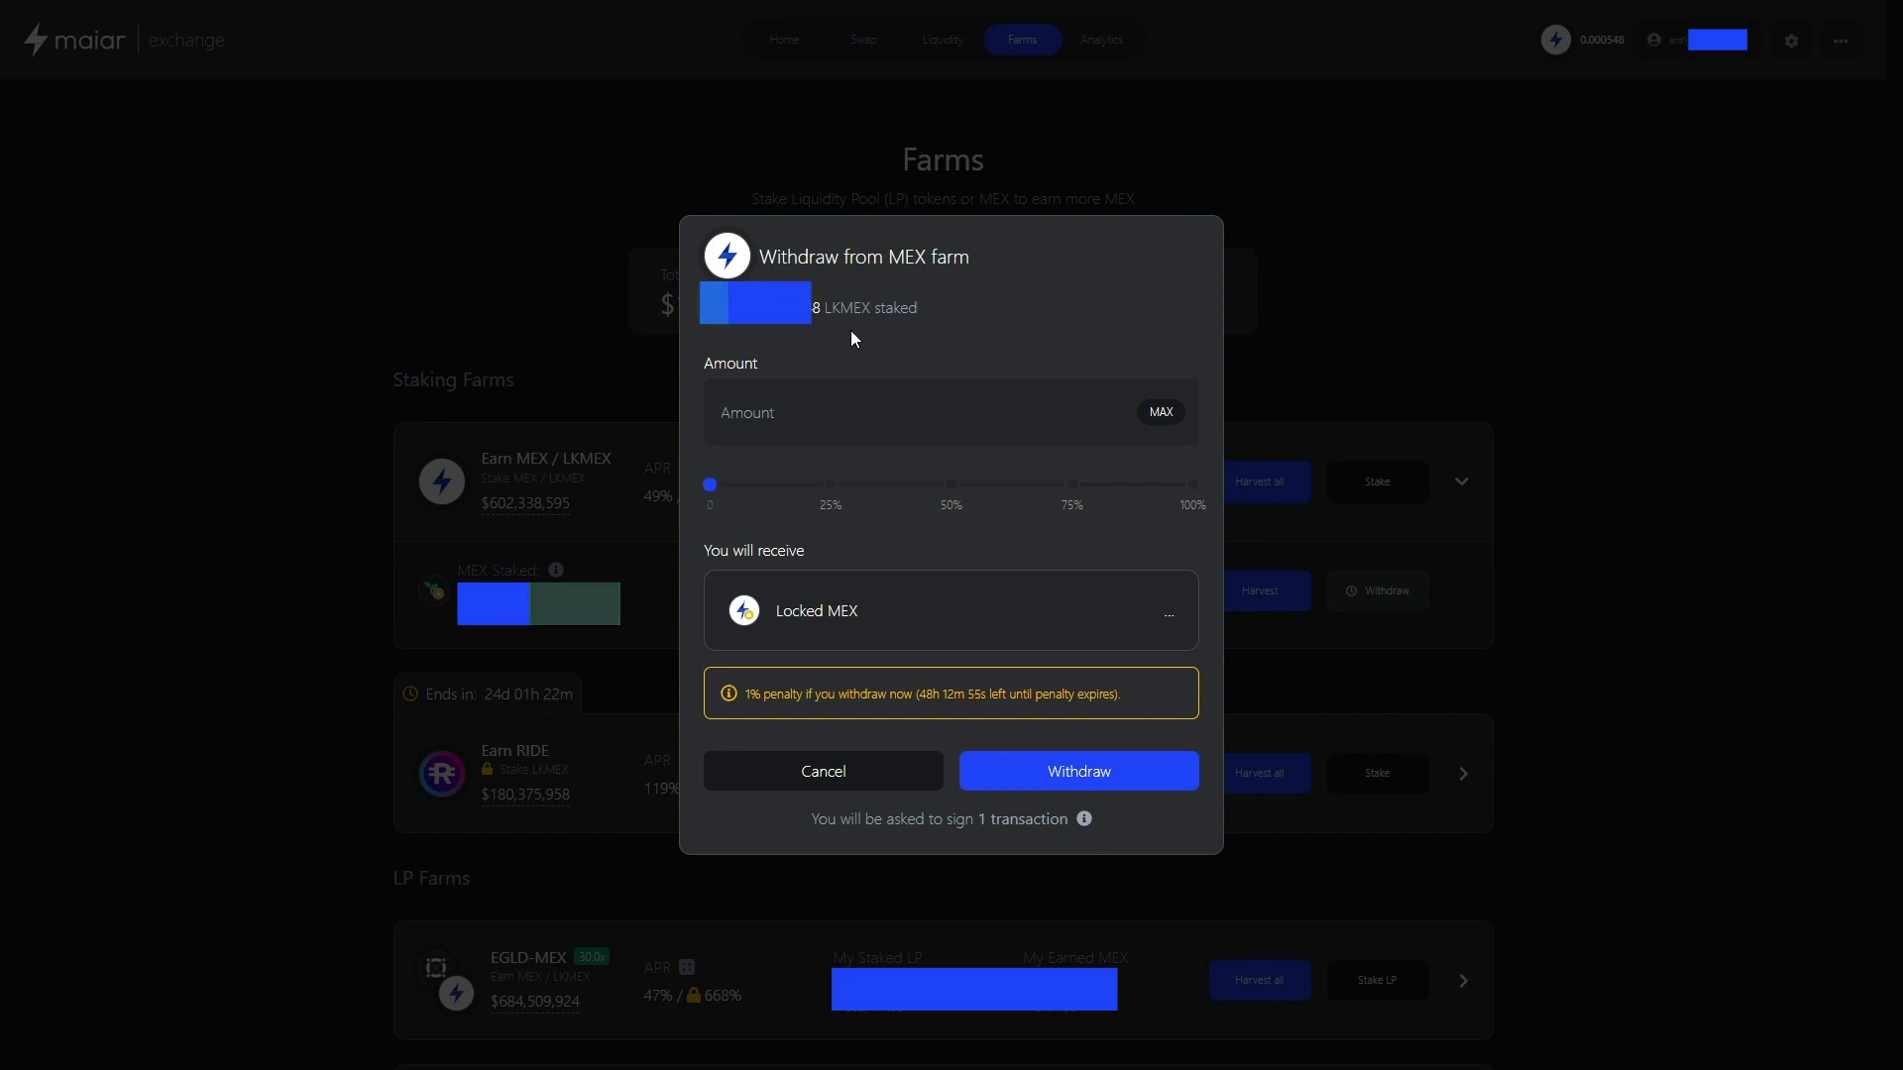
# Withdraw 50,000 LKMEX from the MEX farm and sign the transaction in the Elrond Wallet
pyautogui.write('5,000')
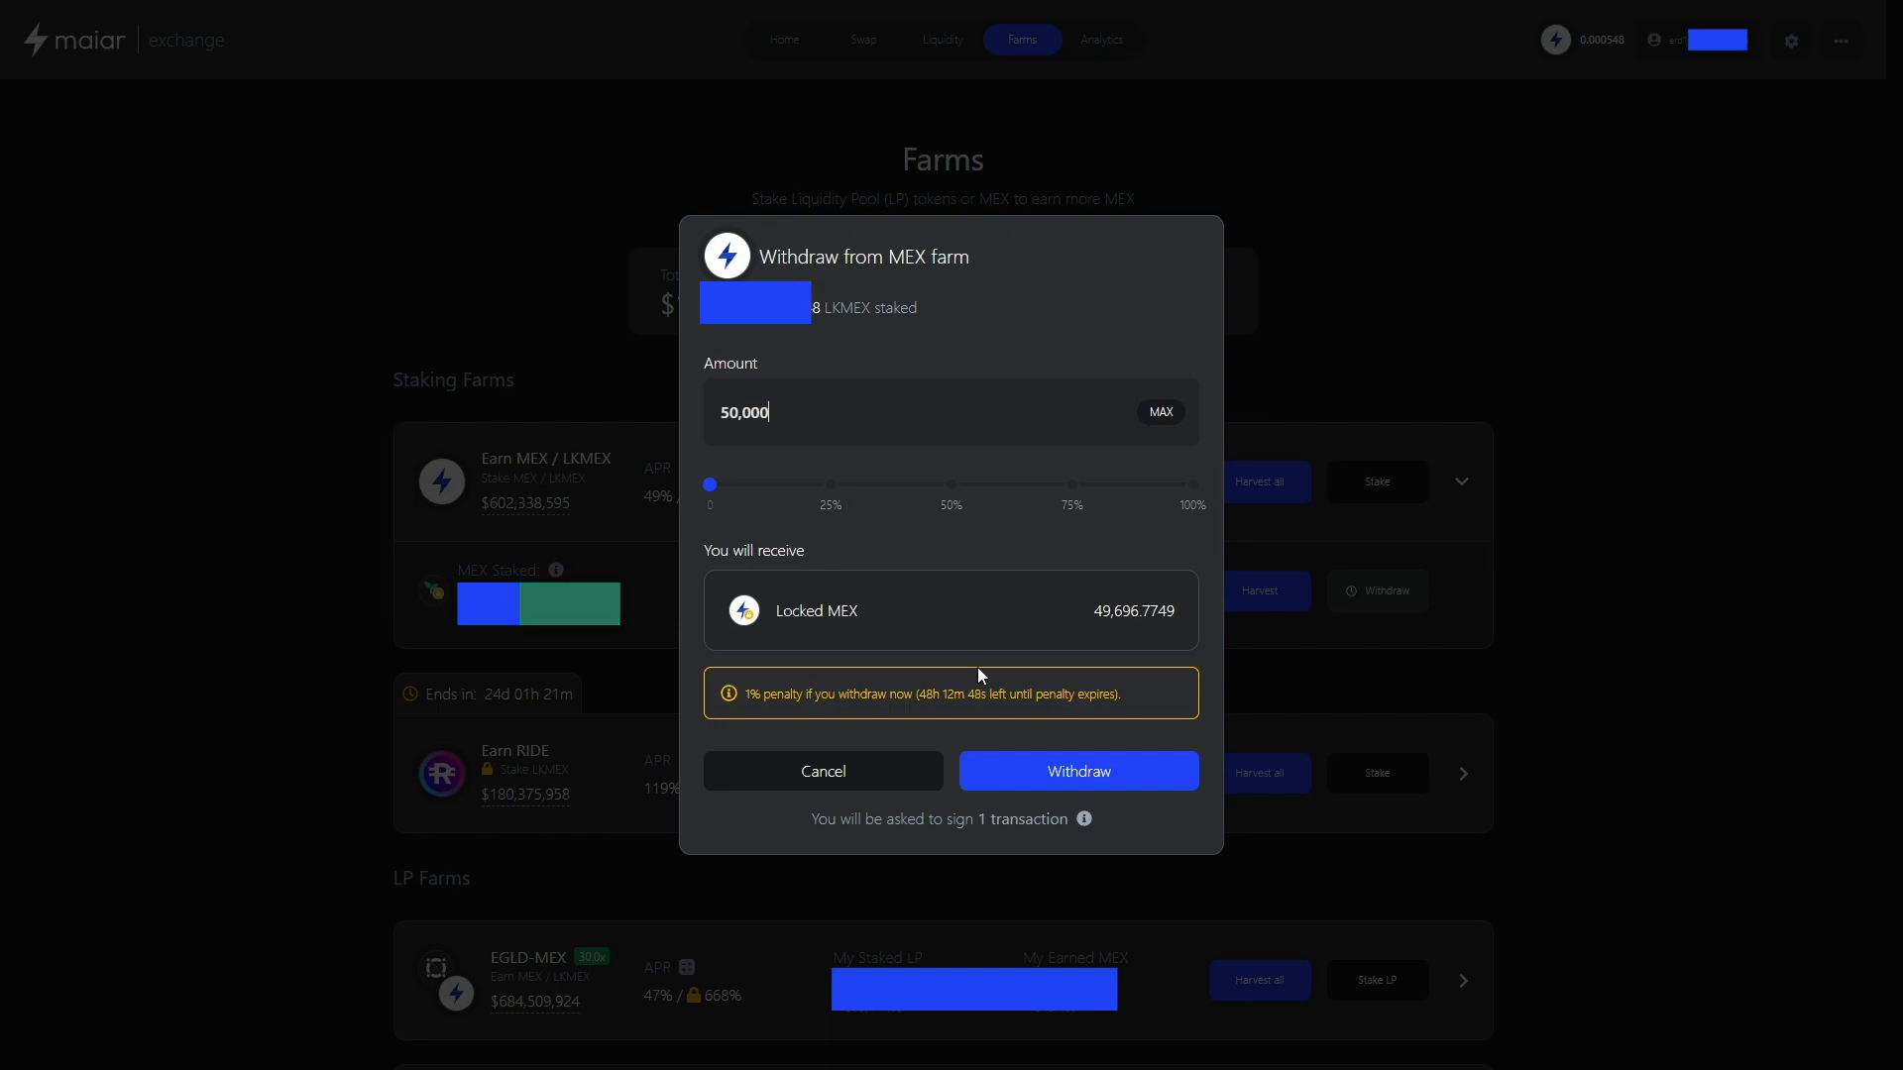
pyautogui.click(1077, 771)
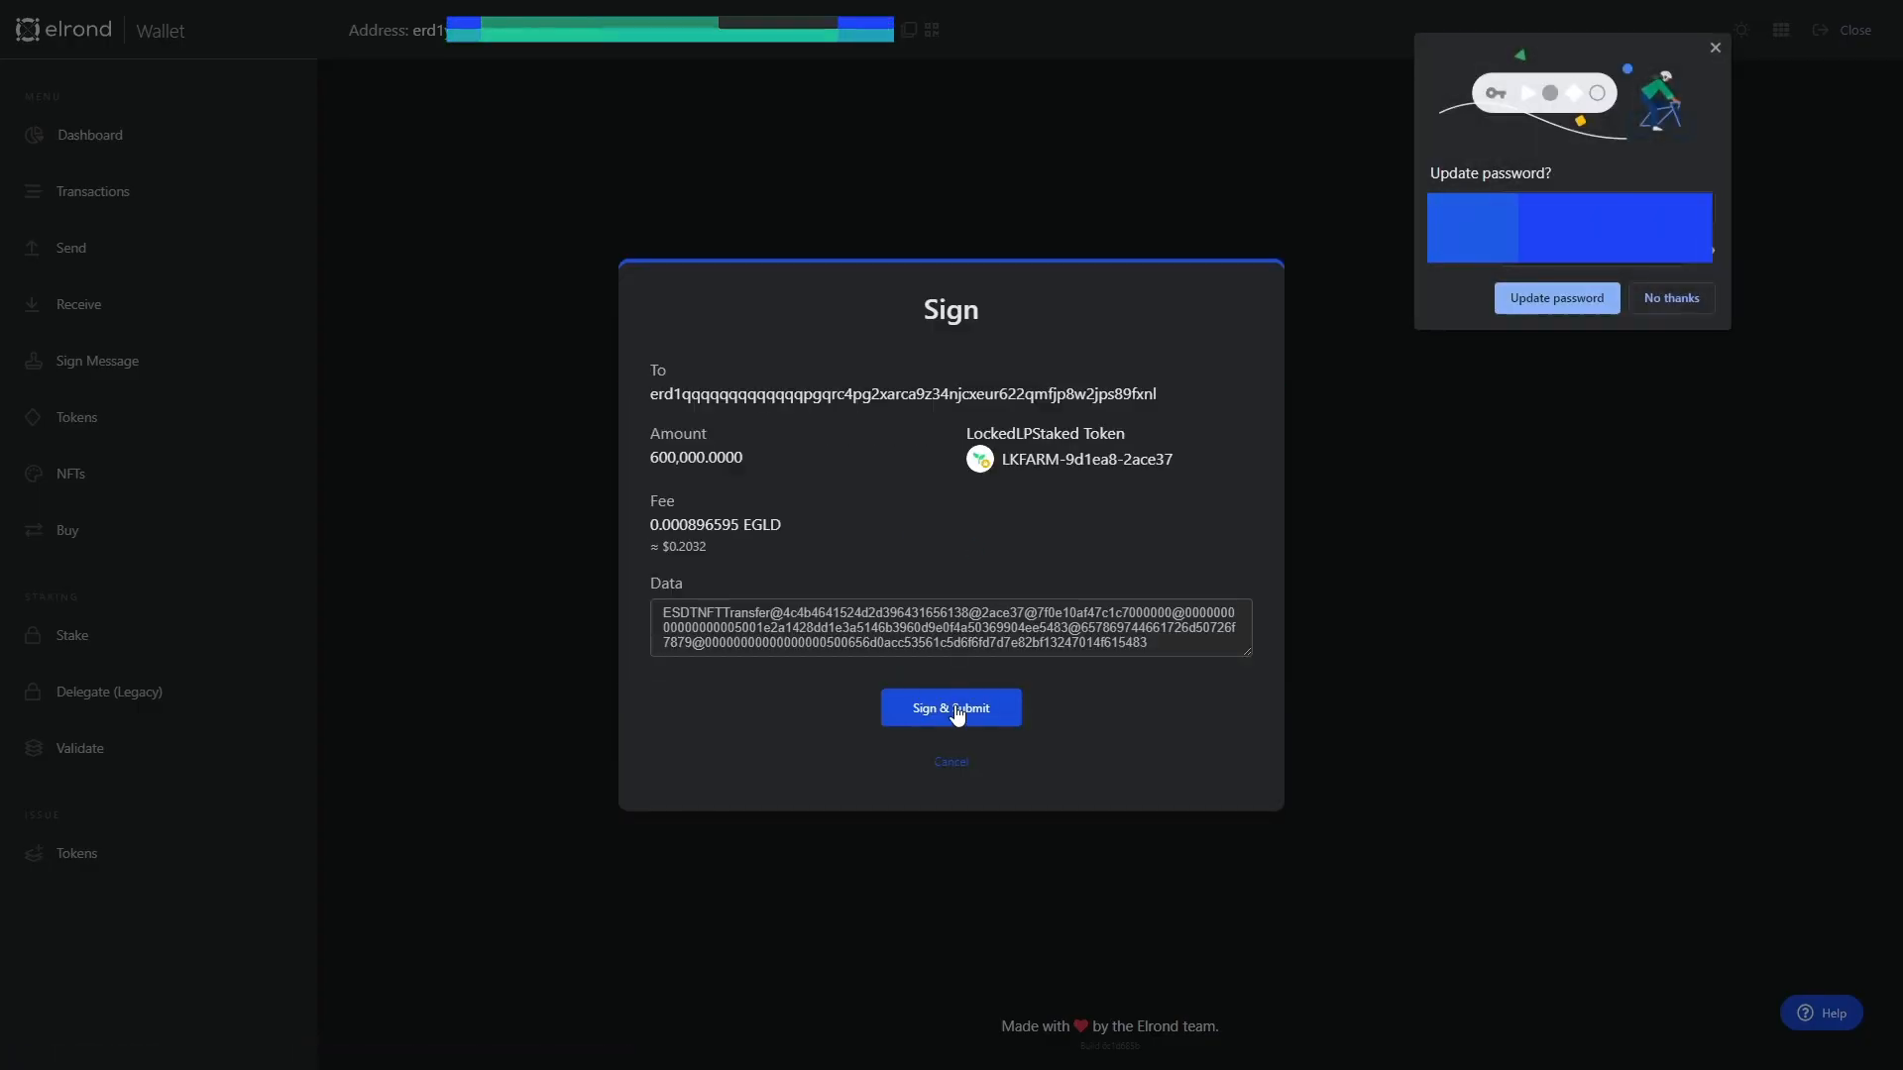
pyautogui.click(951, 708)
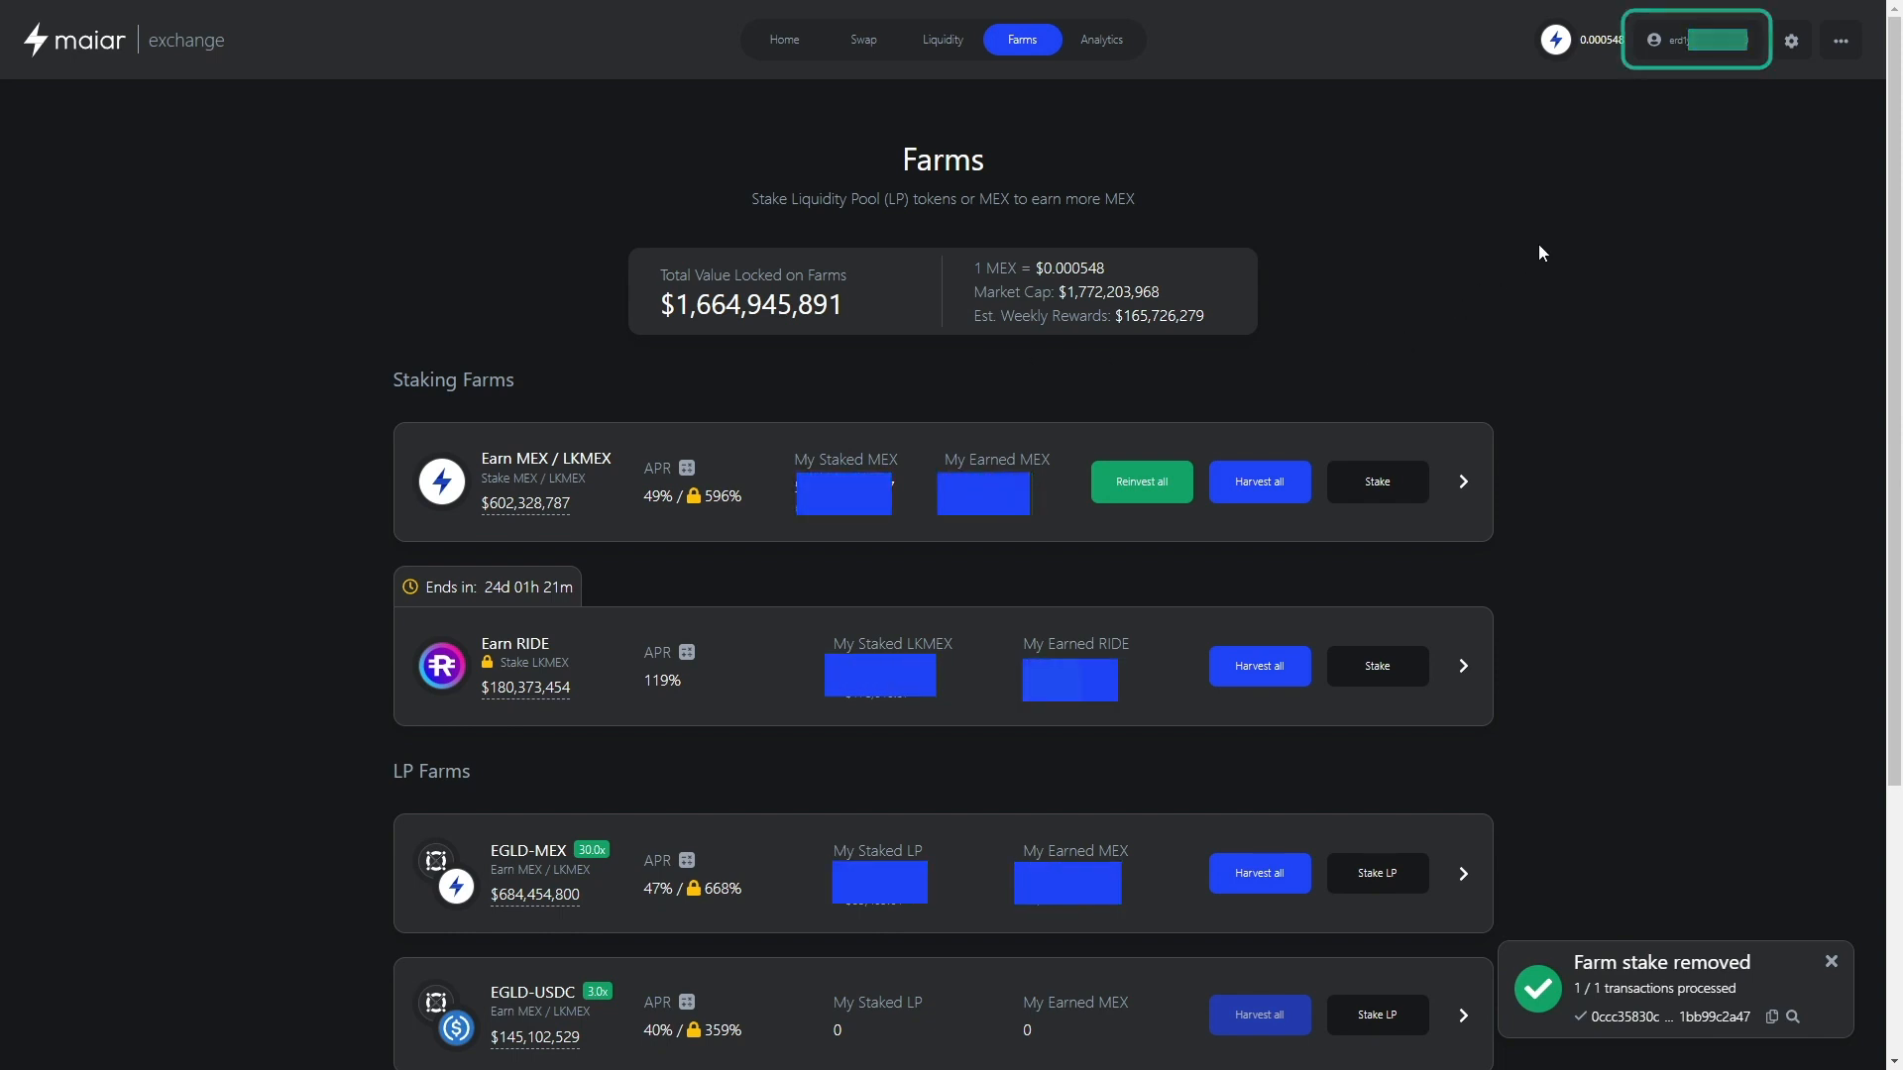
# Open account details and expand Locked MEX into its three batches
pyautogui.click(1697, 38)
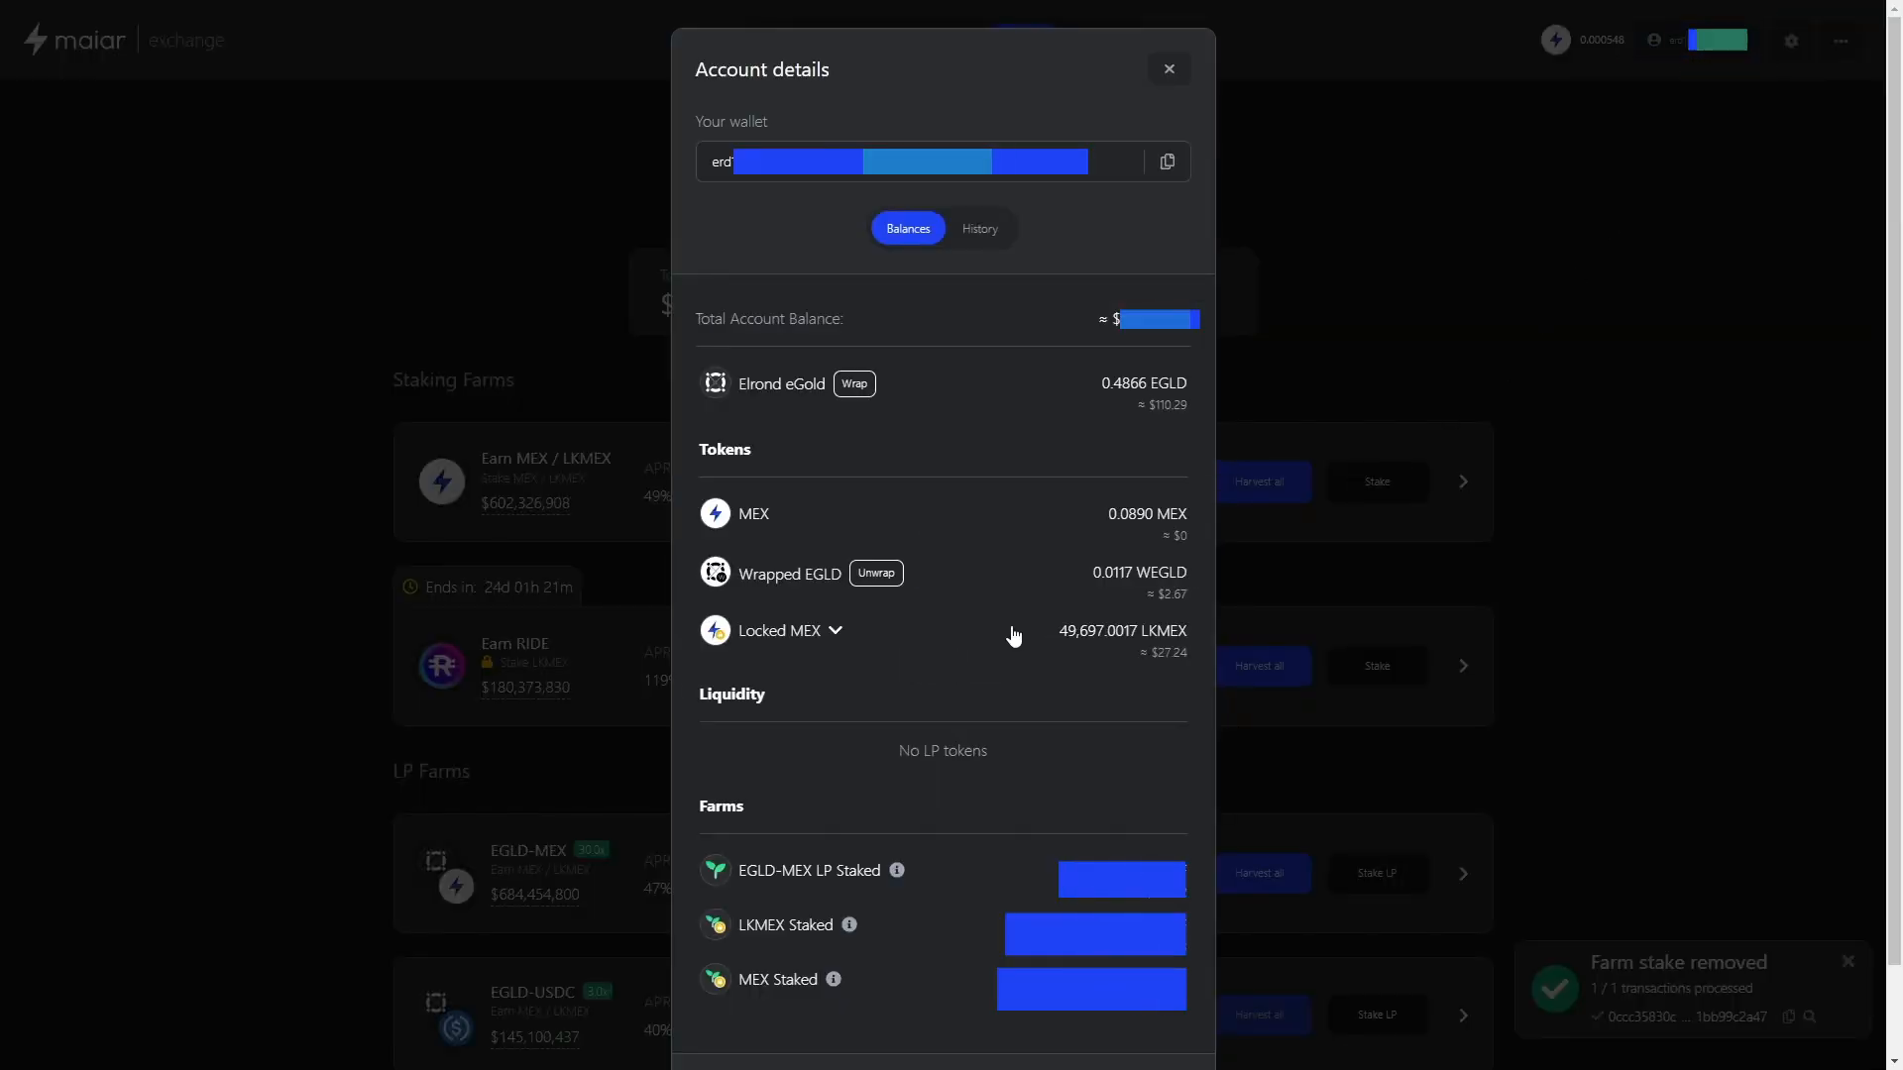
pyautogui.click(833, 631)
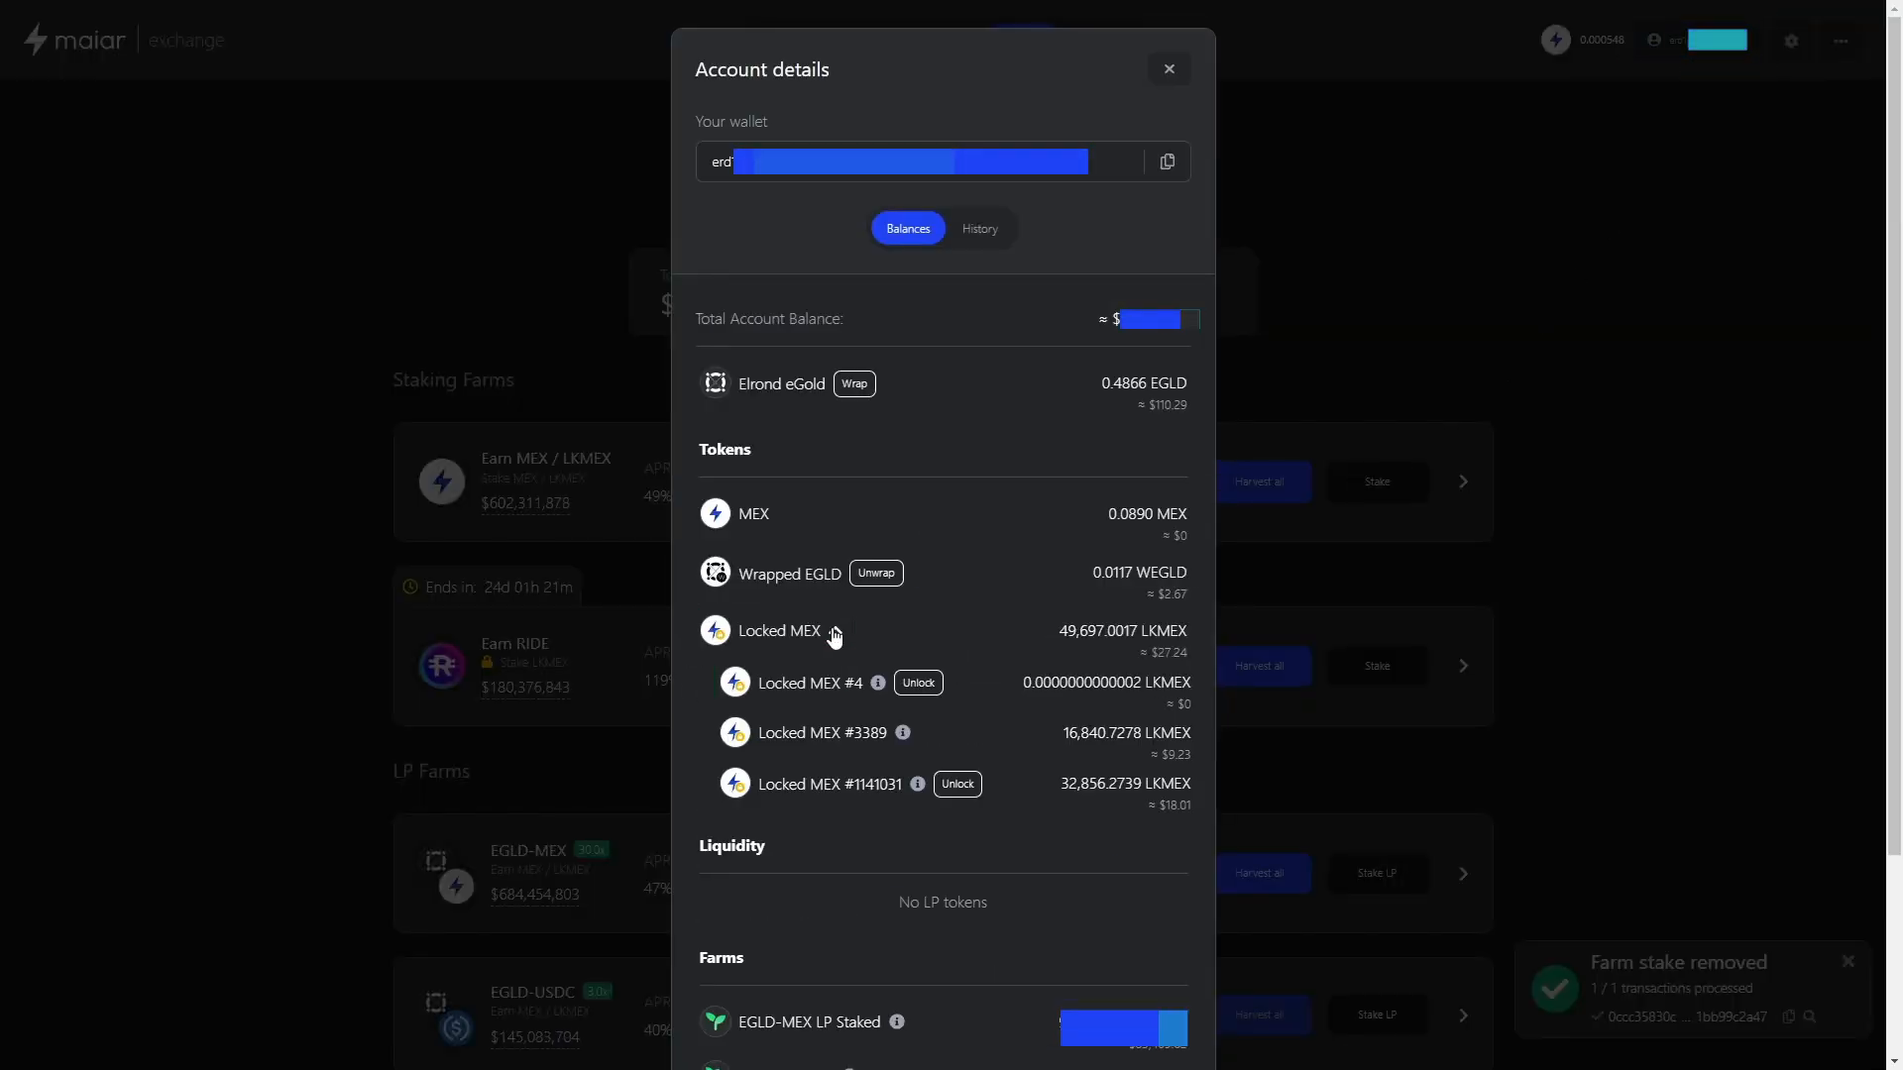
pyautogui.click(834, 631)
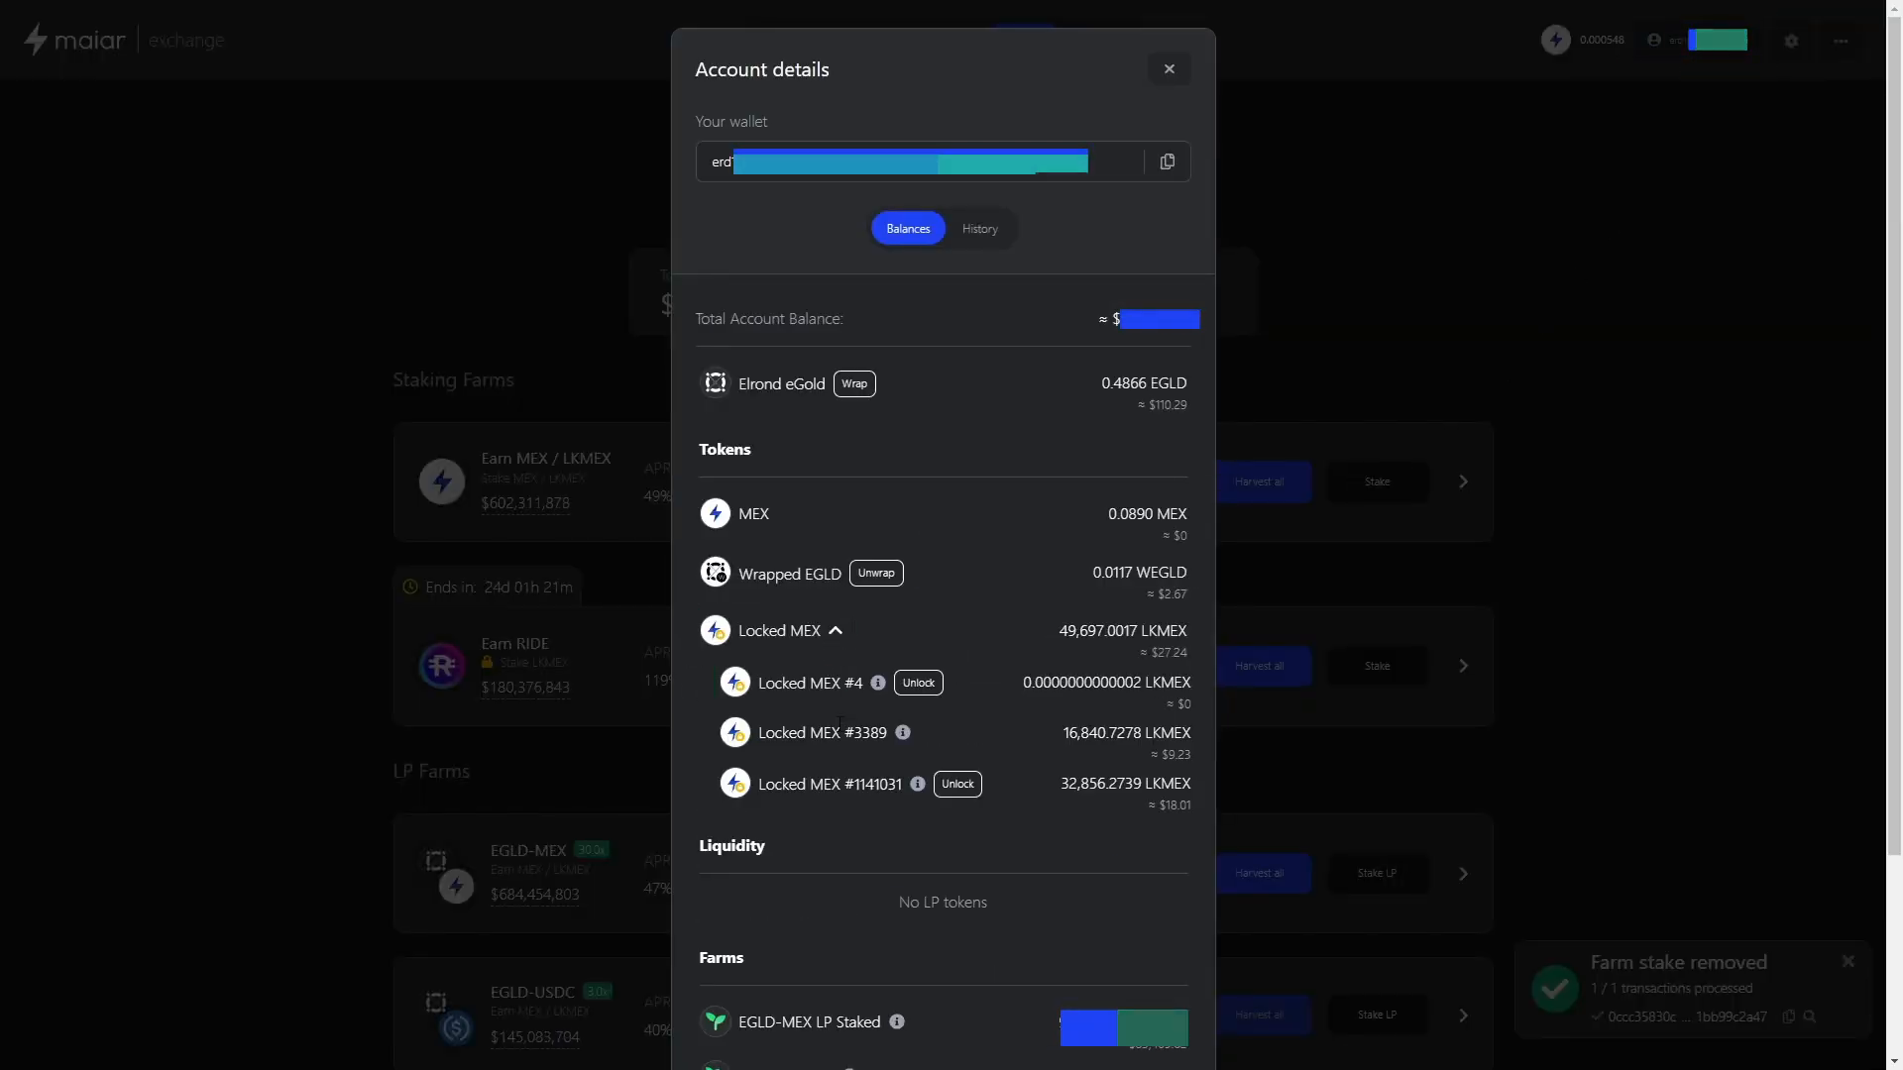
pyautogui.moveTo(918, 784)
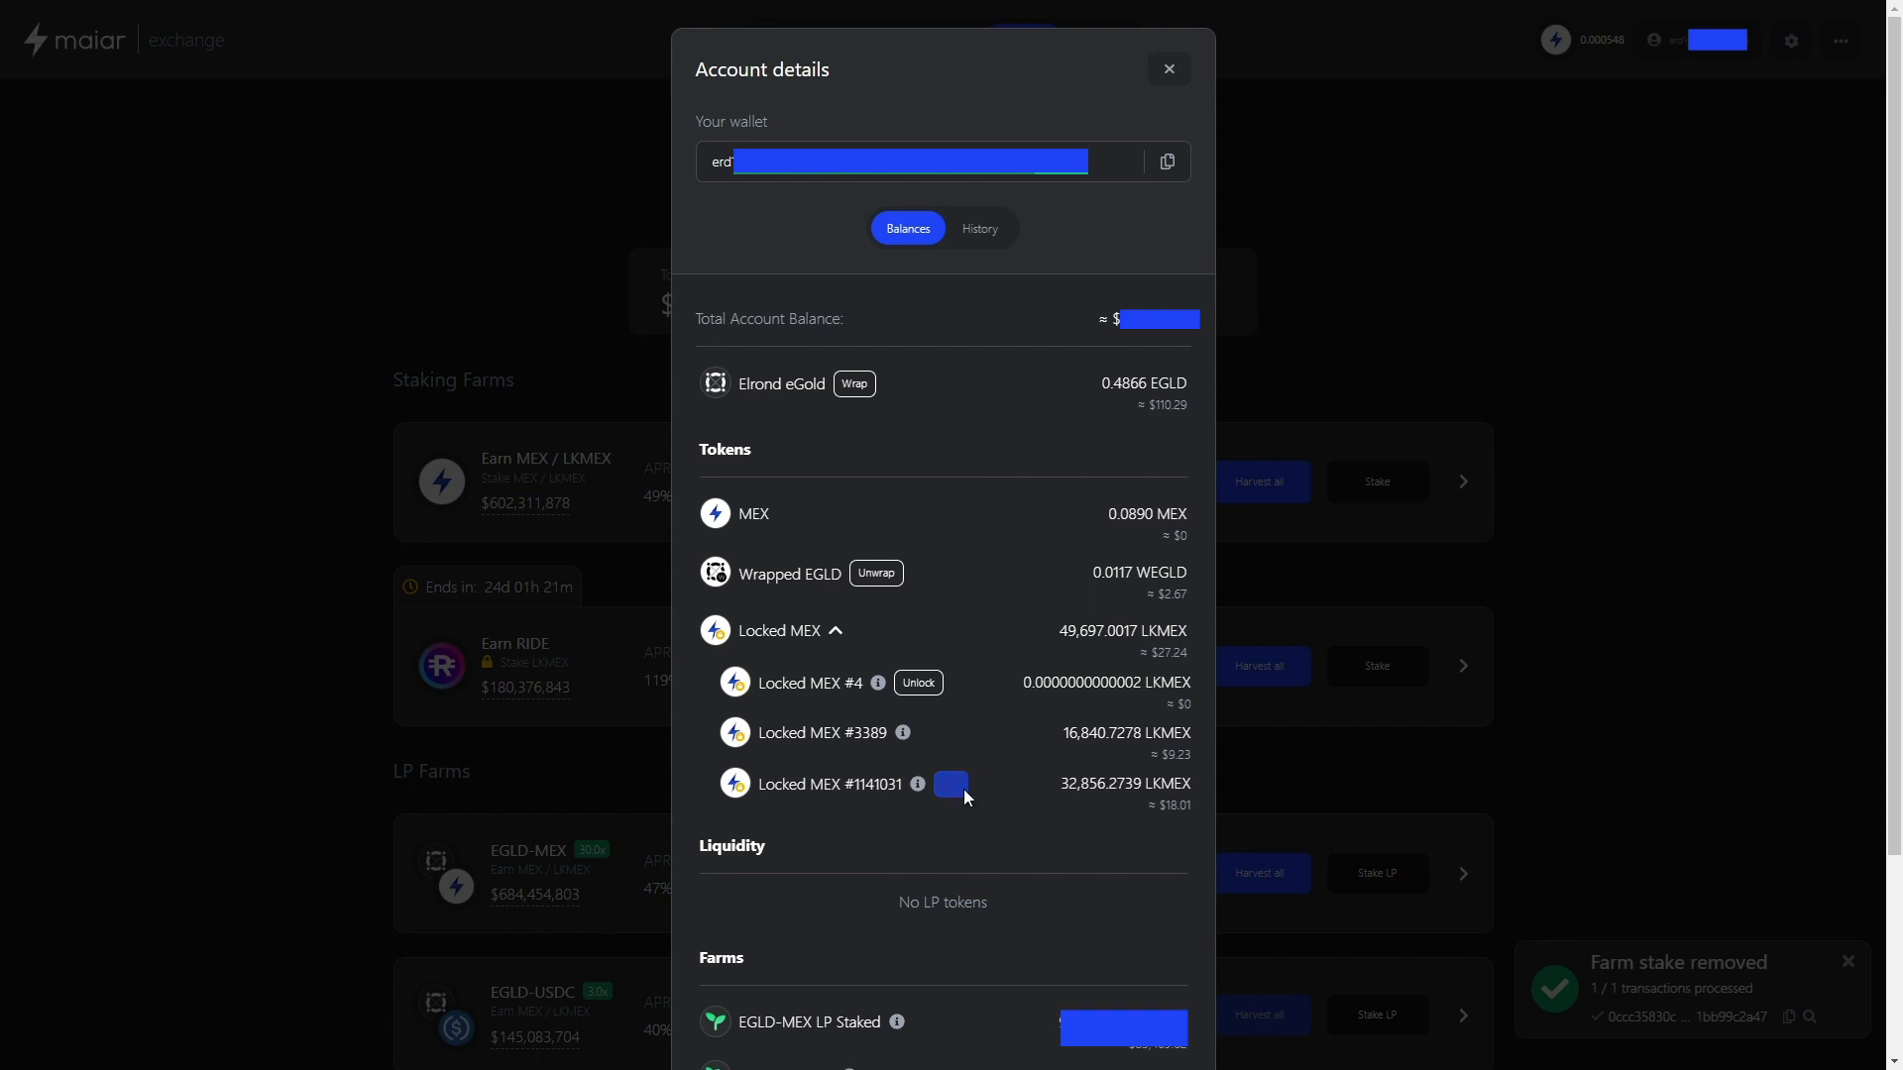
# Unlock Locked MEX batch #1141031, sign it, and check the 2,628.5909 MEX balance
pyautogui.click(951, 784)
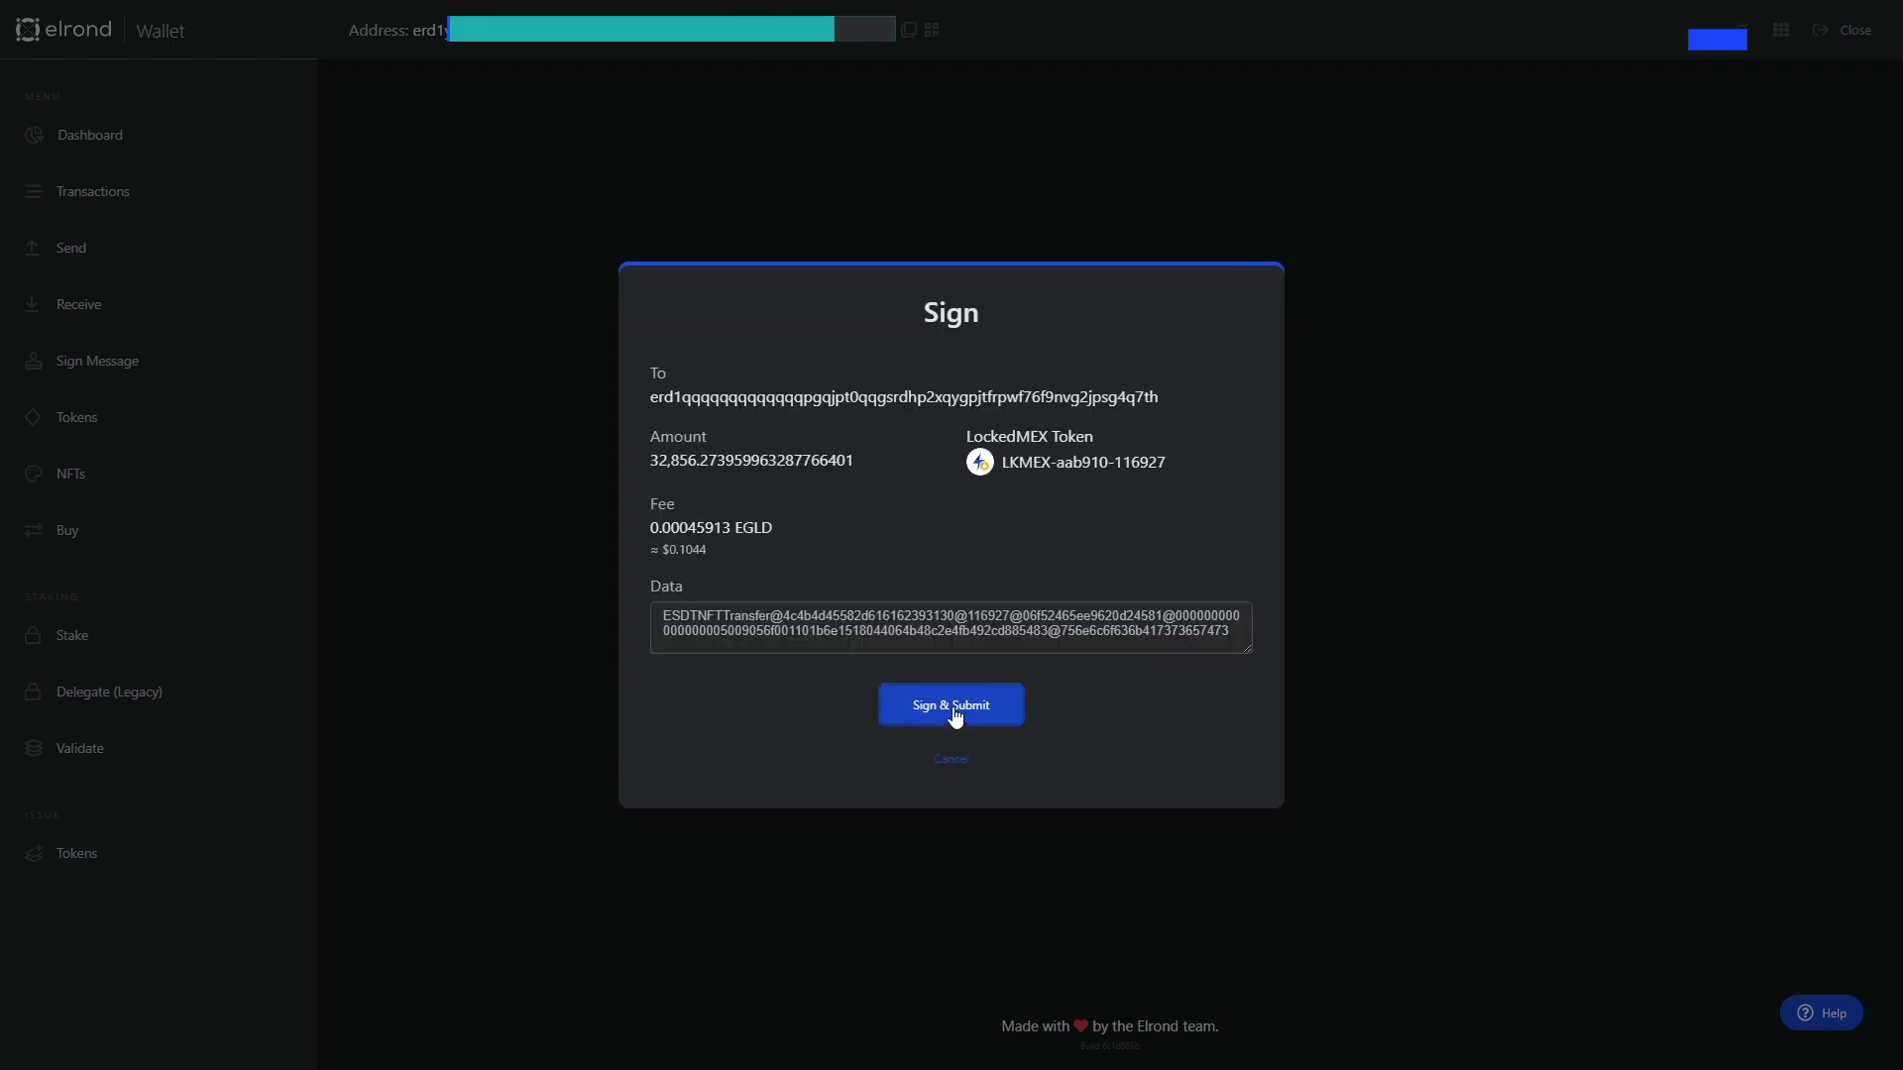
pyautogui.click(951, 704)
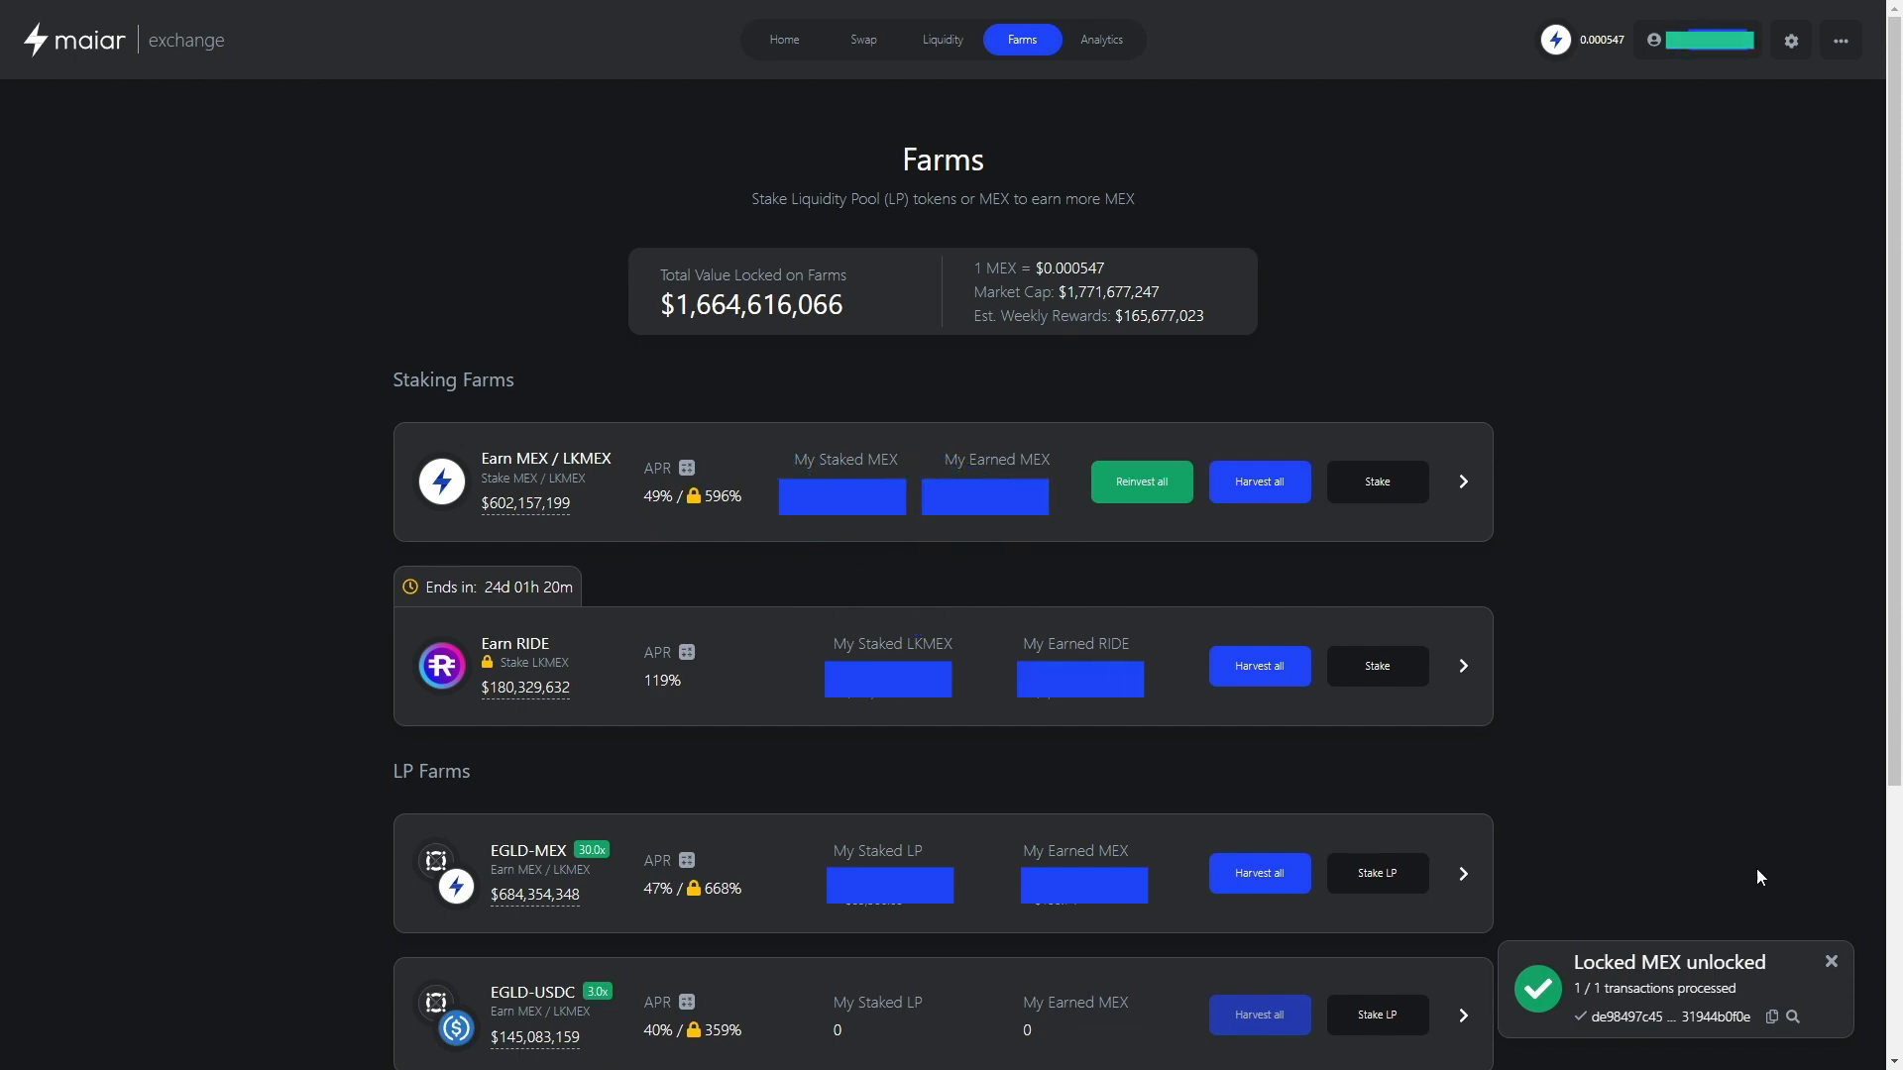
pyautogui.click(1703, 40)
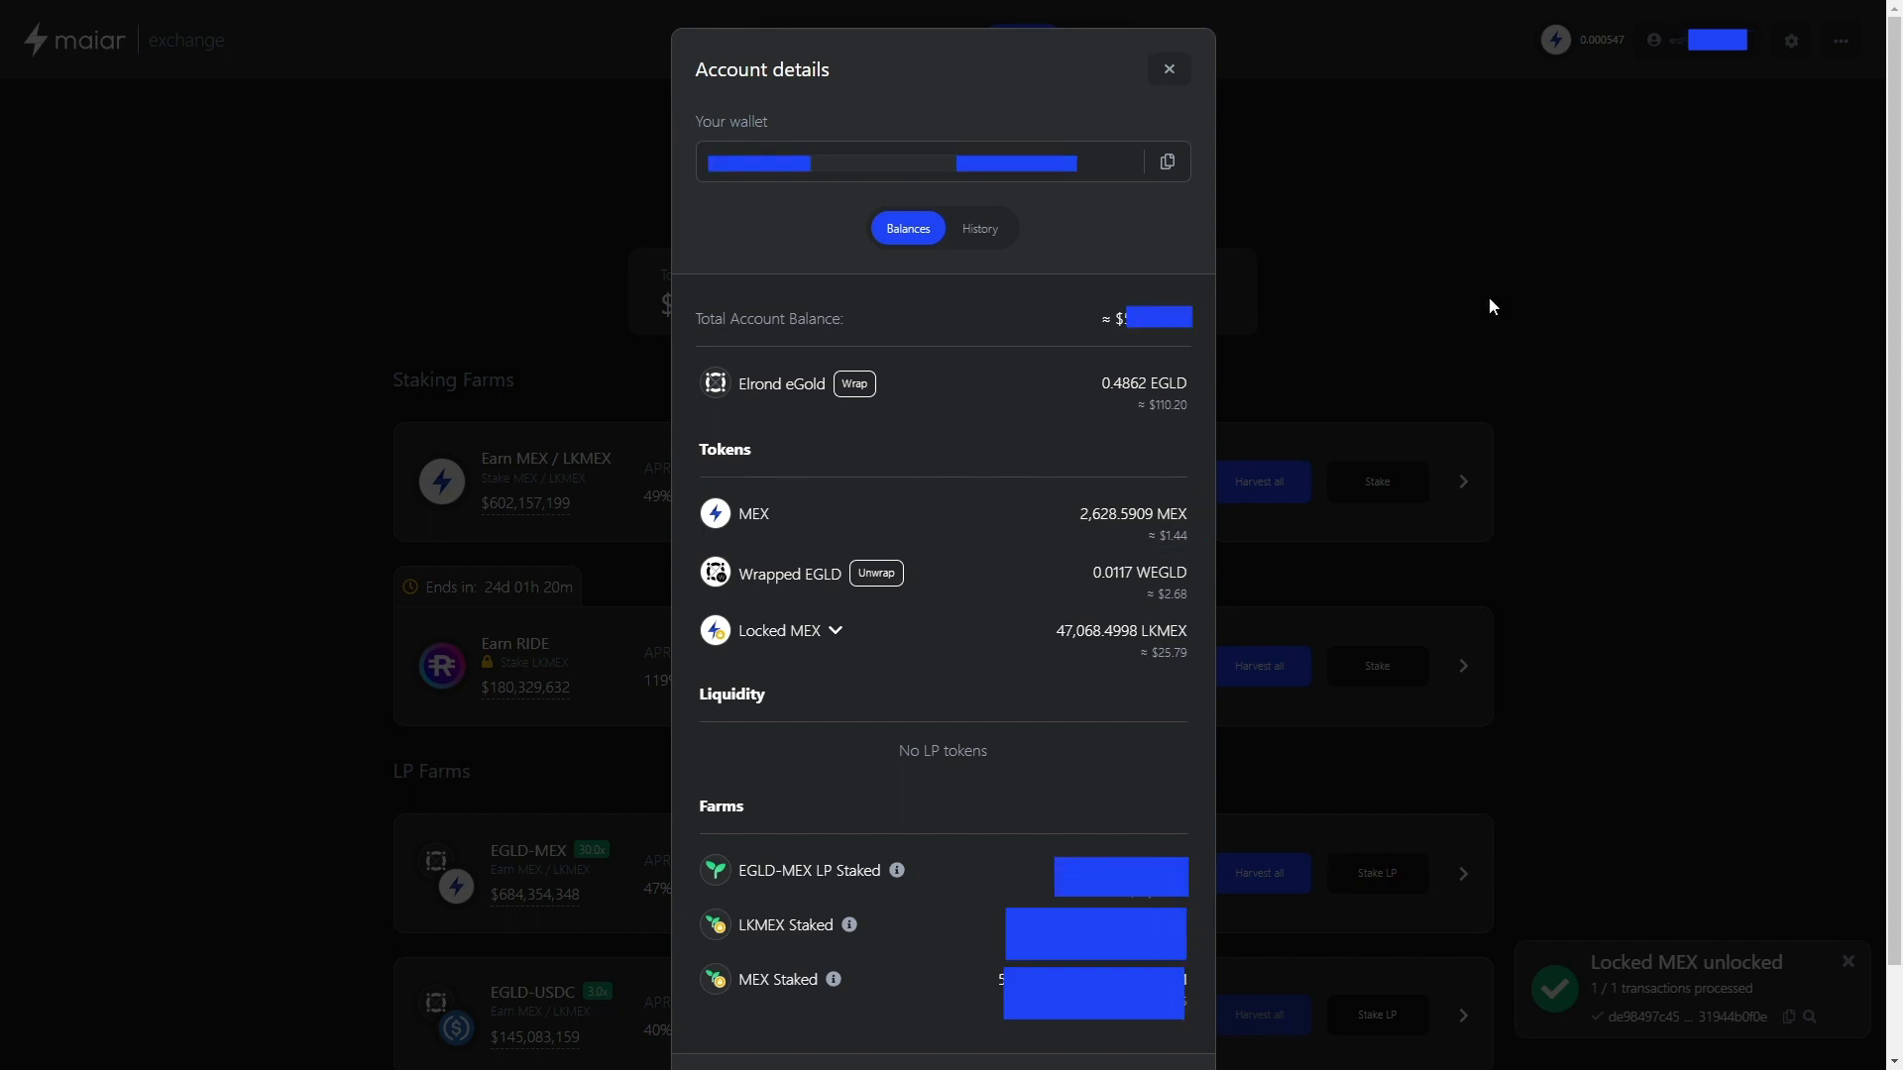
pyautogui.click(1168, 69)
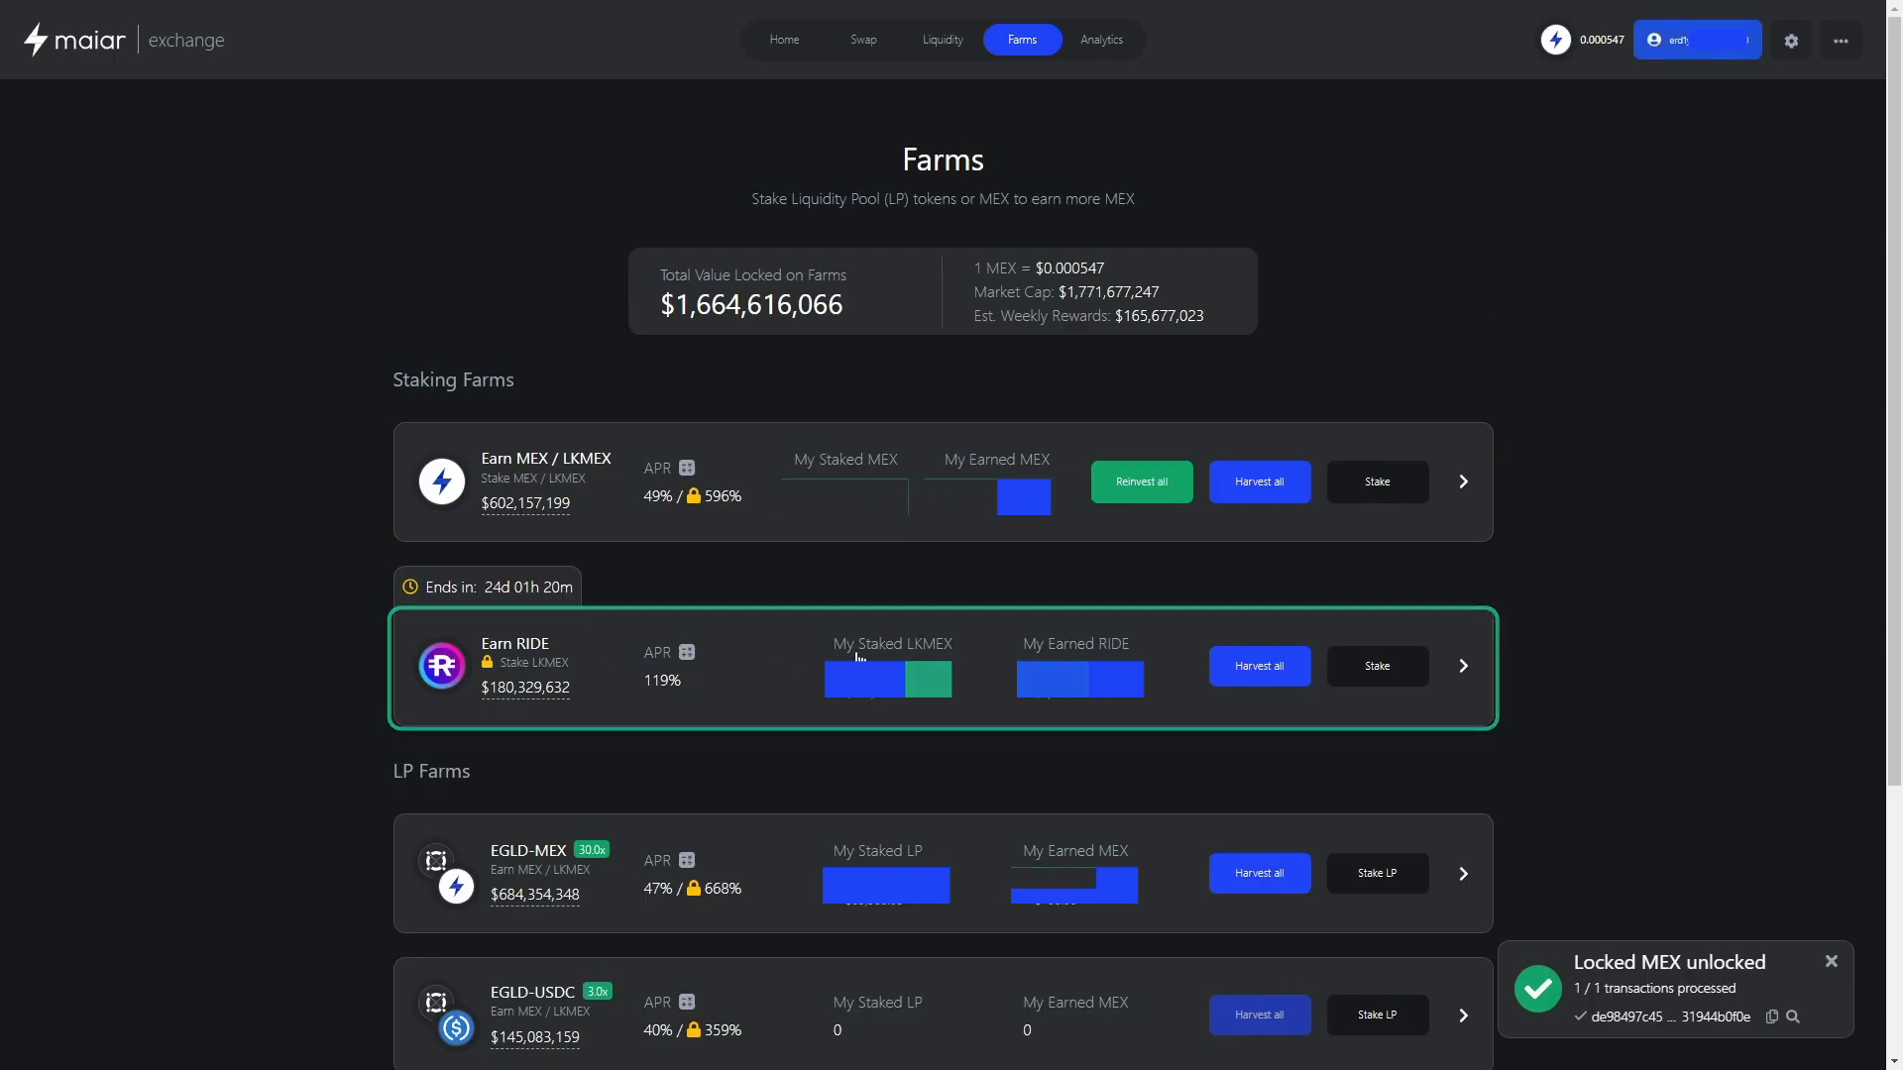
# Expand the Earn RIDE farm's withdraw form, close it, and scroll down the Farms page
pyautogui.click(1461, 666)
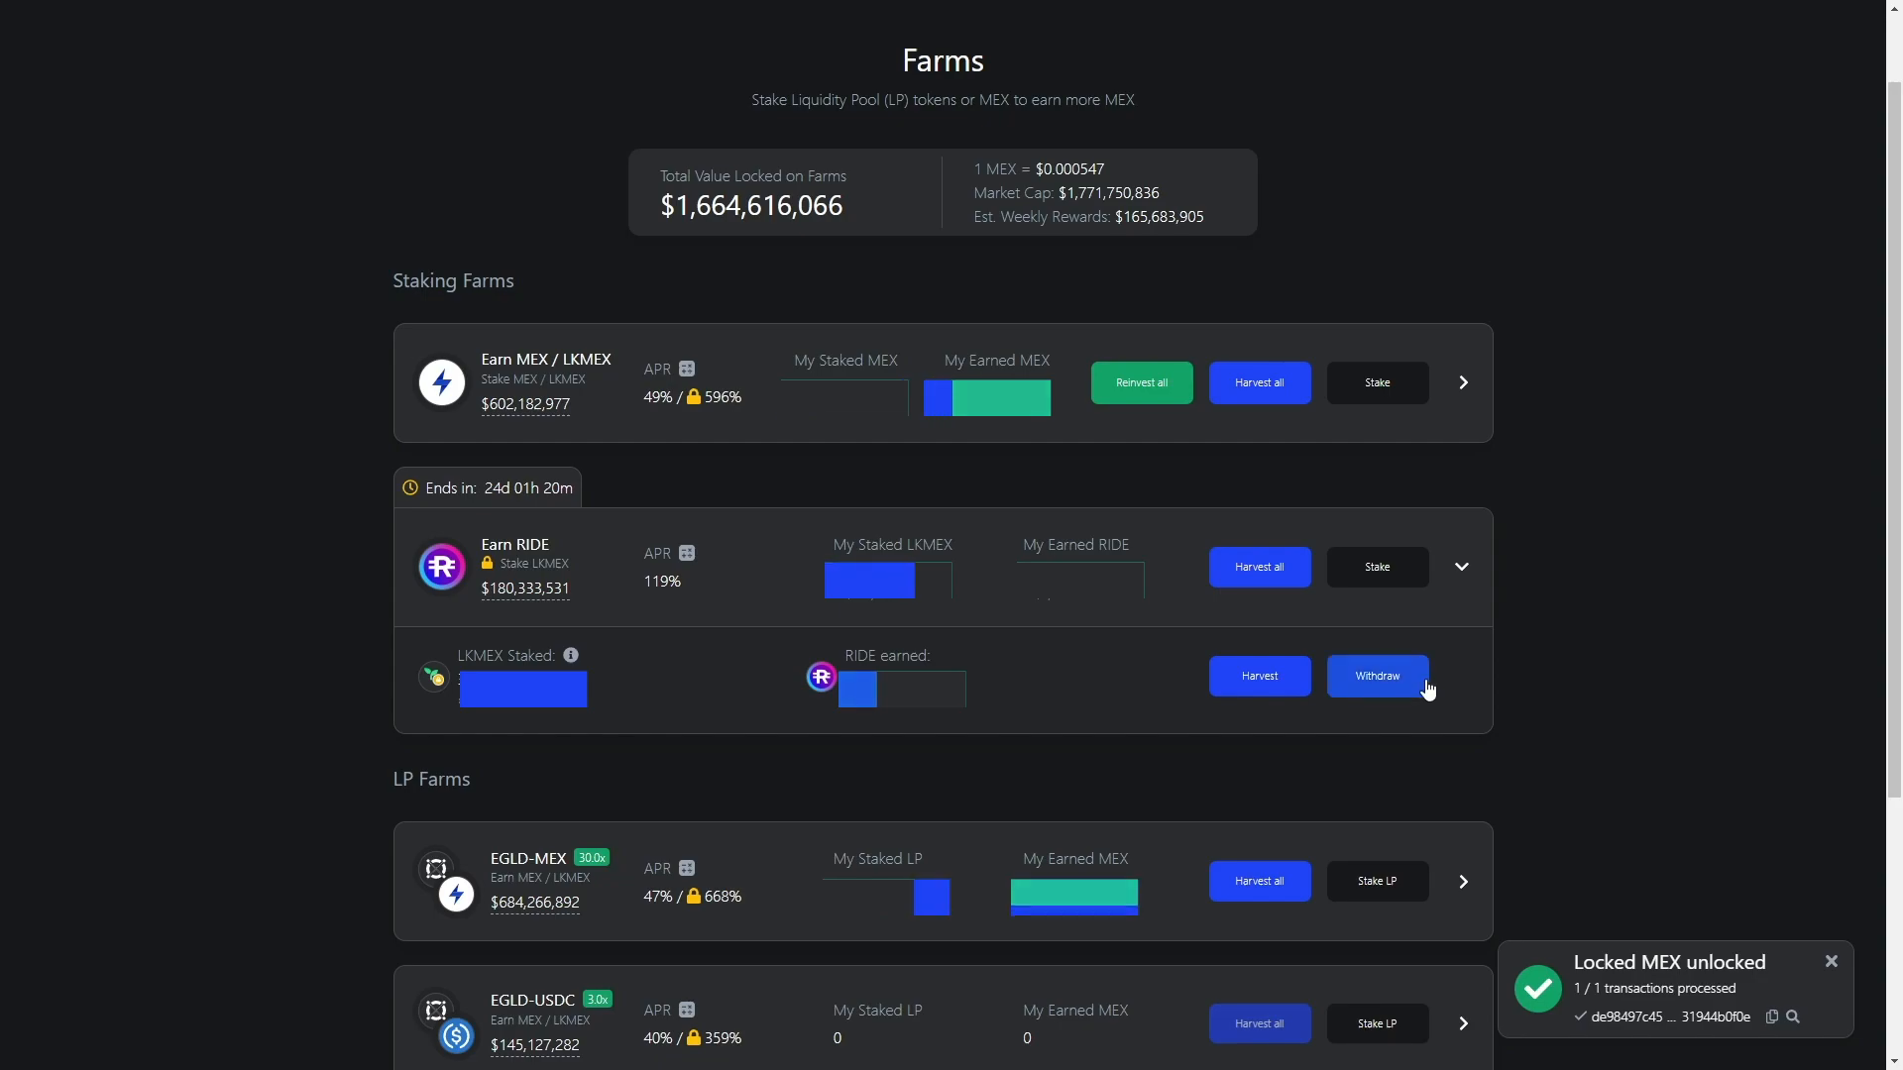
pyautogui.click(1377, 676)
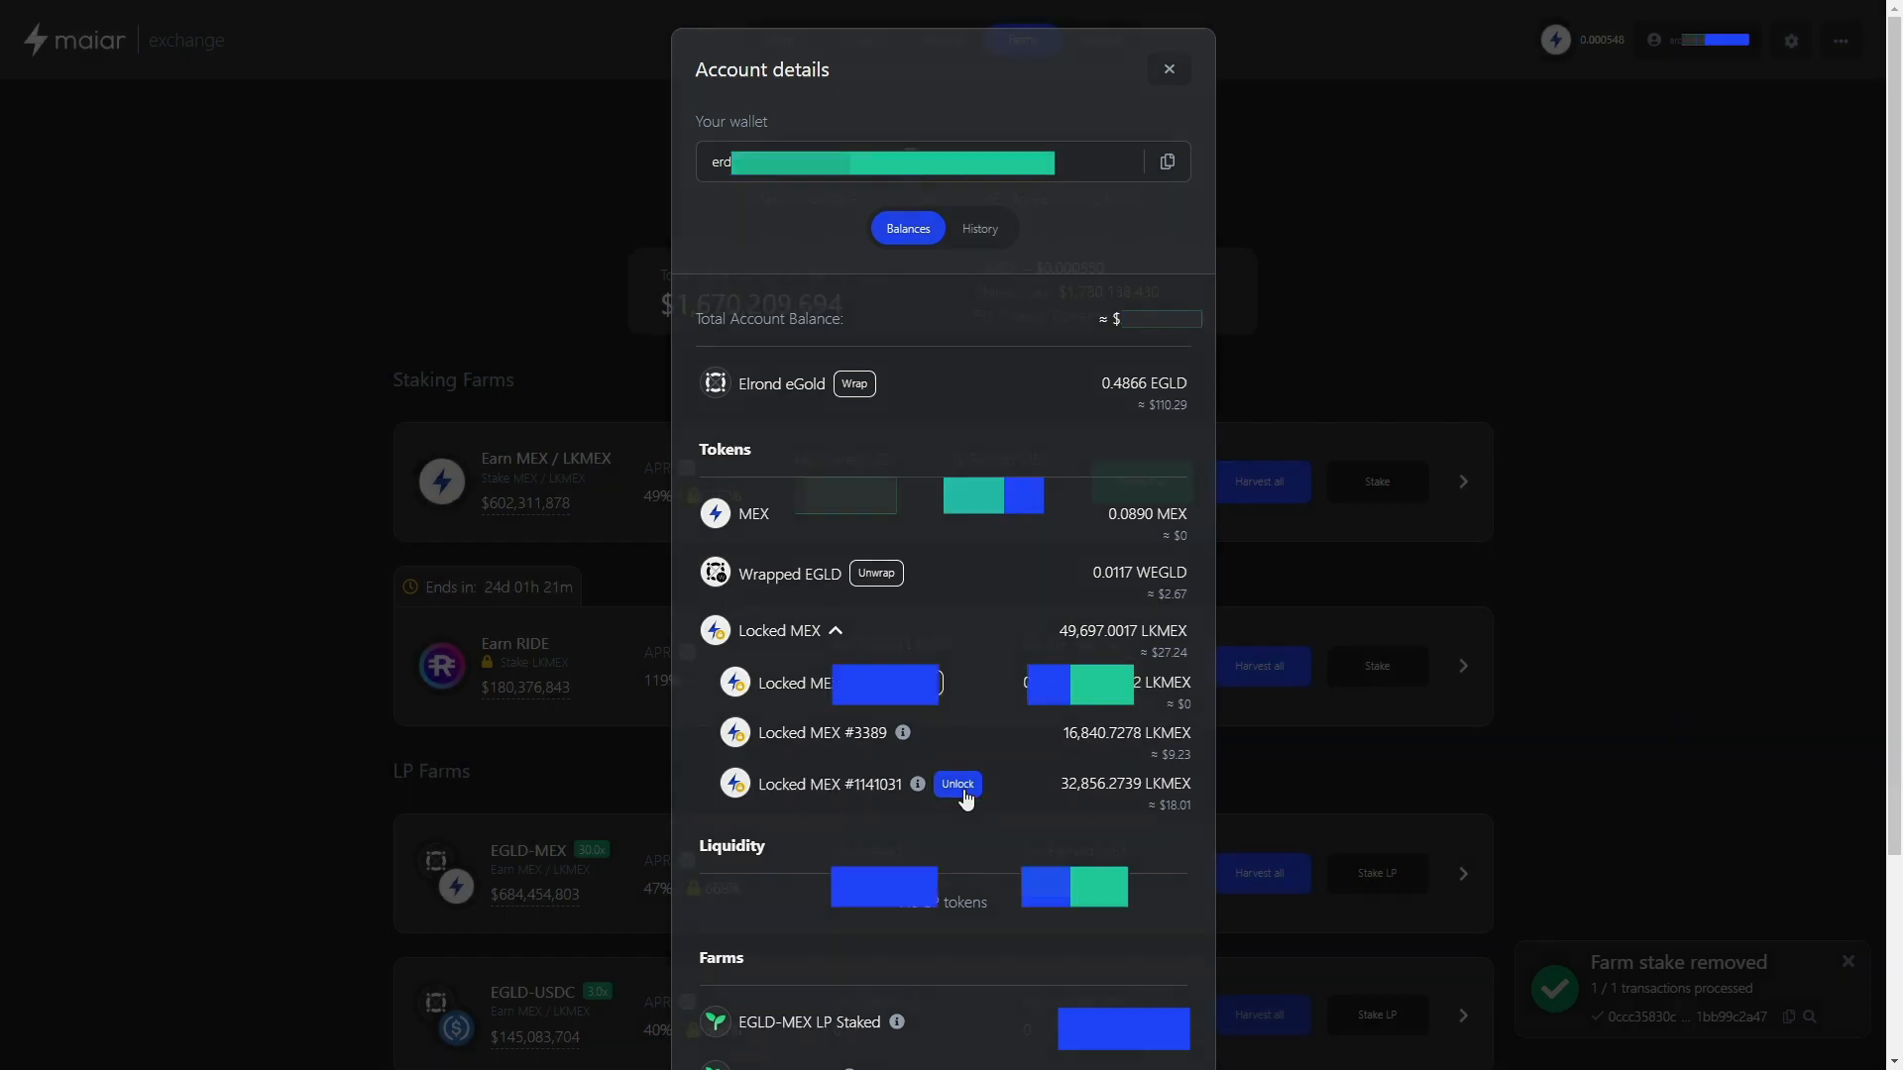
pyautogui.click(1167, 68)
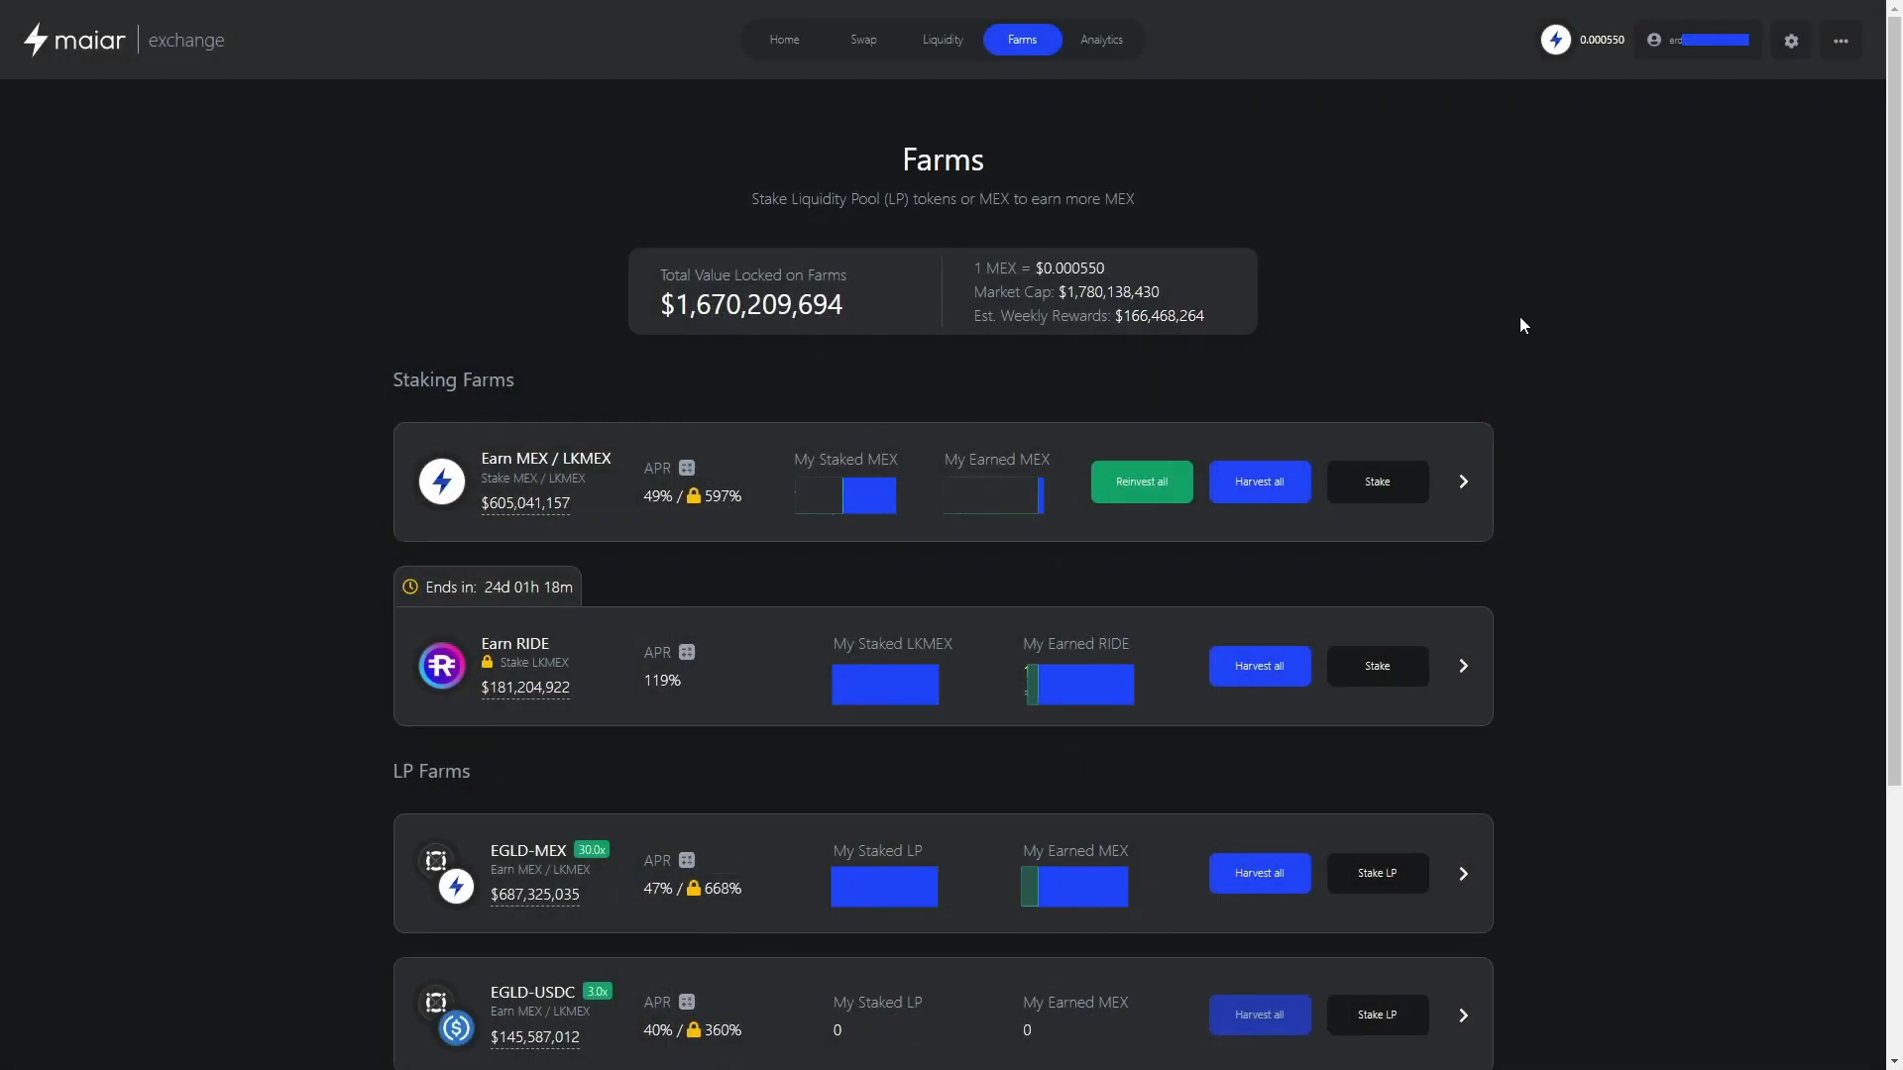
pyautogui.scroll(-3)
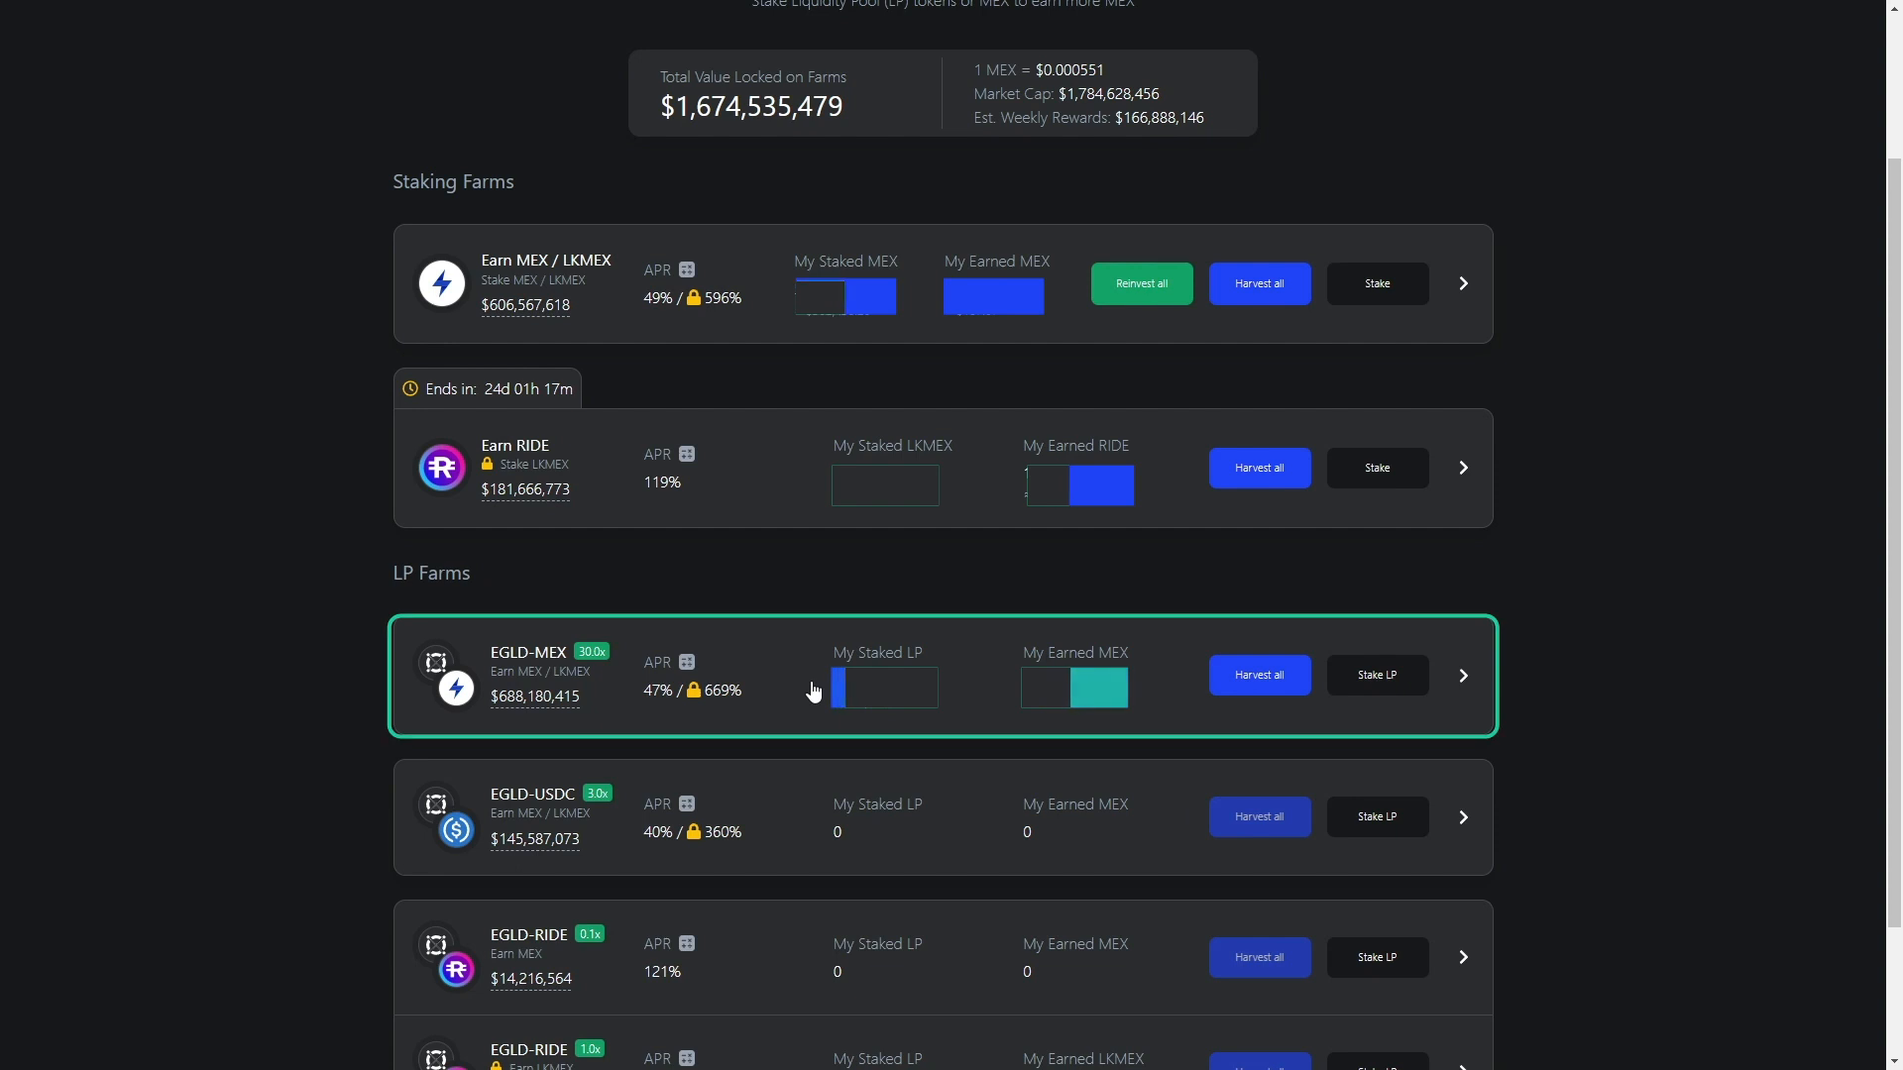
# Withdraw all 0.0371 EGLD-MEX LP from its farm, sign in the wallet, and view Liquidity
pyautogui.click(1463, 675)
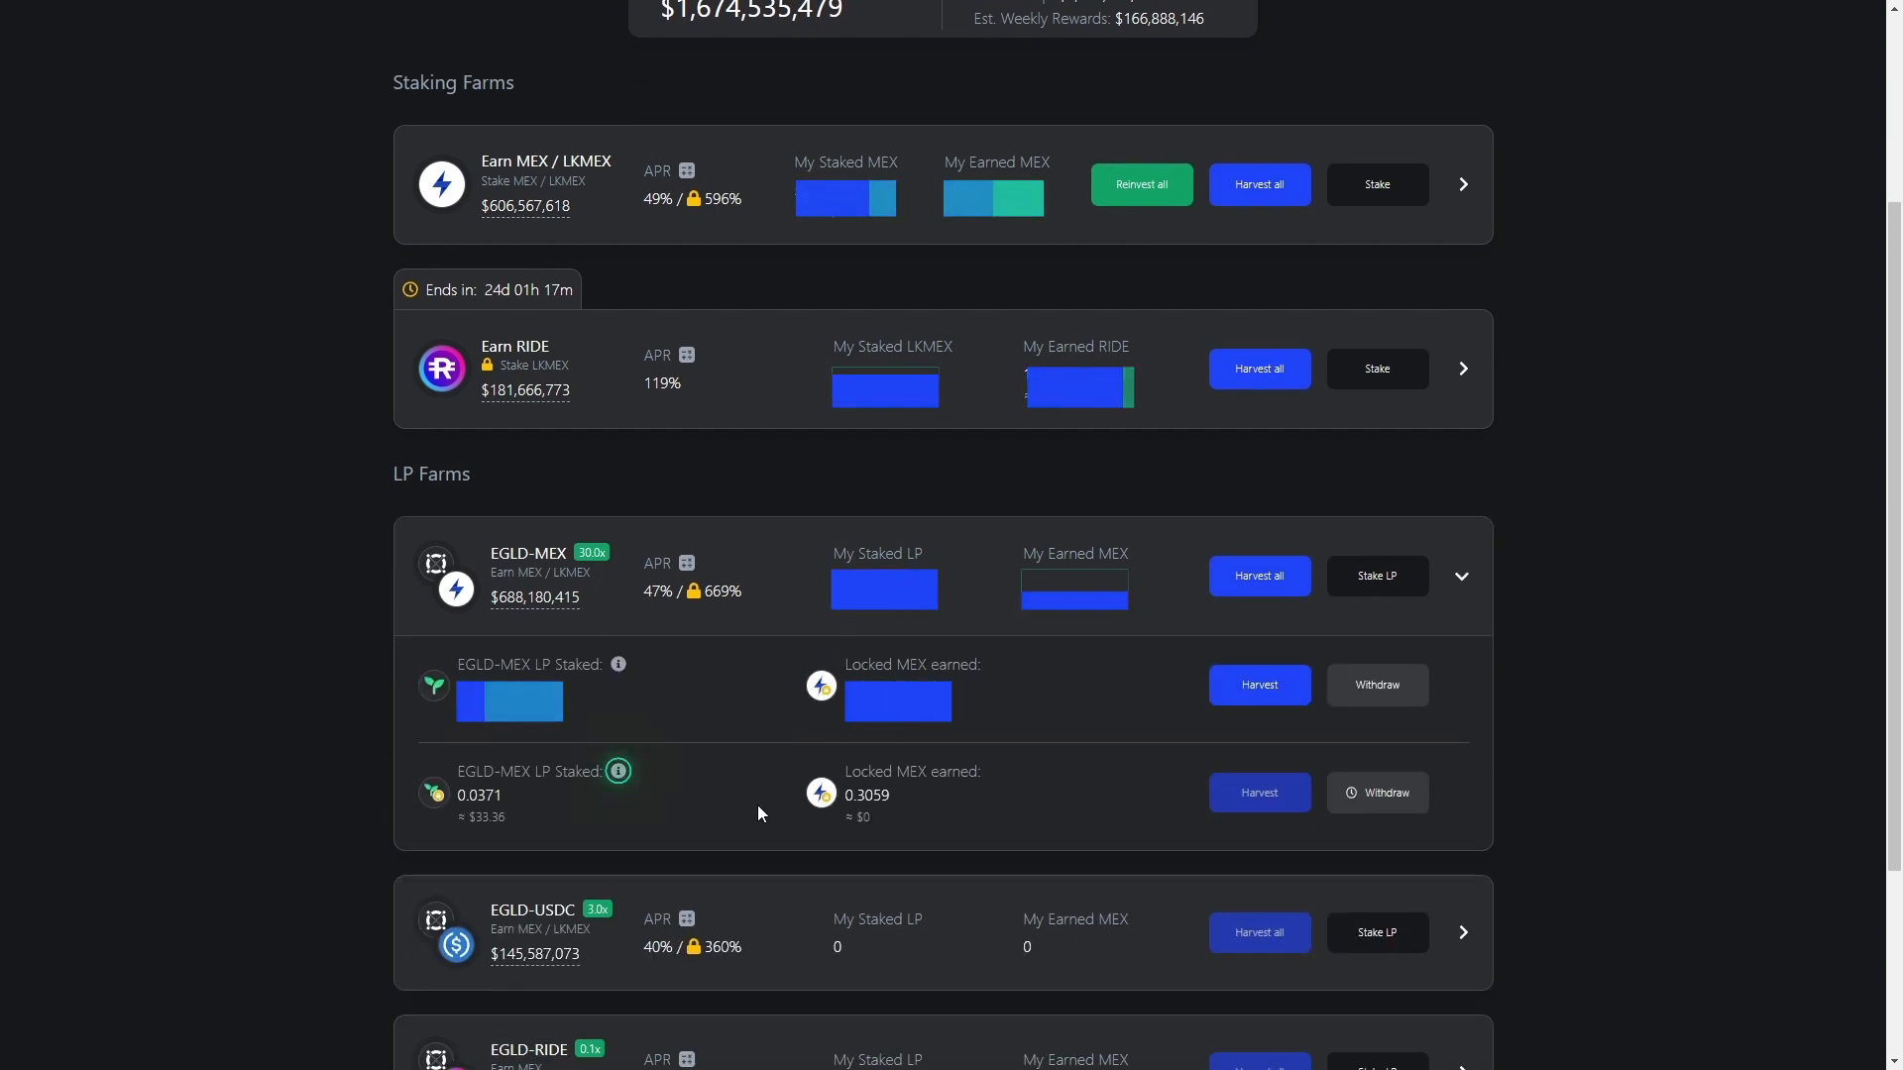
pyautogui.click(1374, 793)
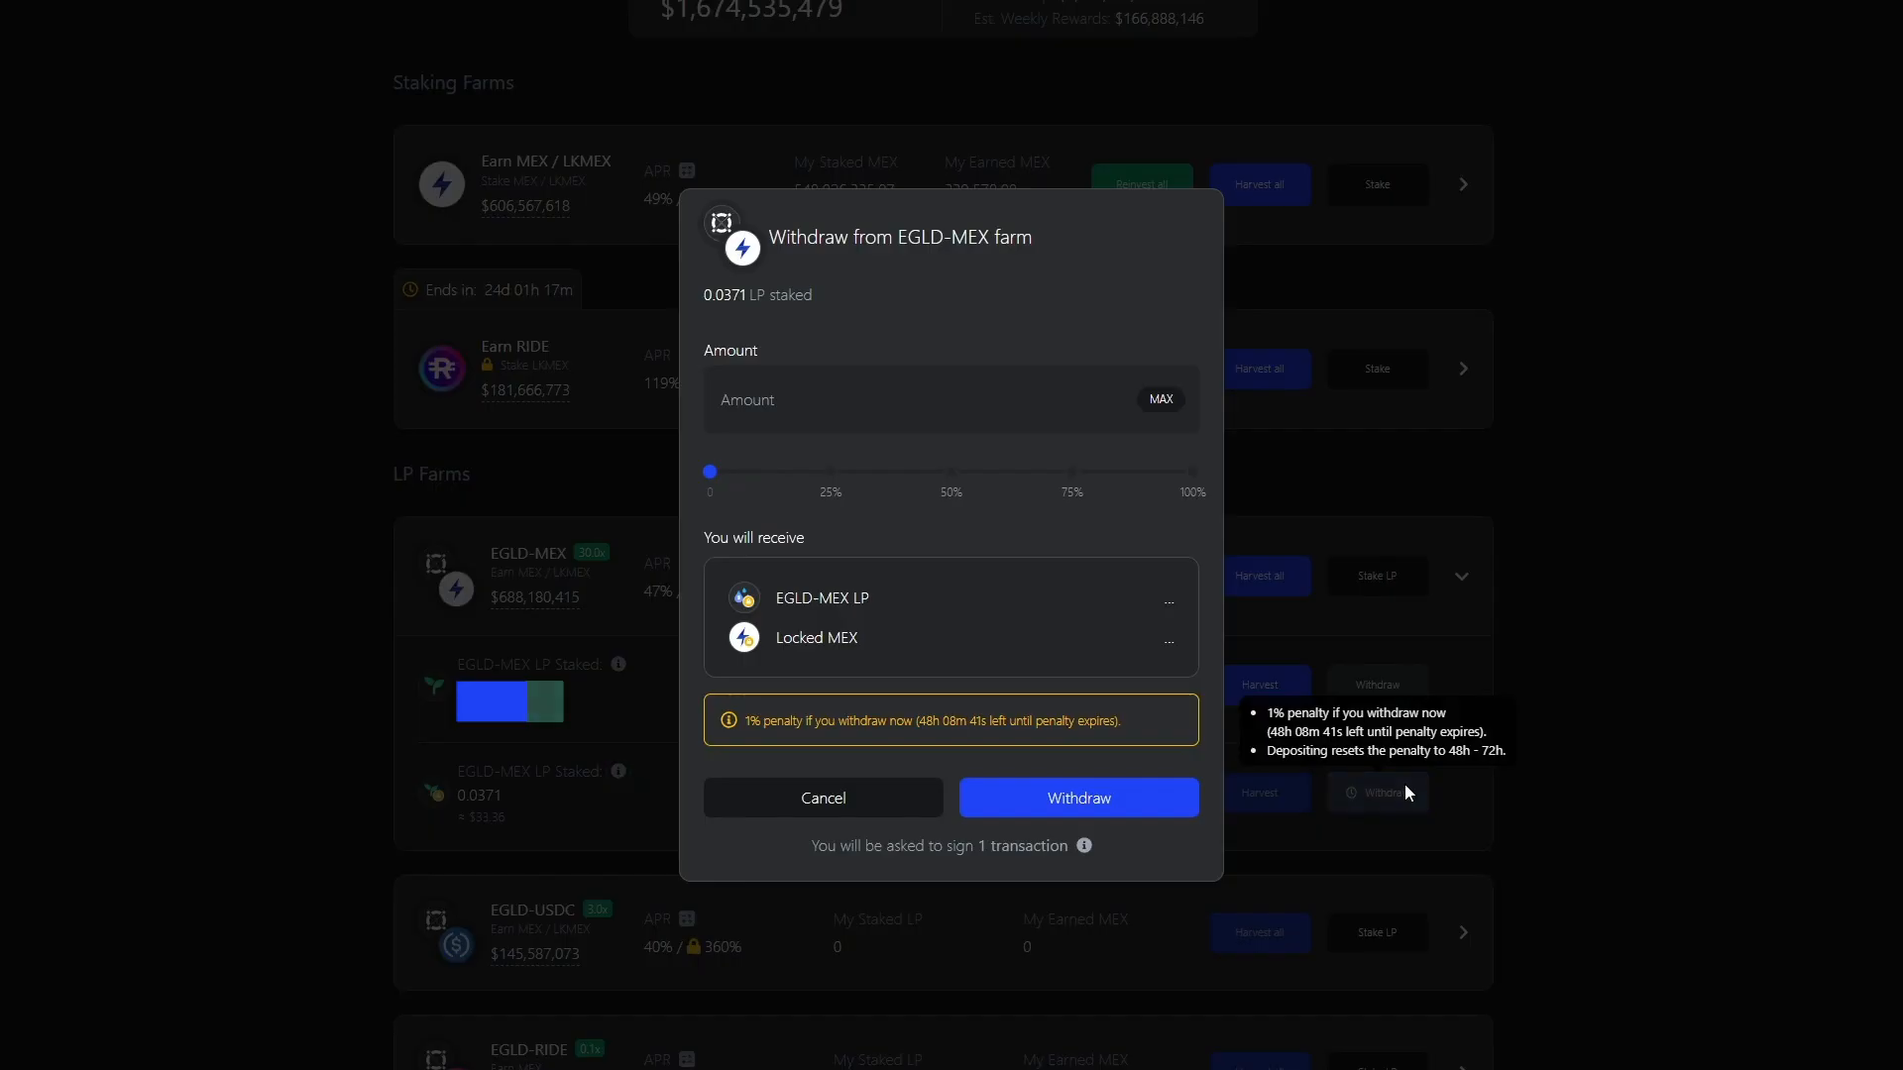
pyautogui.click(1158, 399)
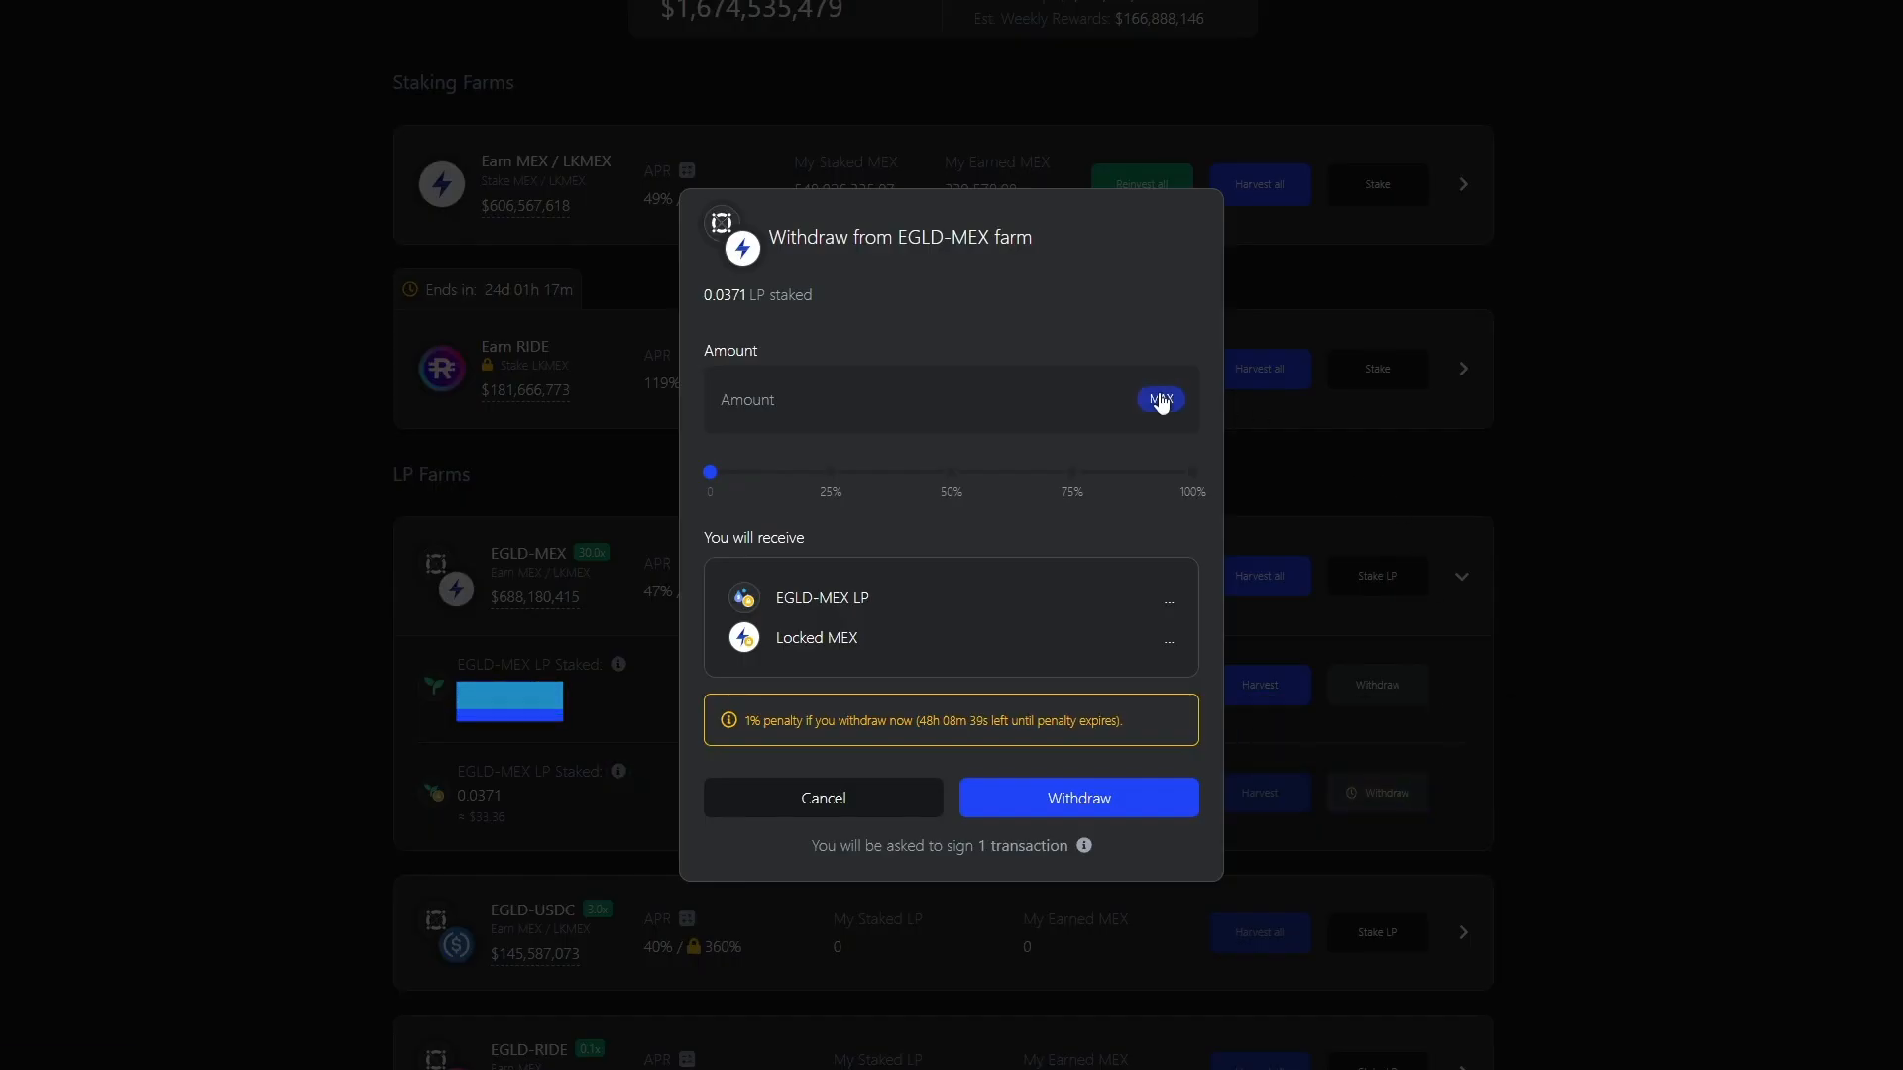
pyautogui.click(1158, 399)
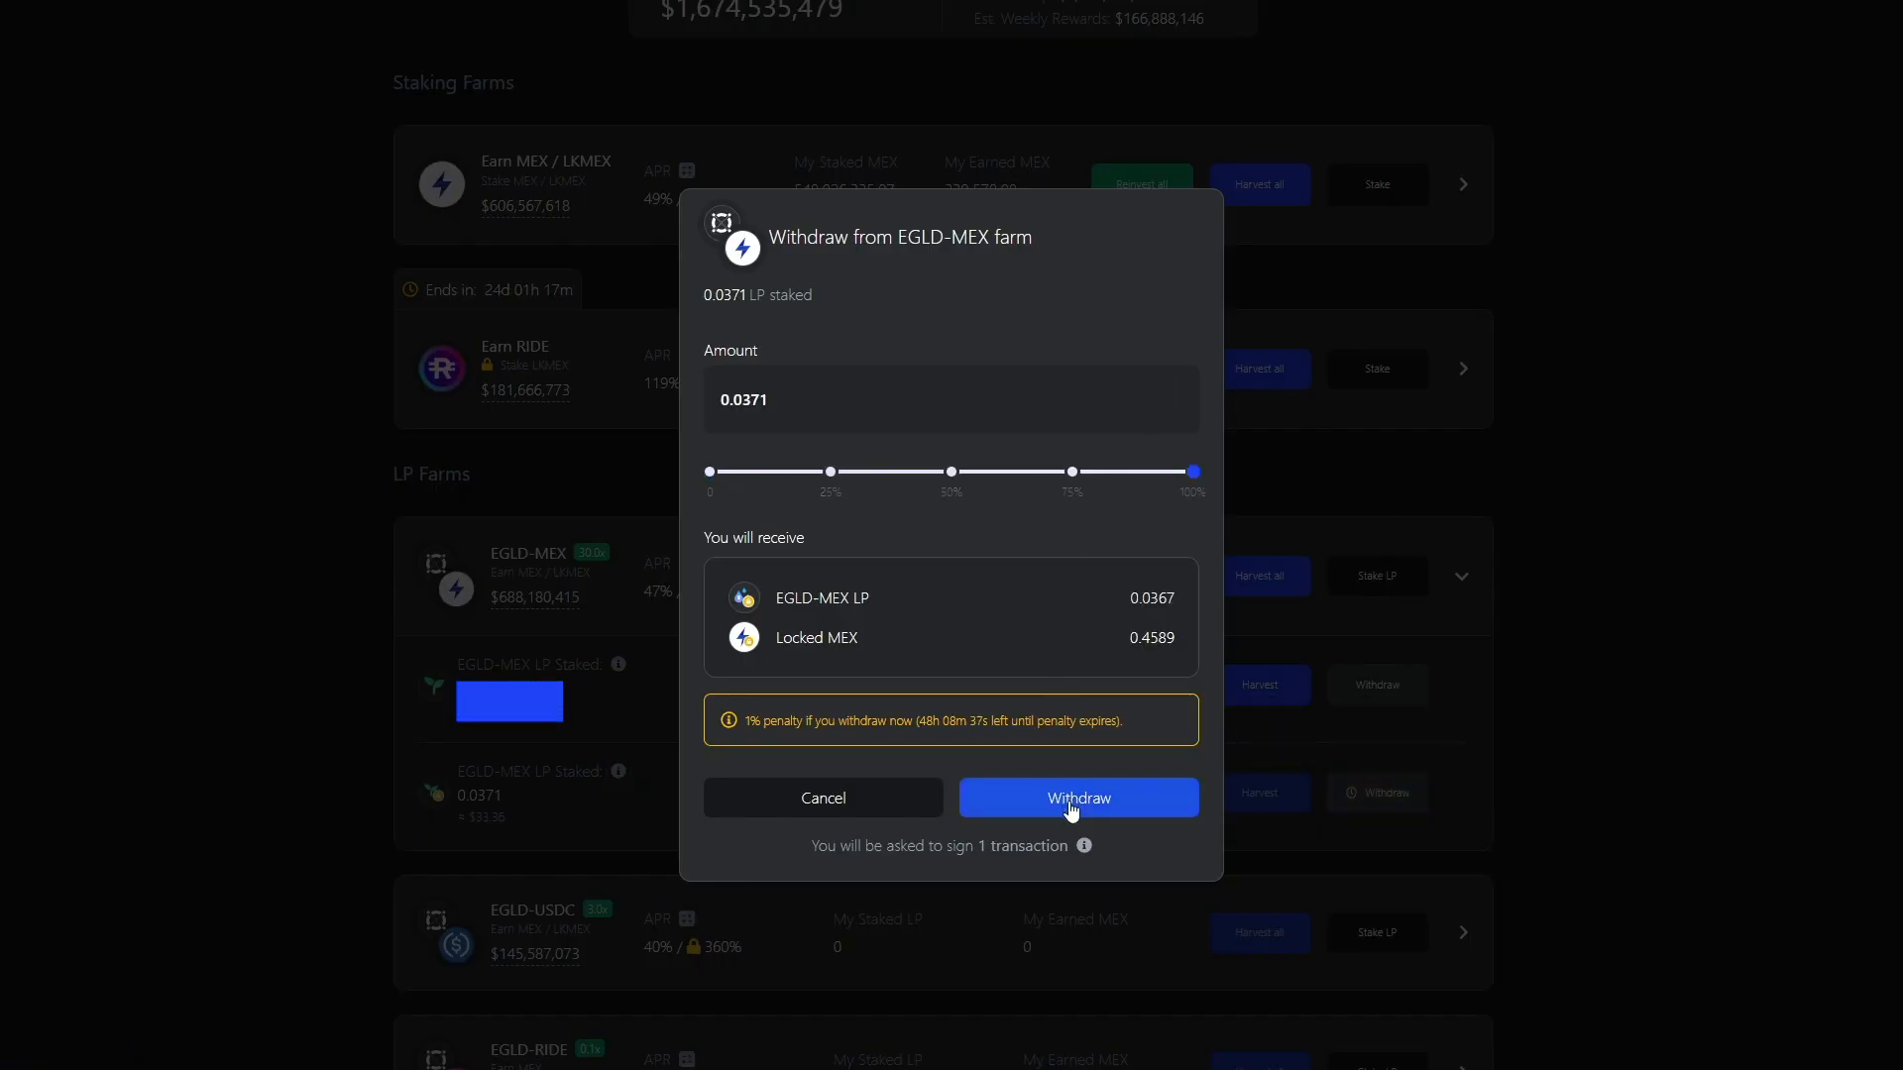
pyautogui.click(1076, 797)
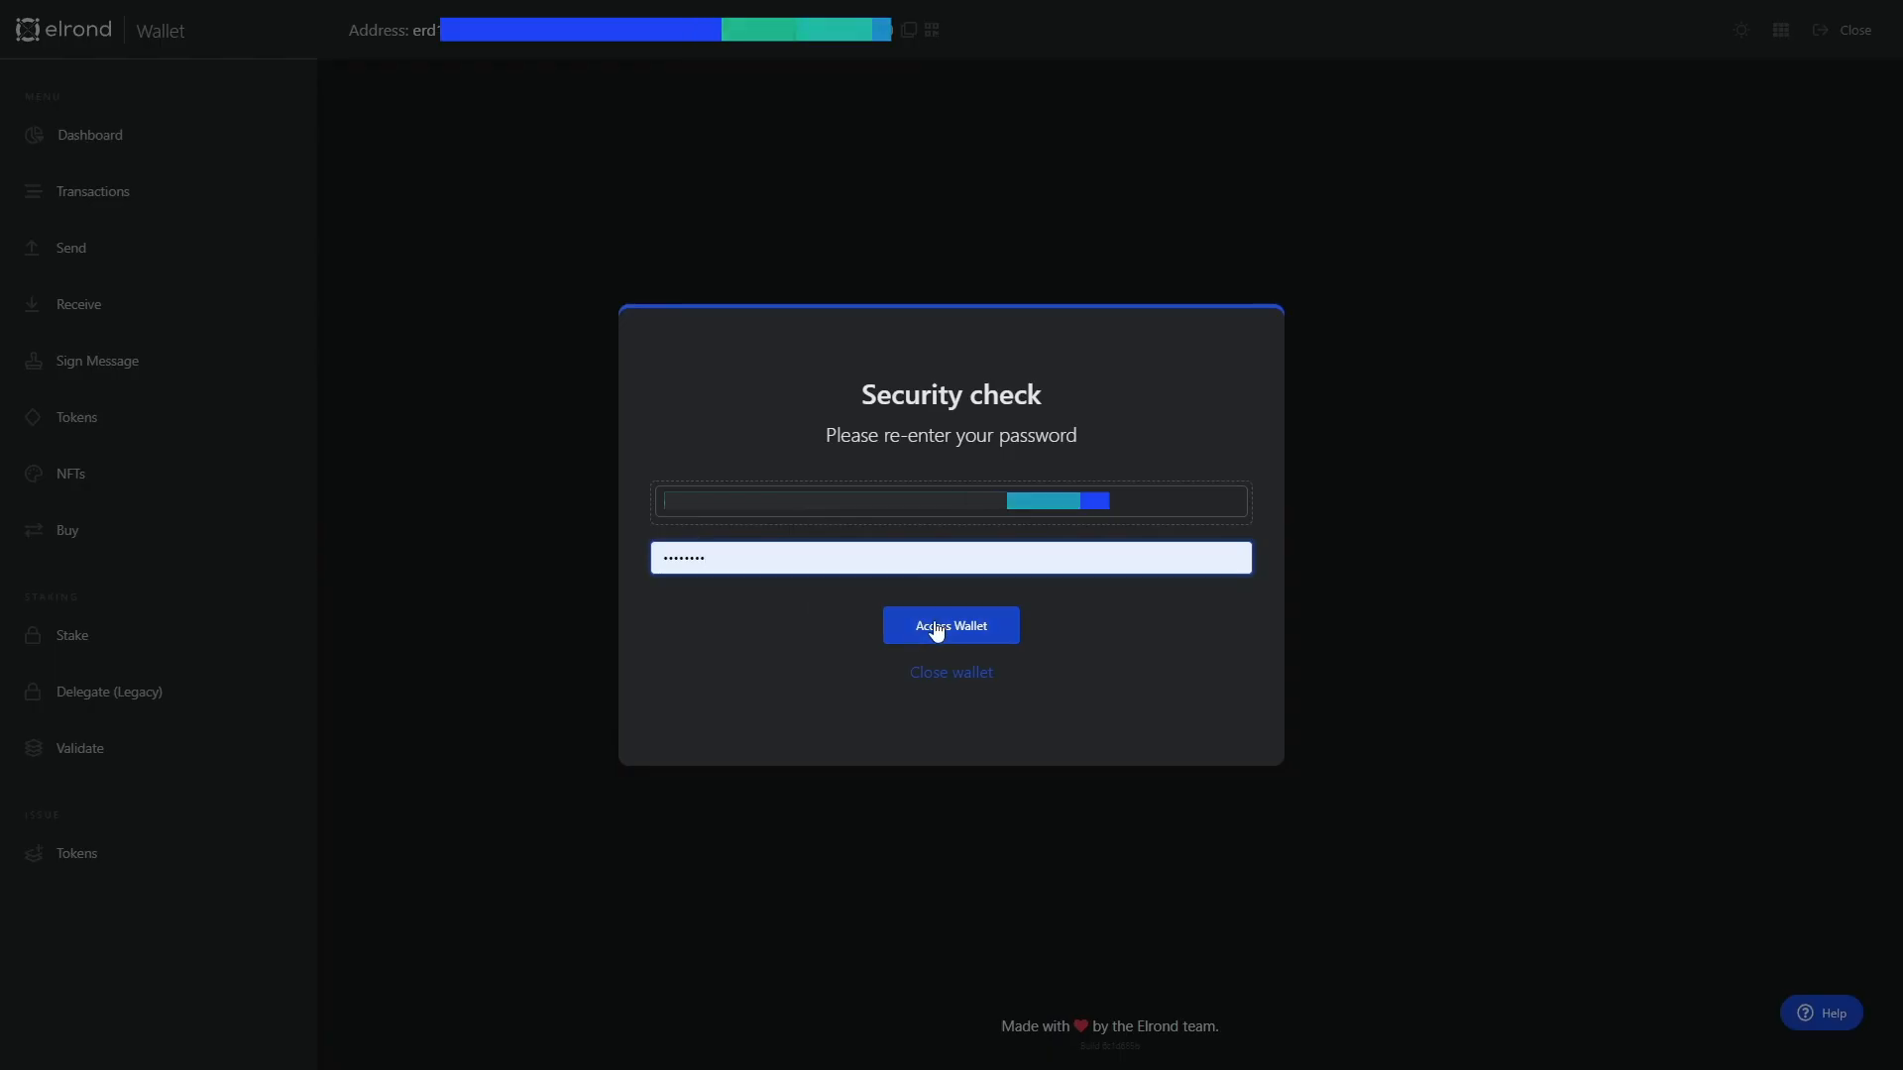
pyautogui.click(951, 626)
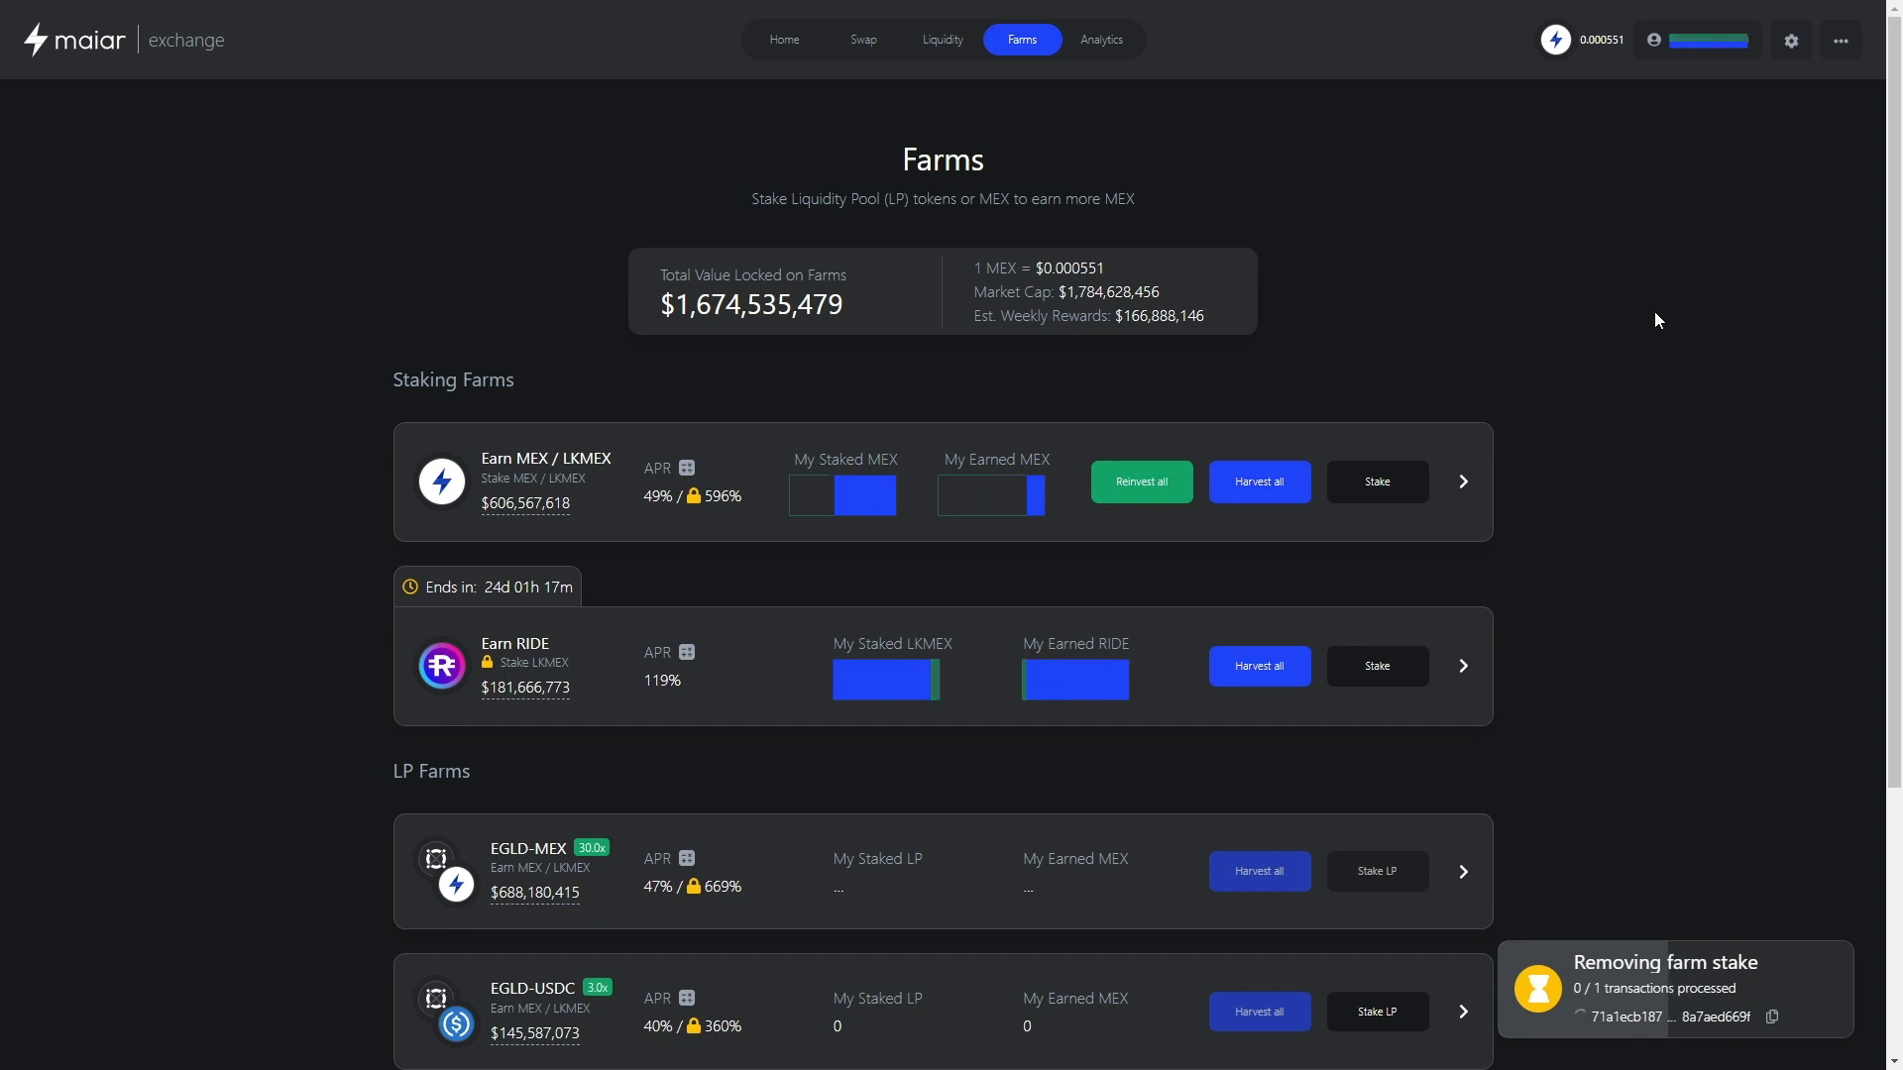
pyautogui.click(951, 39)
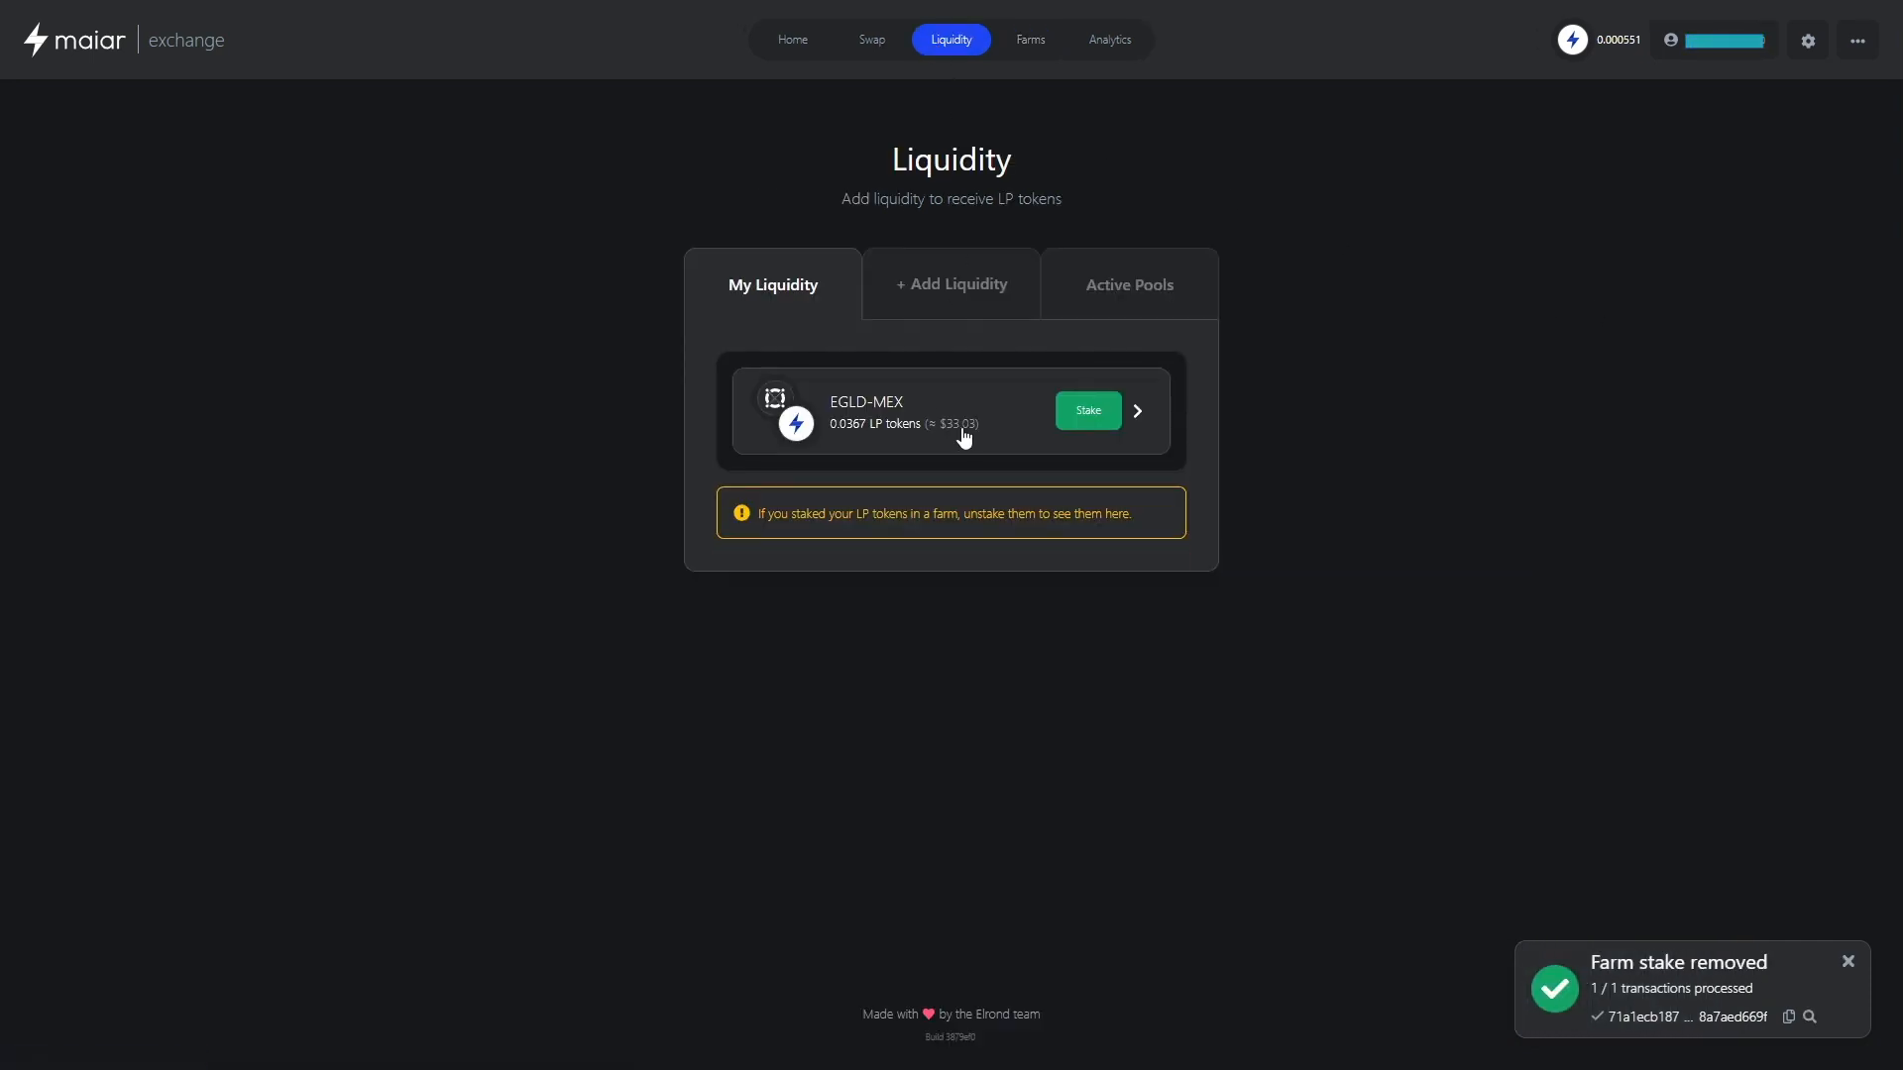
# Remove the full 0.0367 EGLD-MEX LP position and sign the removal in the wallet
pyautogui.click(1136, 411)
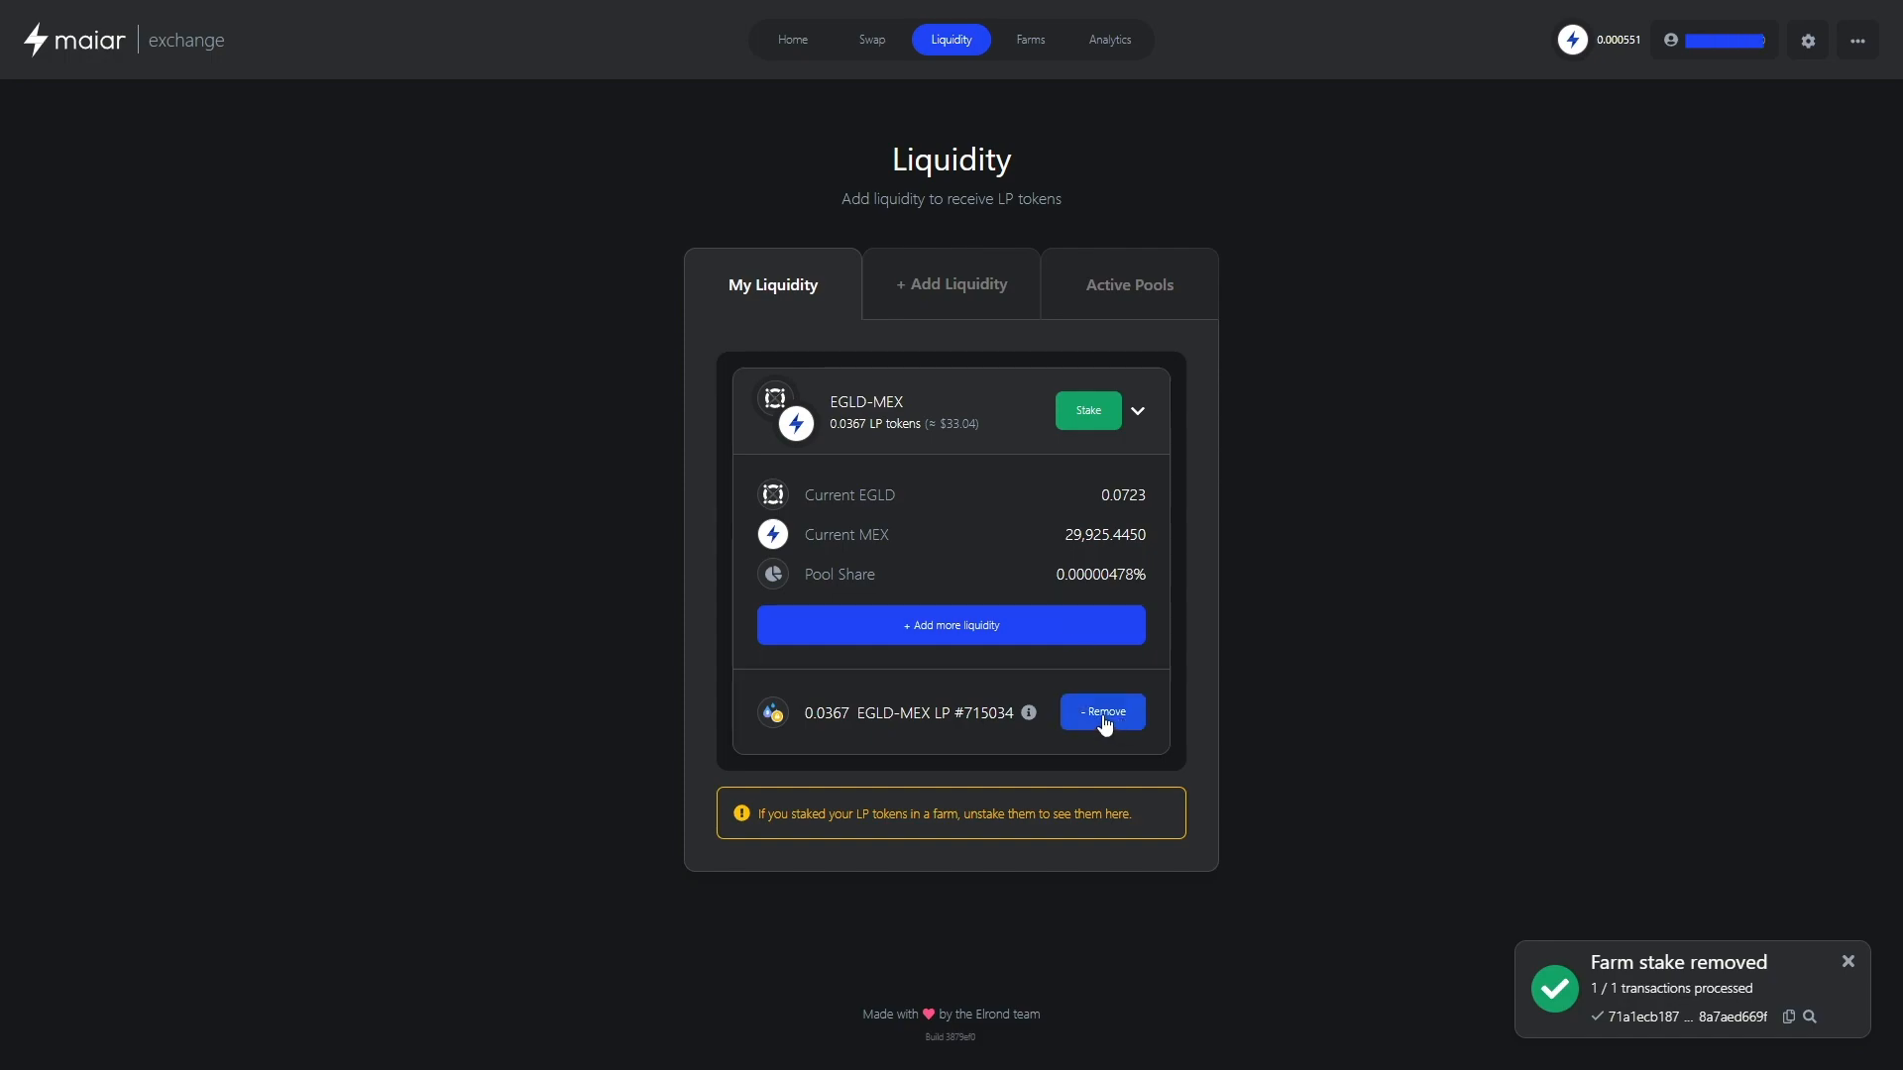
pyautogui.click(1099, 713)
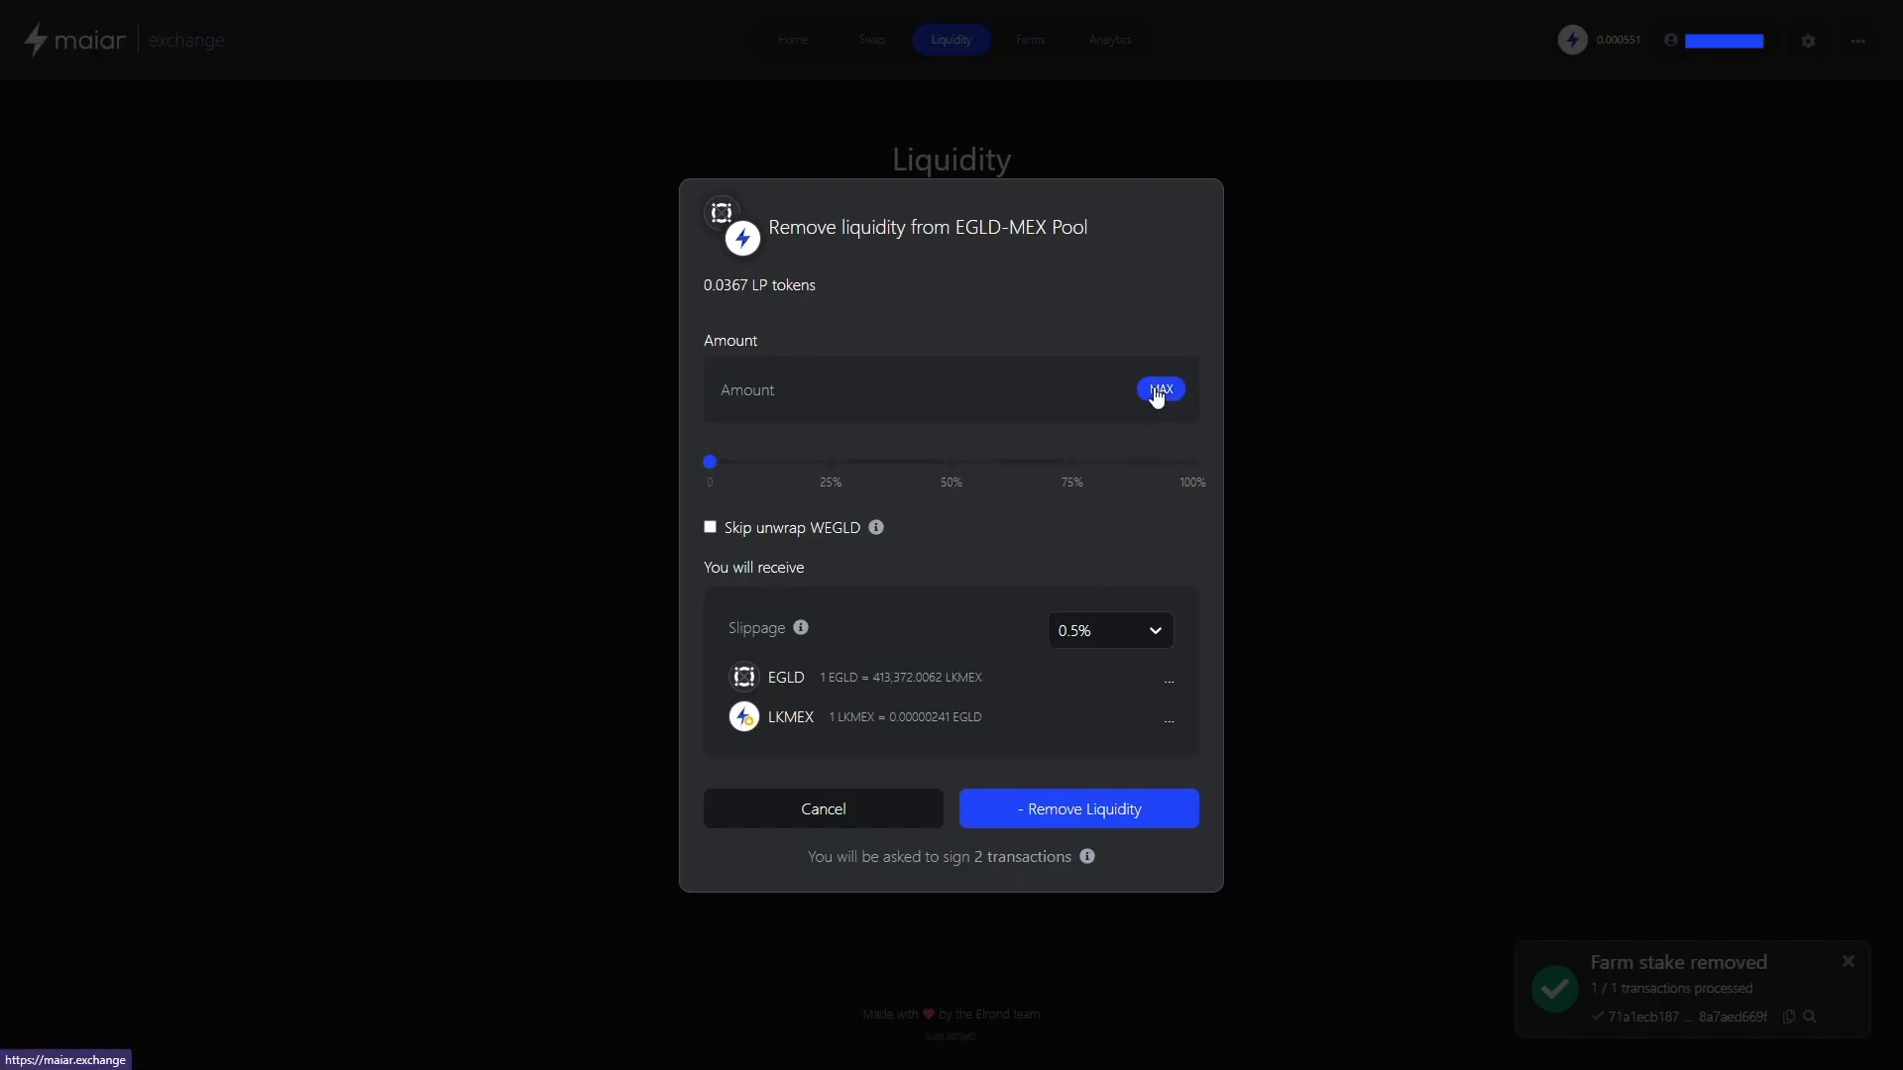
pyautogui.click(1158, 389)
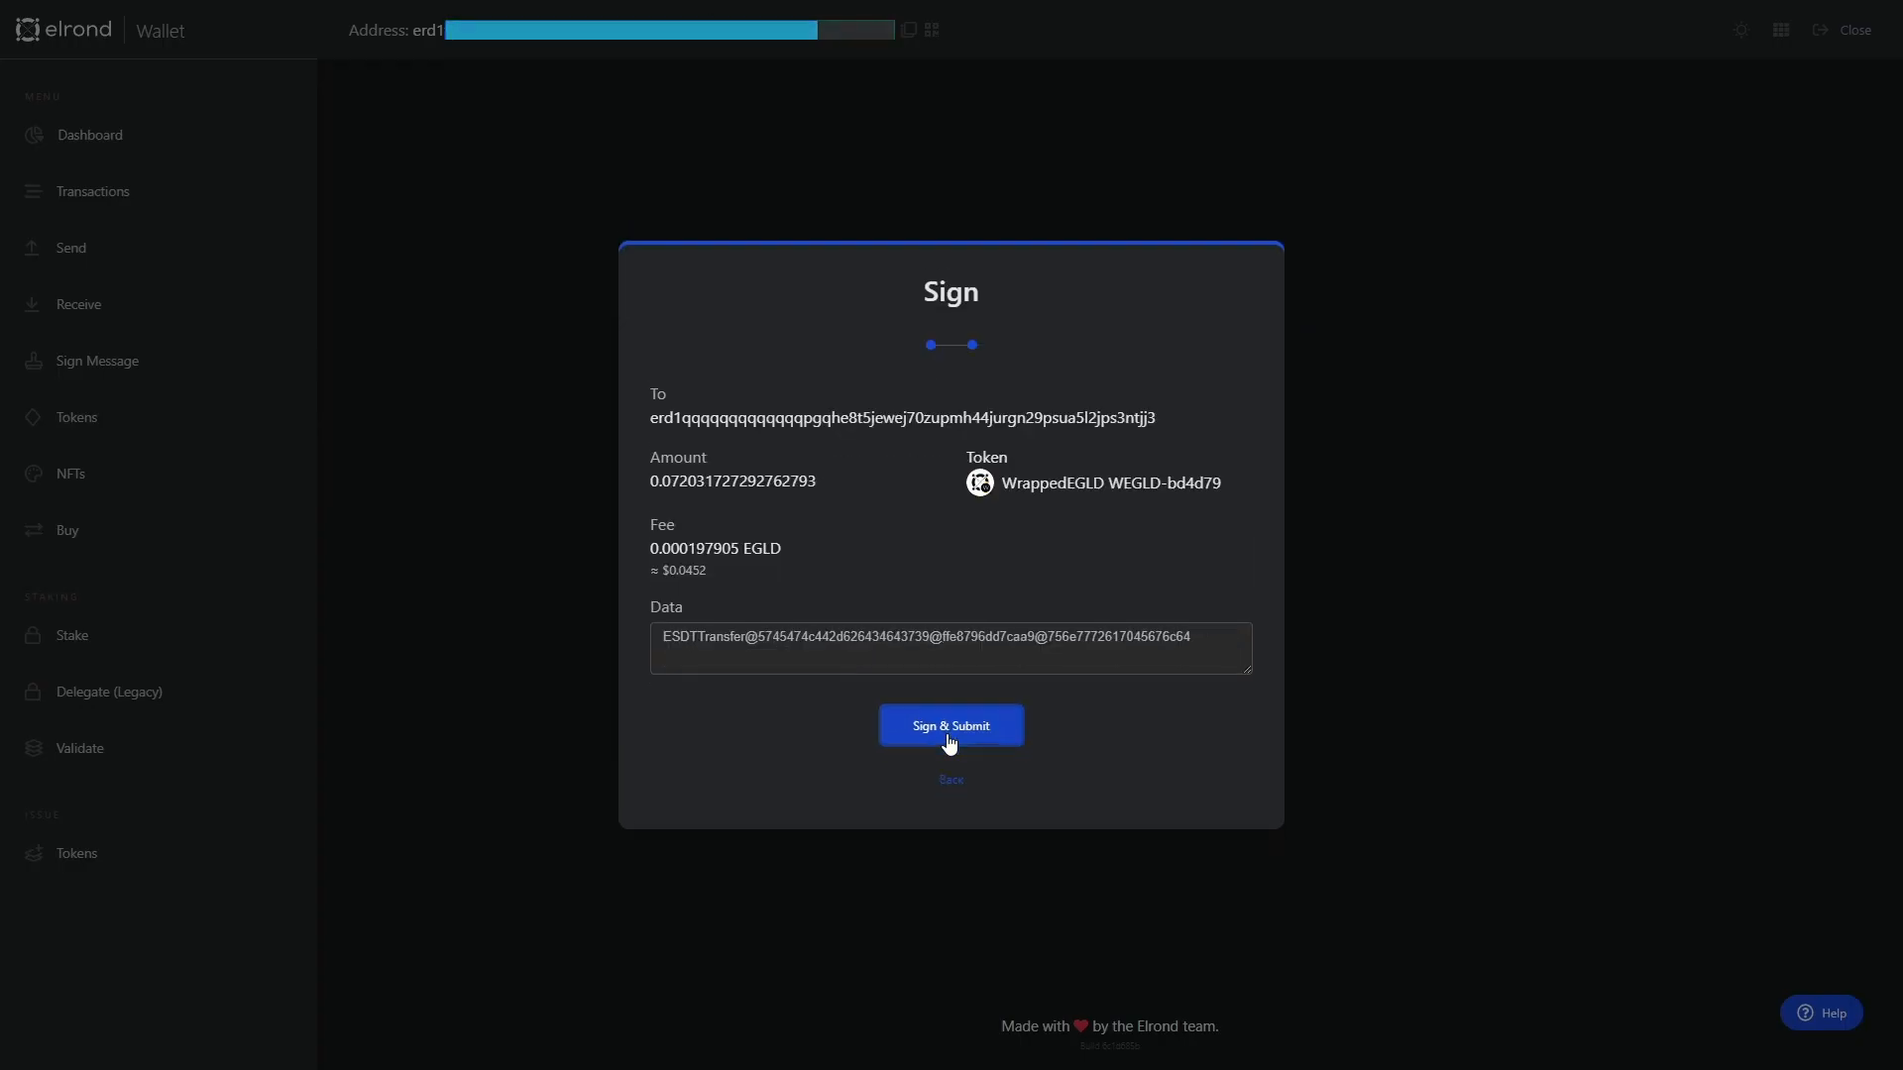
pyautogui.click(950, 726)
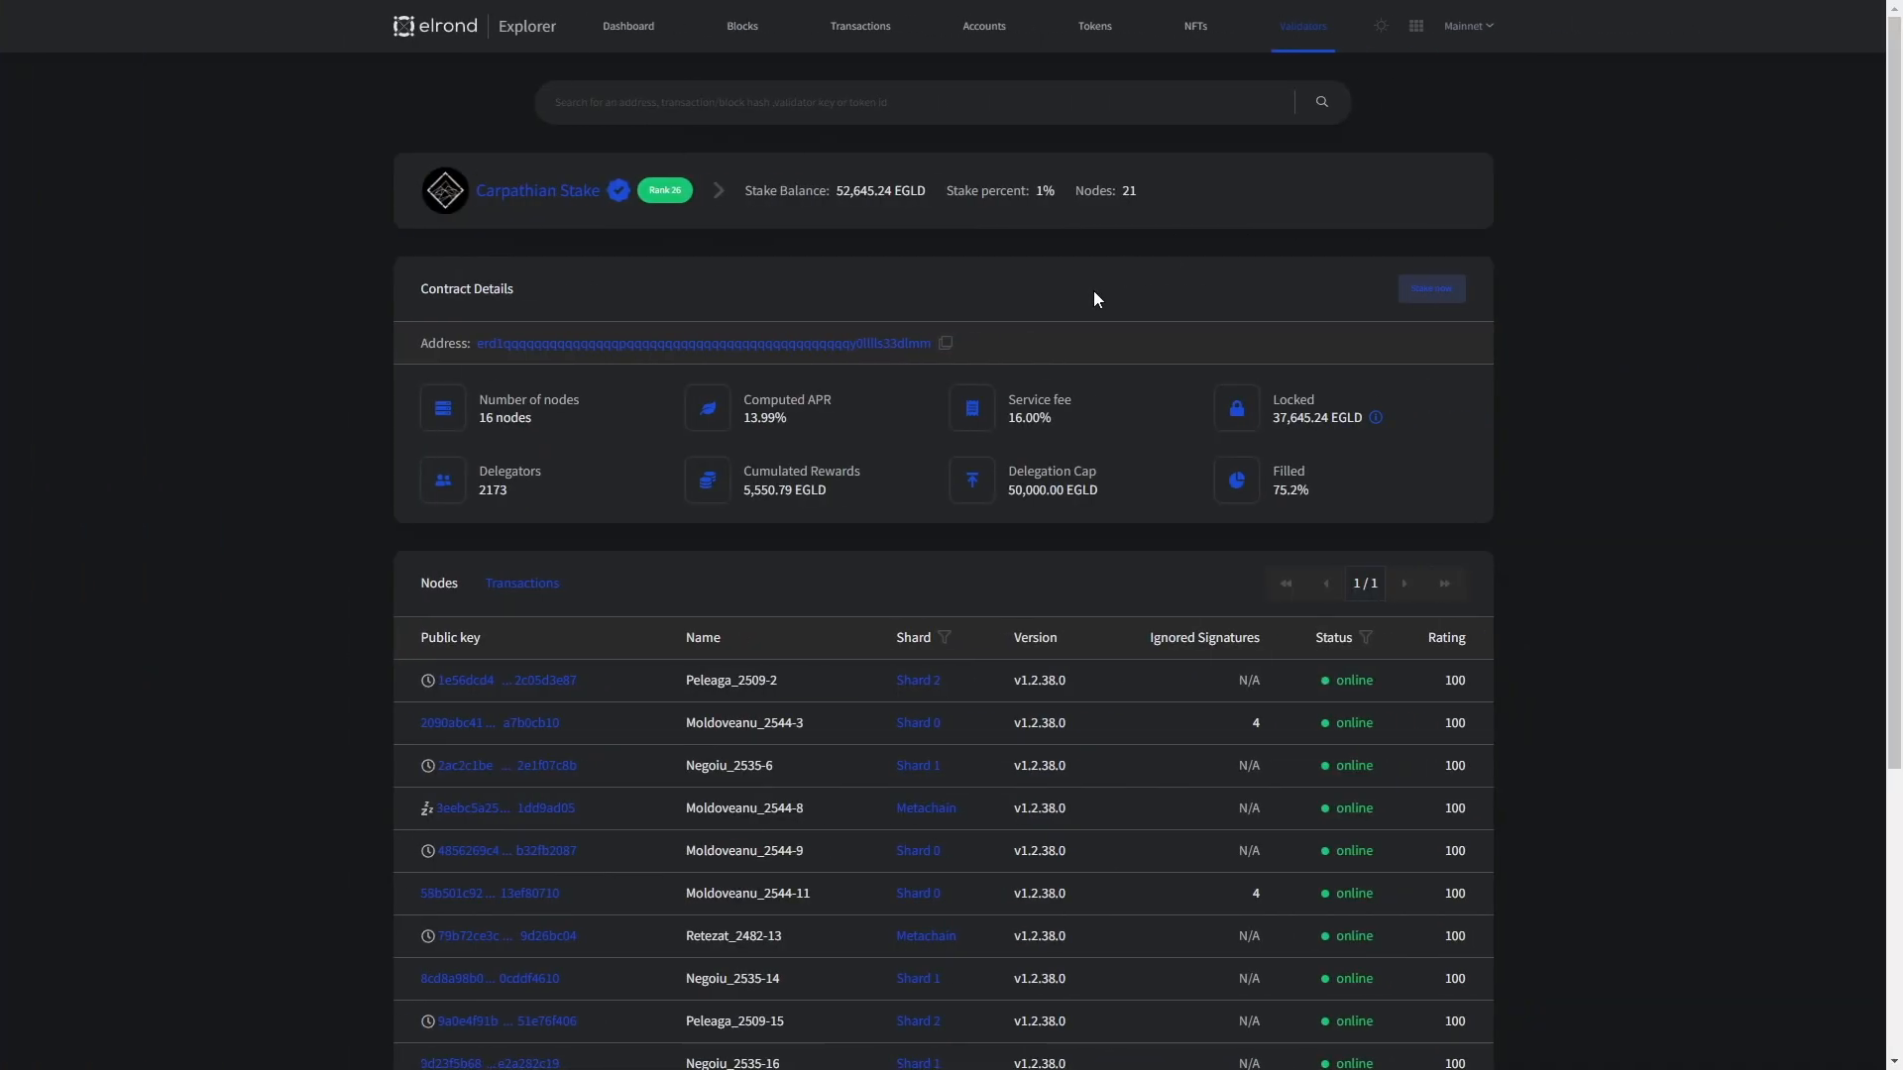
pyautogui.scroll(-3)
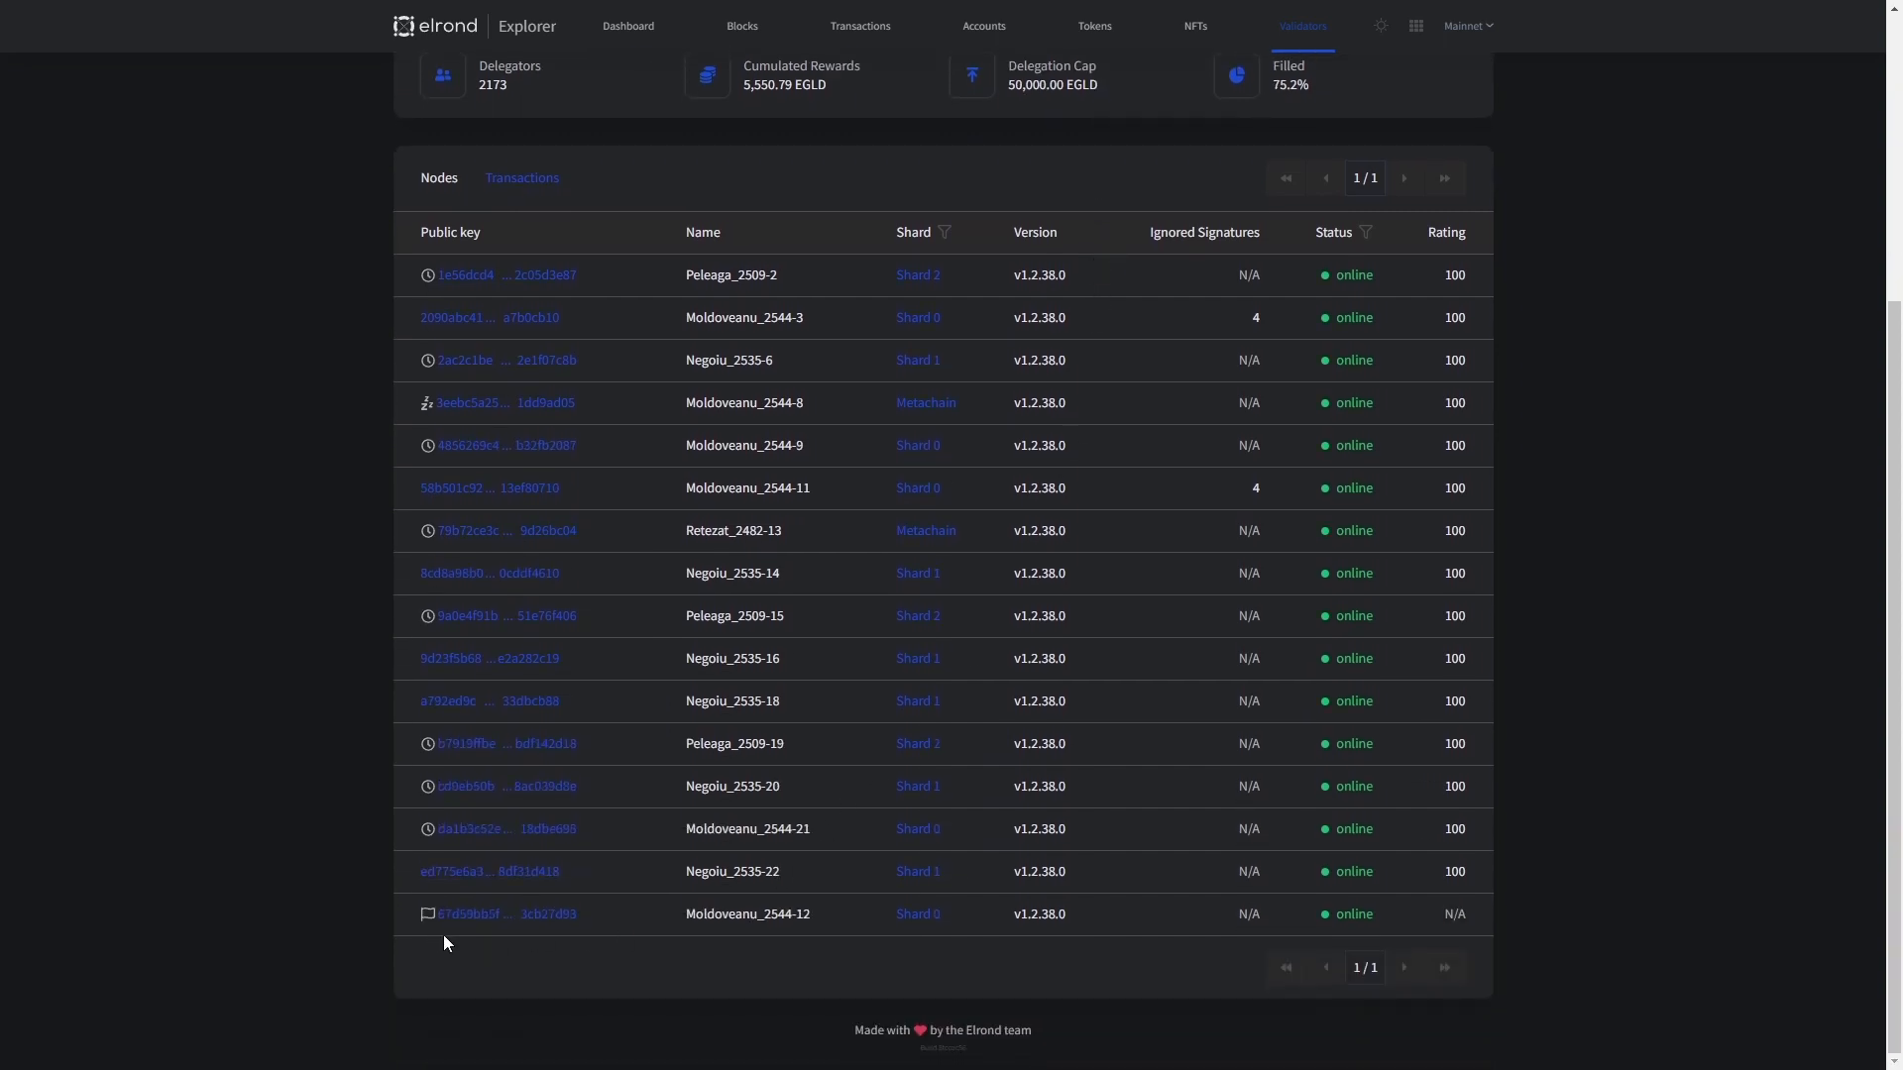
pyautogui.click(506, 914)
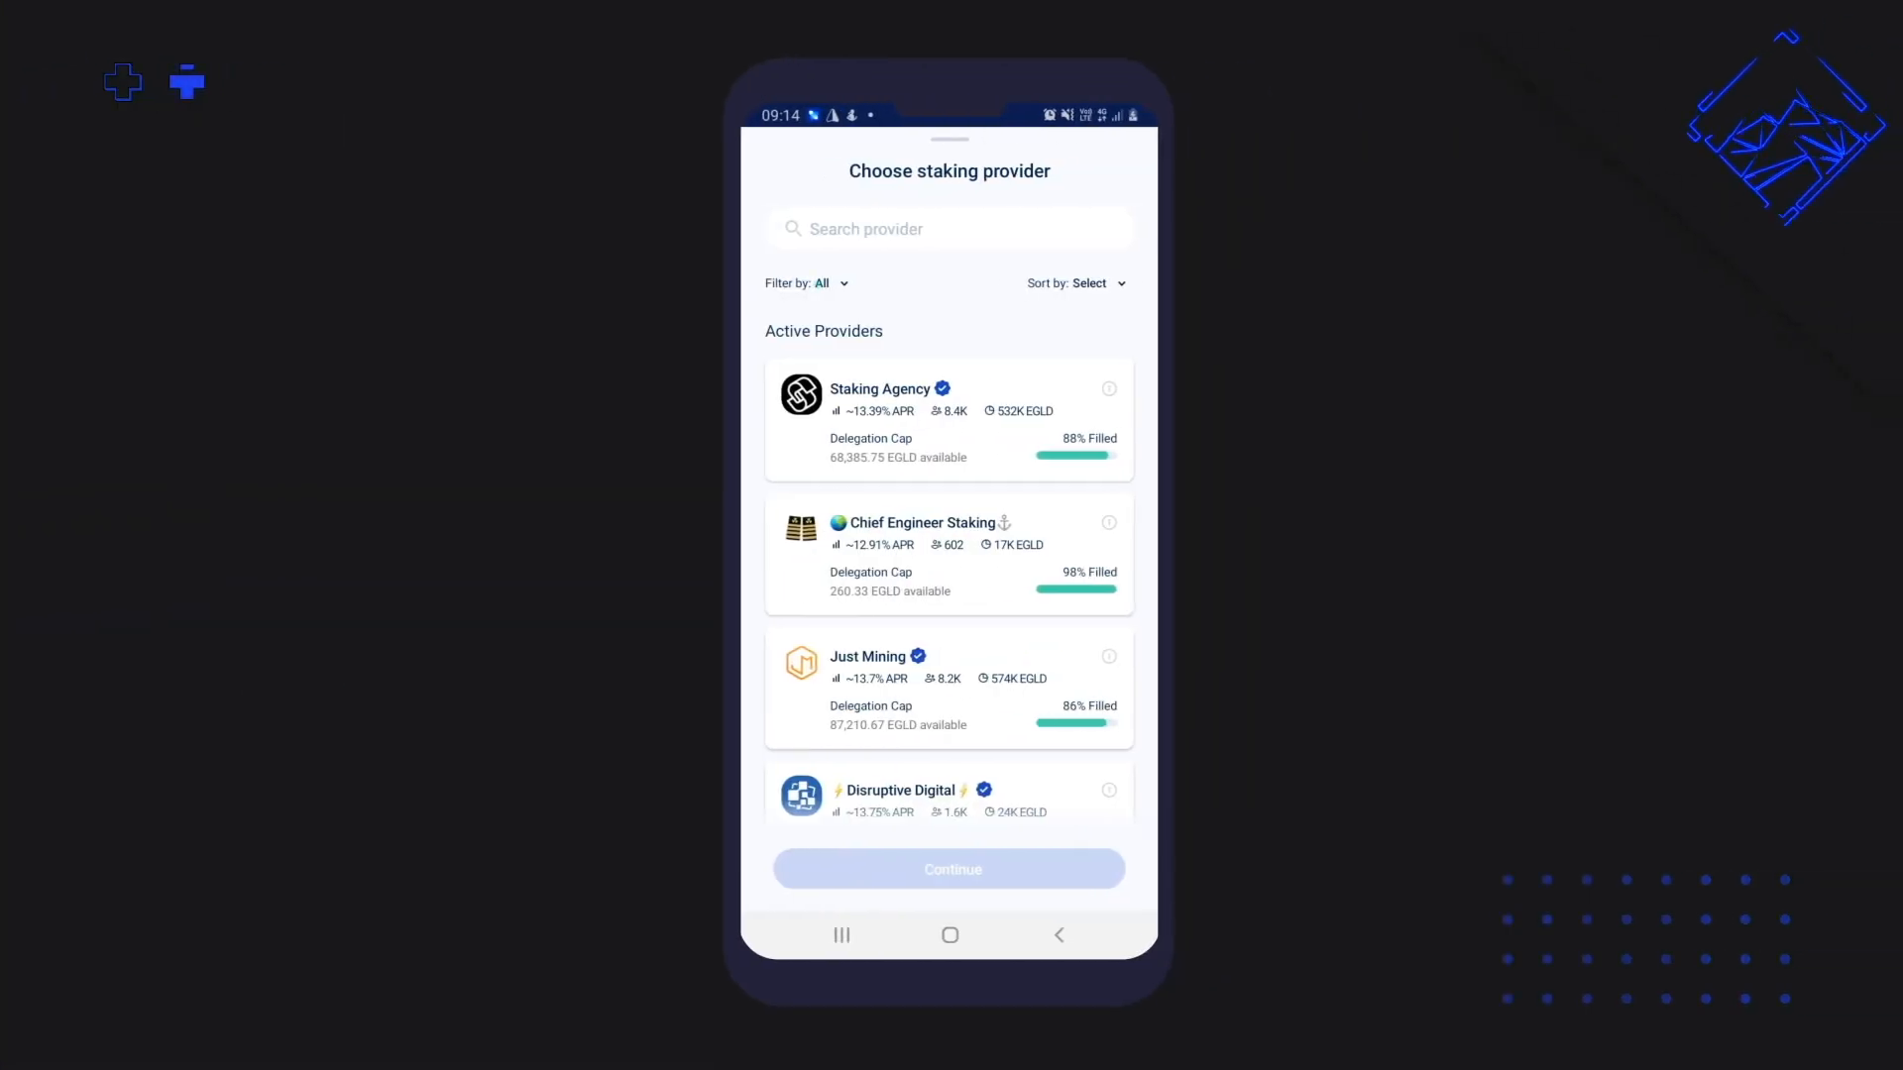
# Filter the staking provider list to show only Active providers
pyautogui.click(807, 283)
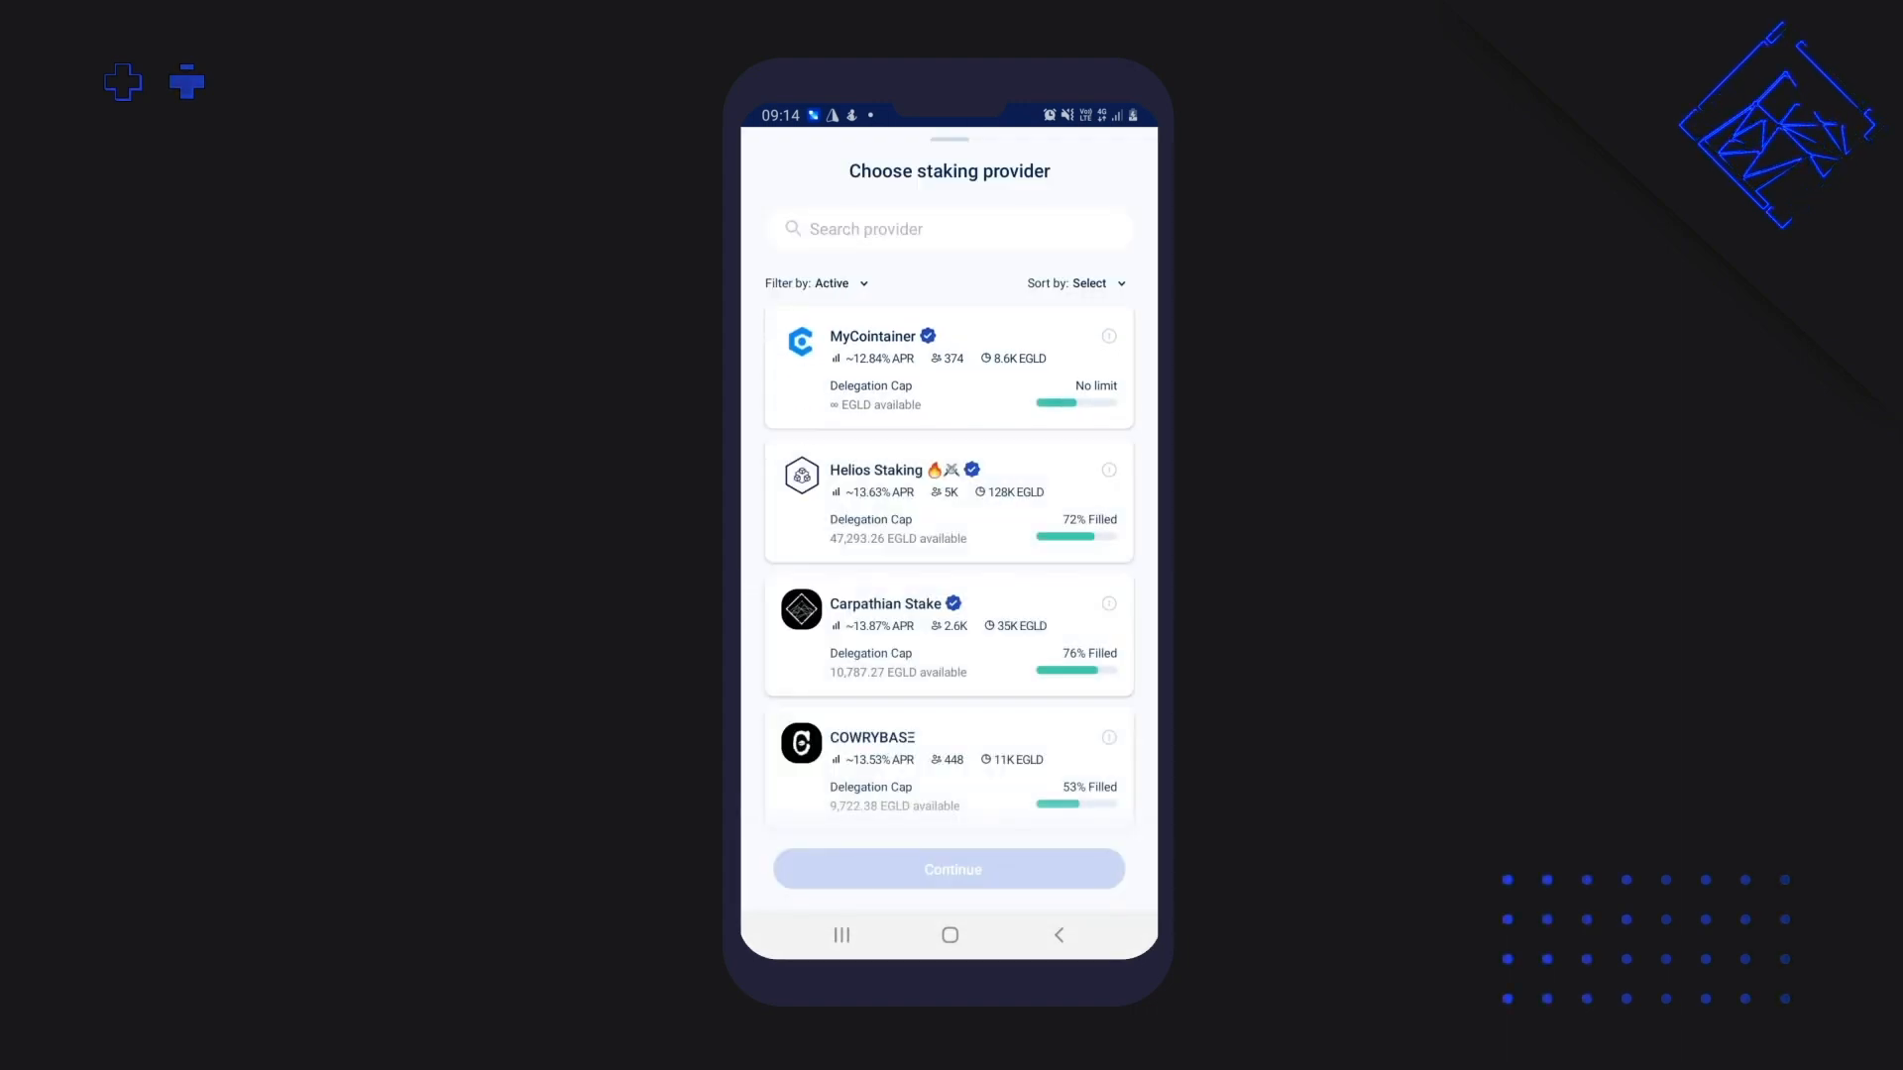
pyautogui.click(947, 633)
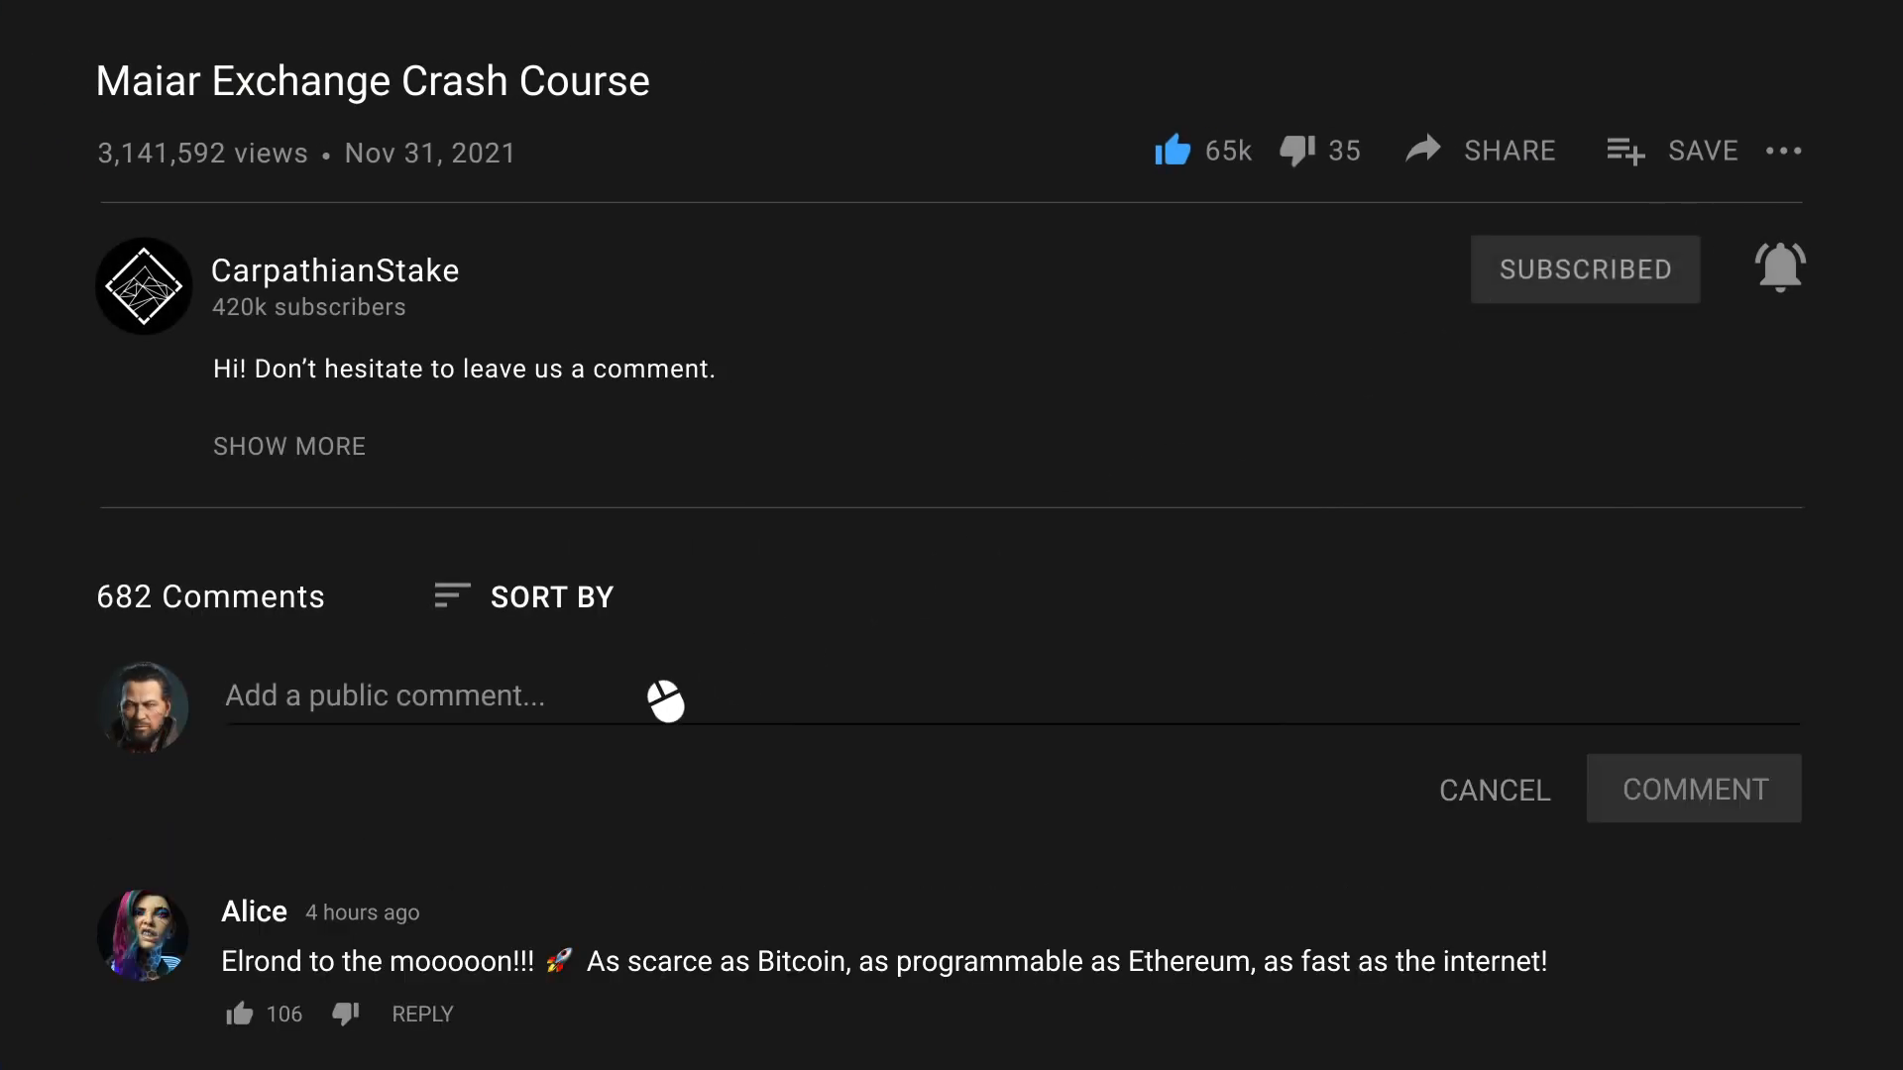
# Draft the comment 'Awesome vid! Would love to see a video explaining what NFTs are, still kinda new to all of this' and subscribe to the channel
pyautogui.write('Awesome vid! Would love to see a')
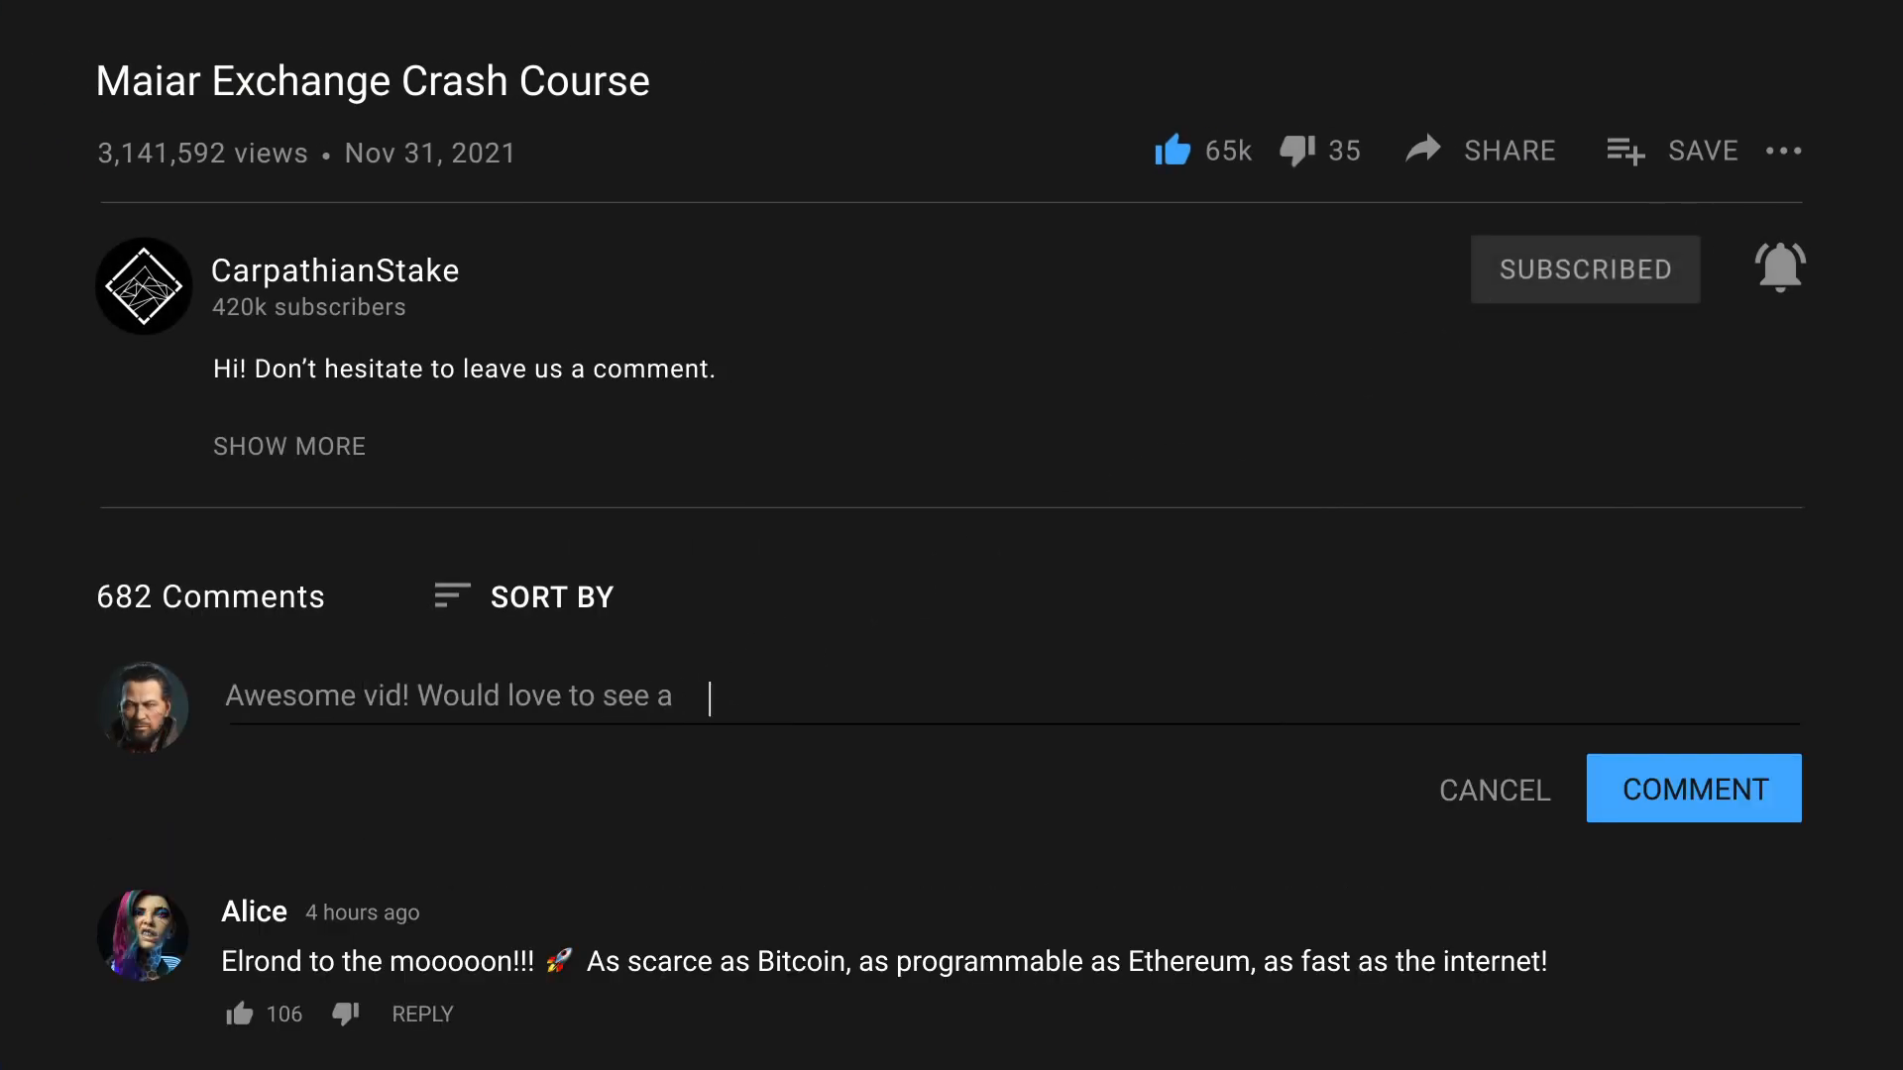
pyautogui.write('video explaining what NFTs are, still kinda ne')
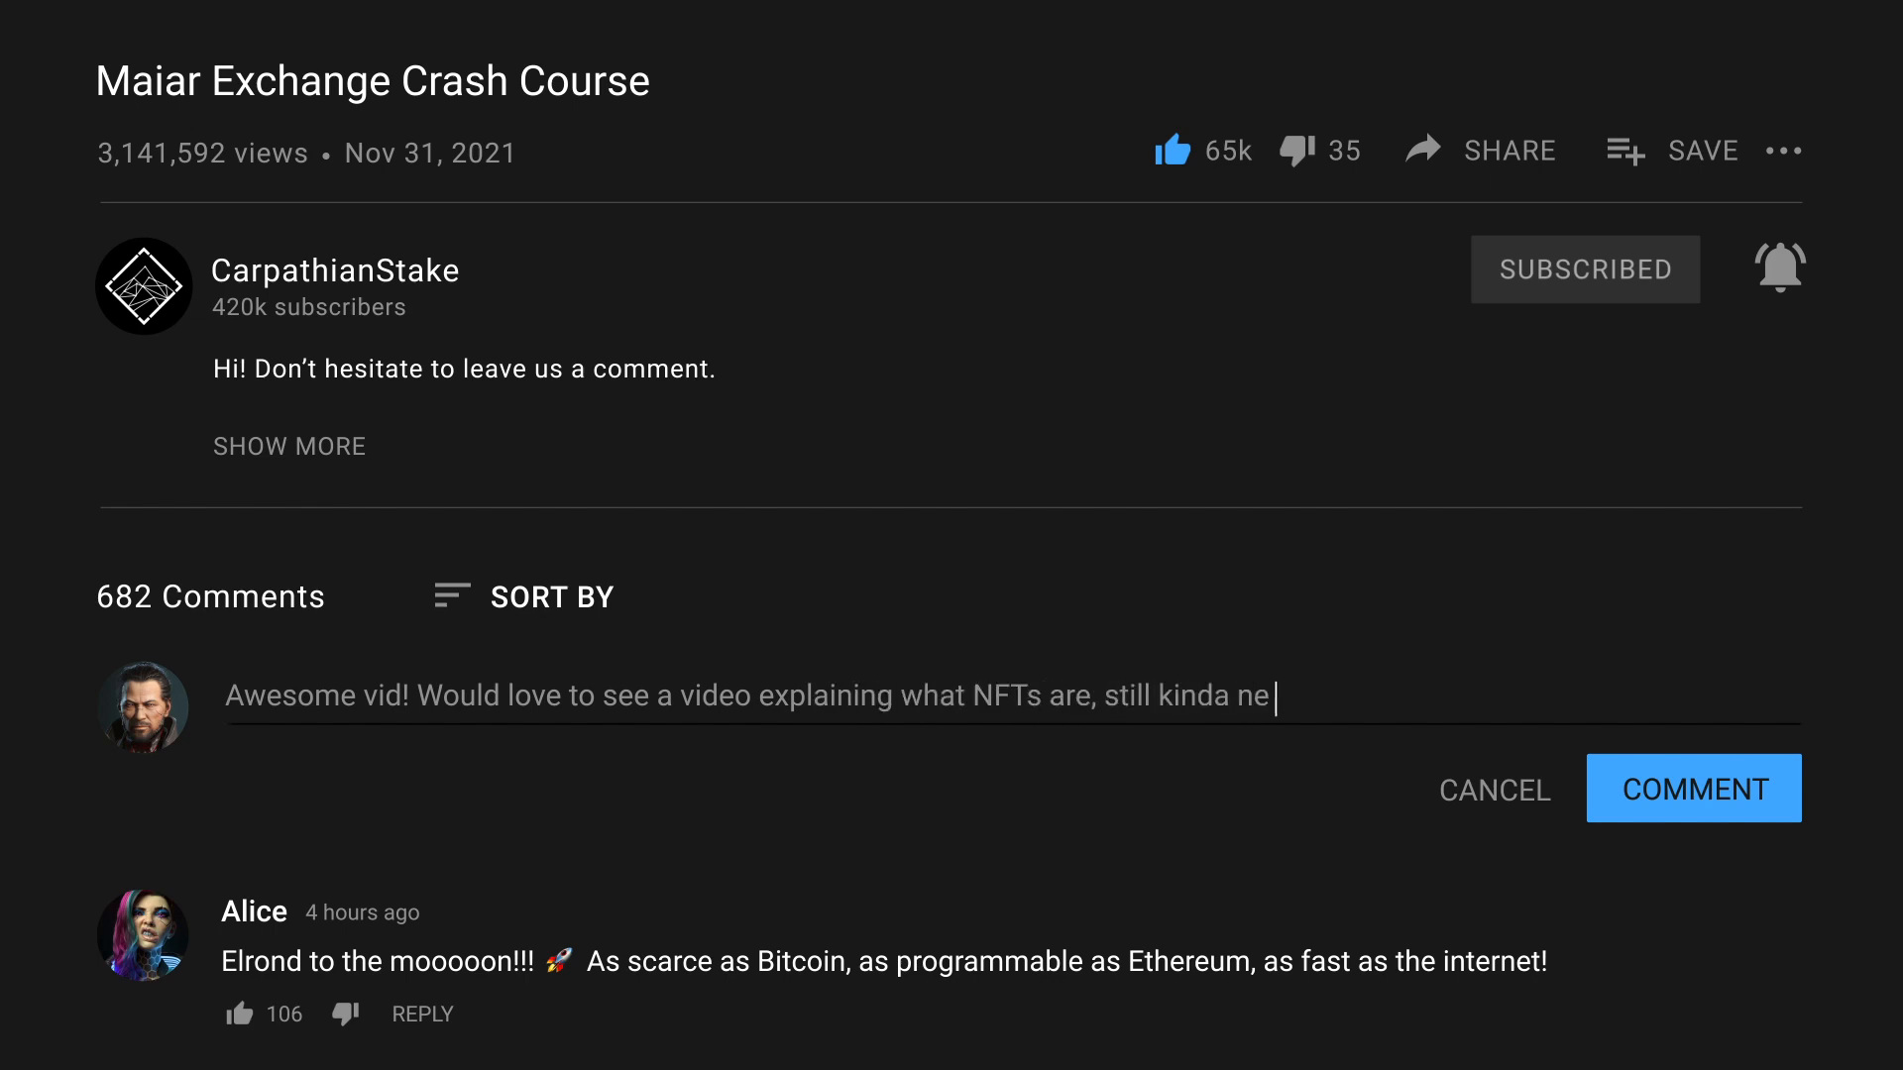
pyautogui.write('w to all of this')
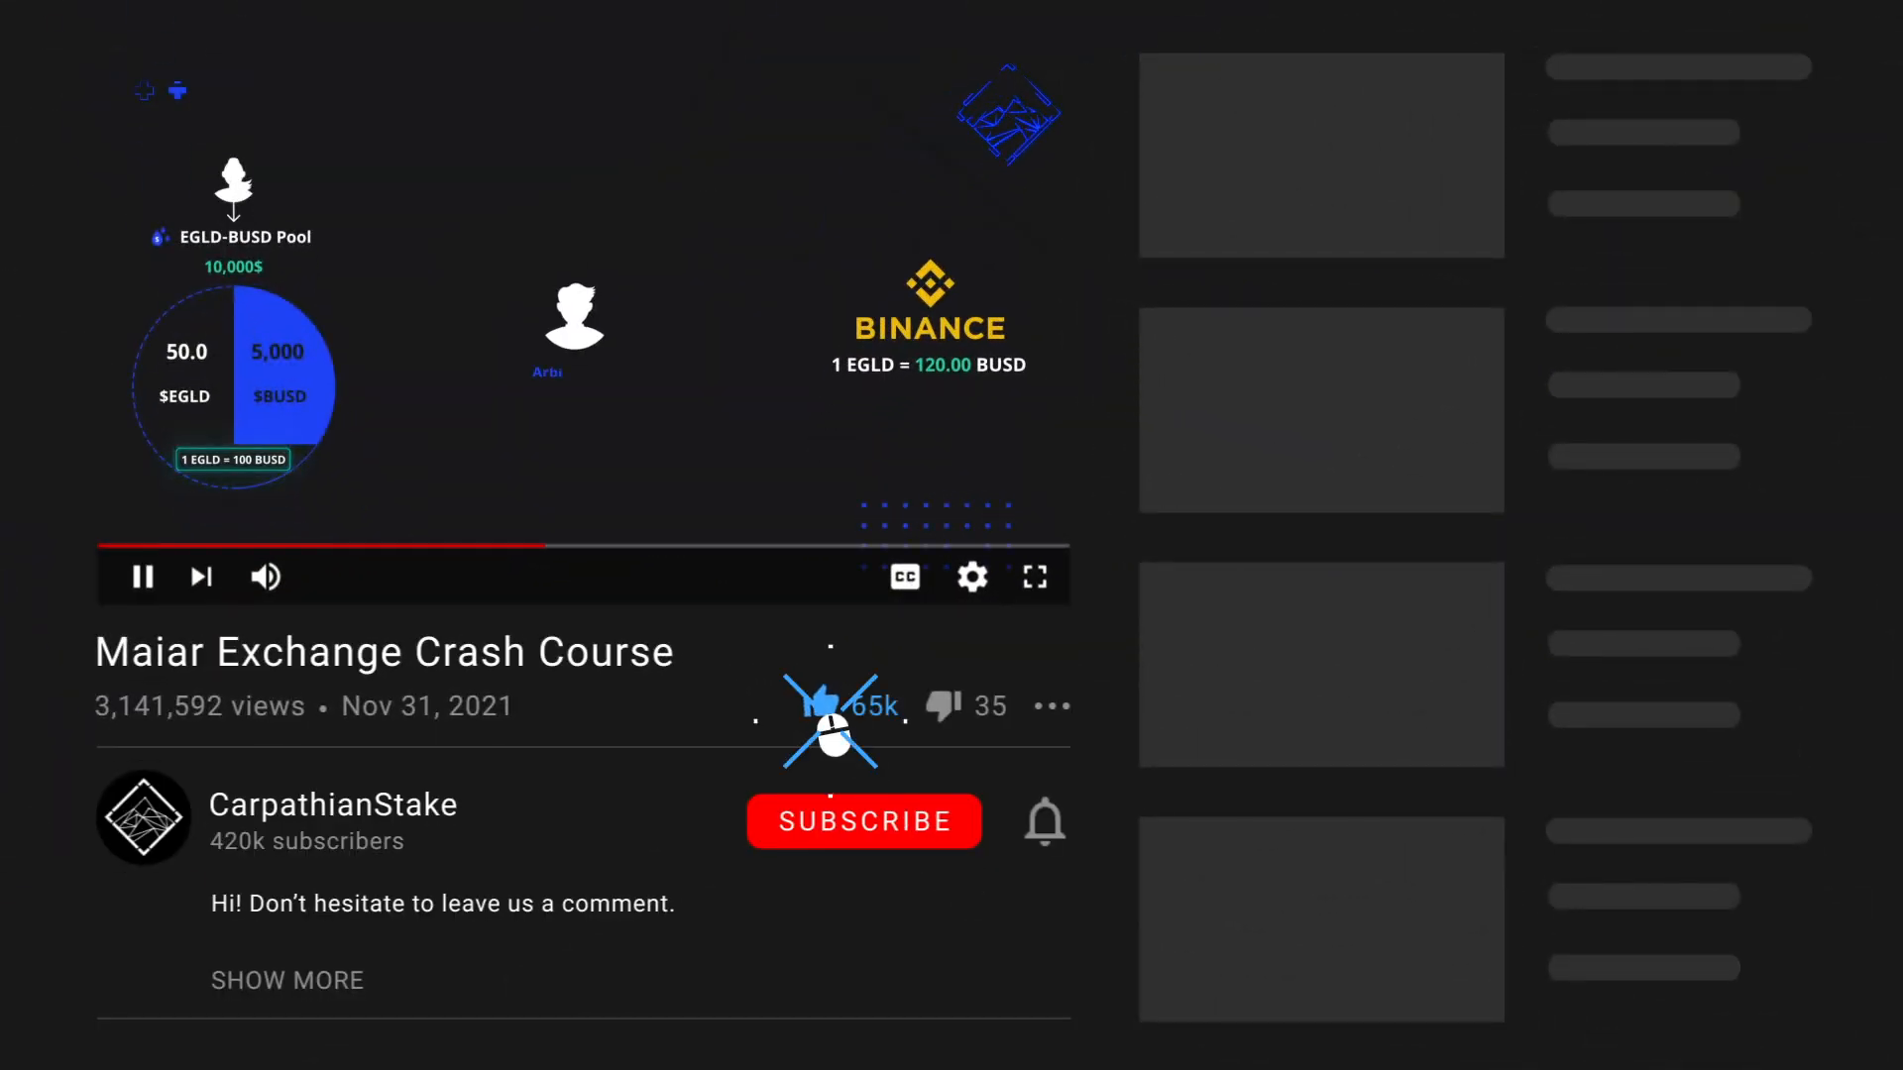
pyautogui.click(863, 821)
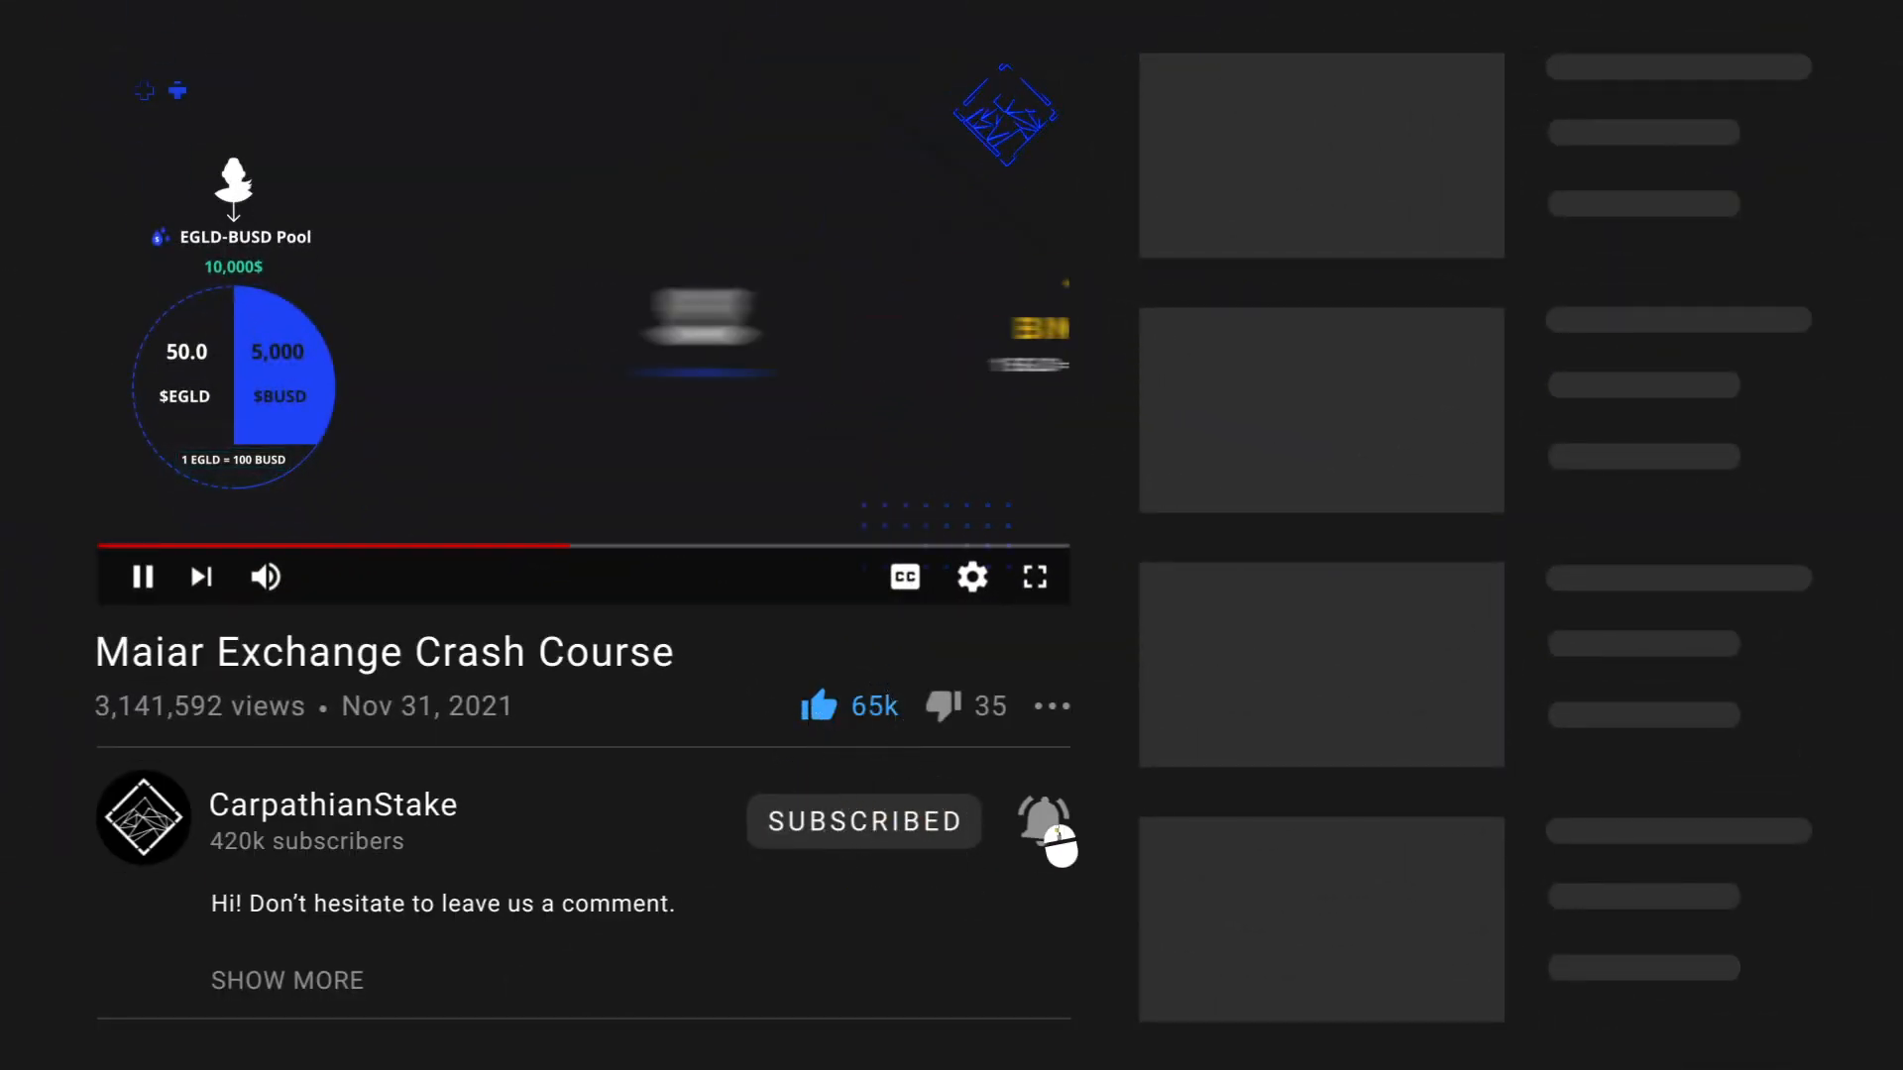